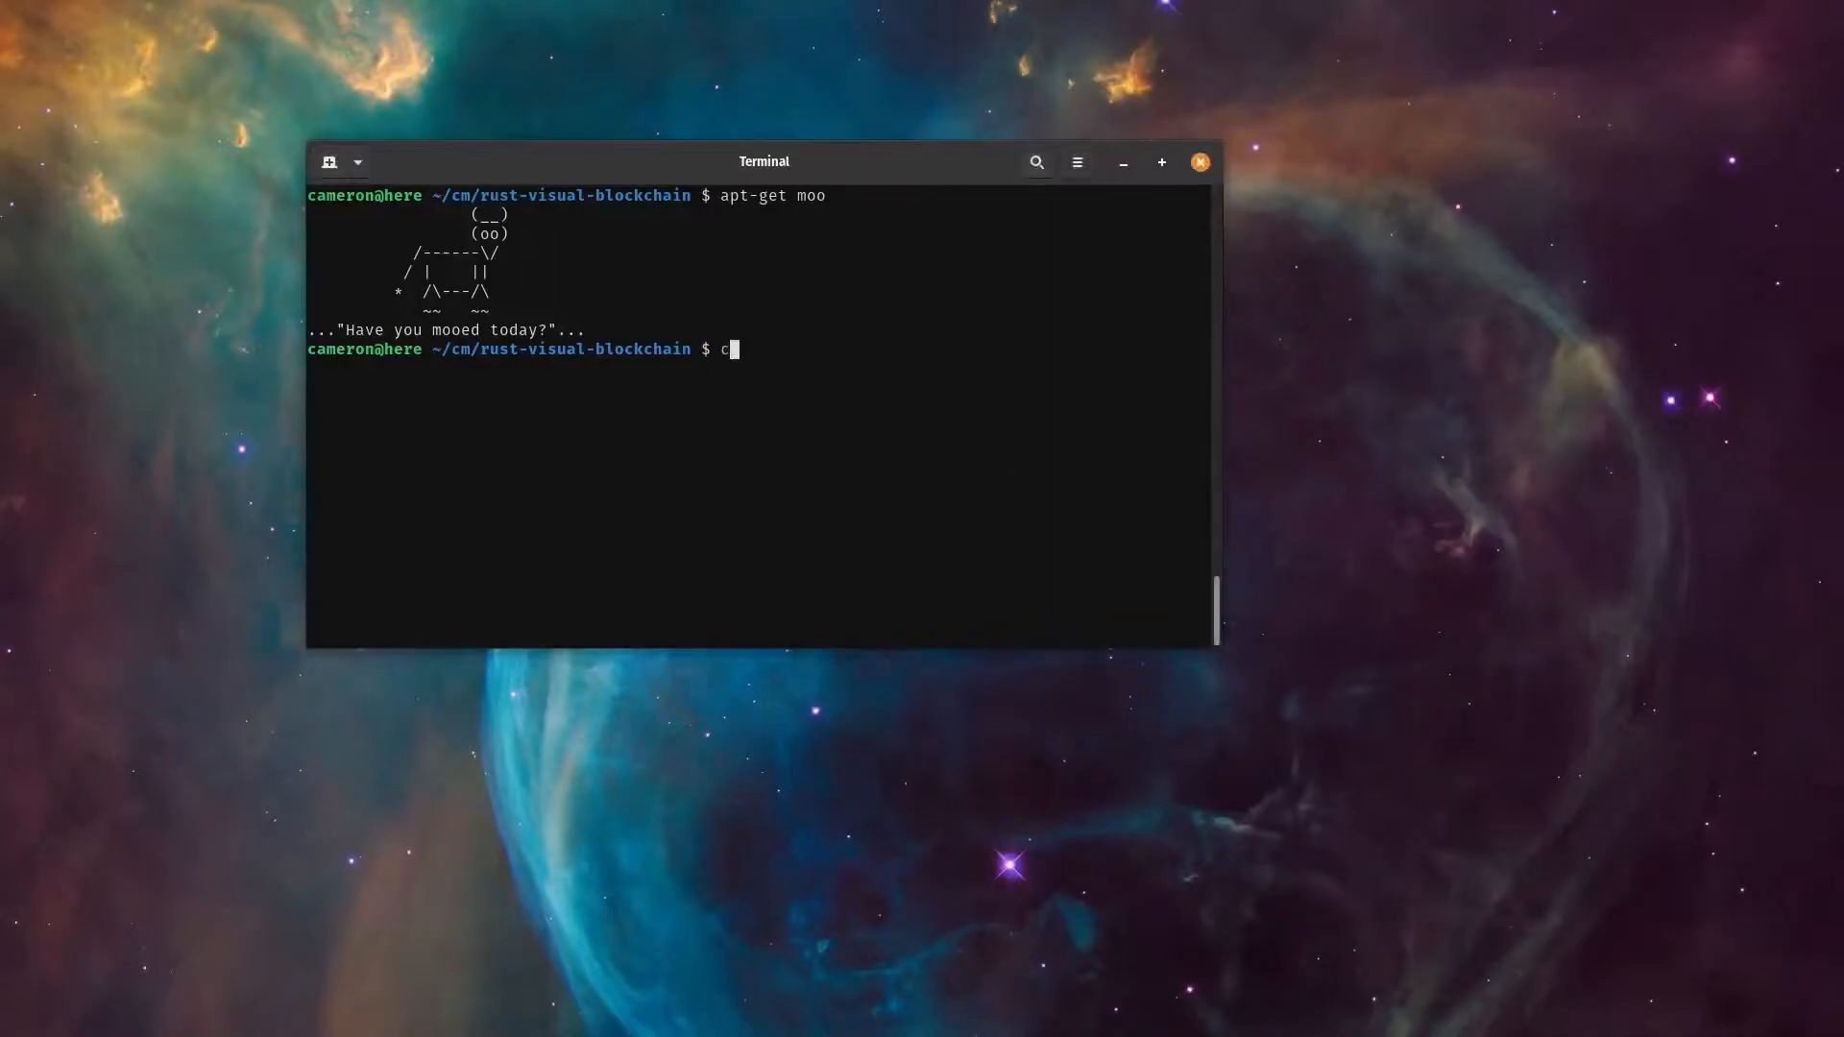
Step: Initialize a Rust package with cargo init in rust-visual-blockchain and open it via code
{"action": "type", "text": "argo init"}
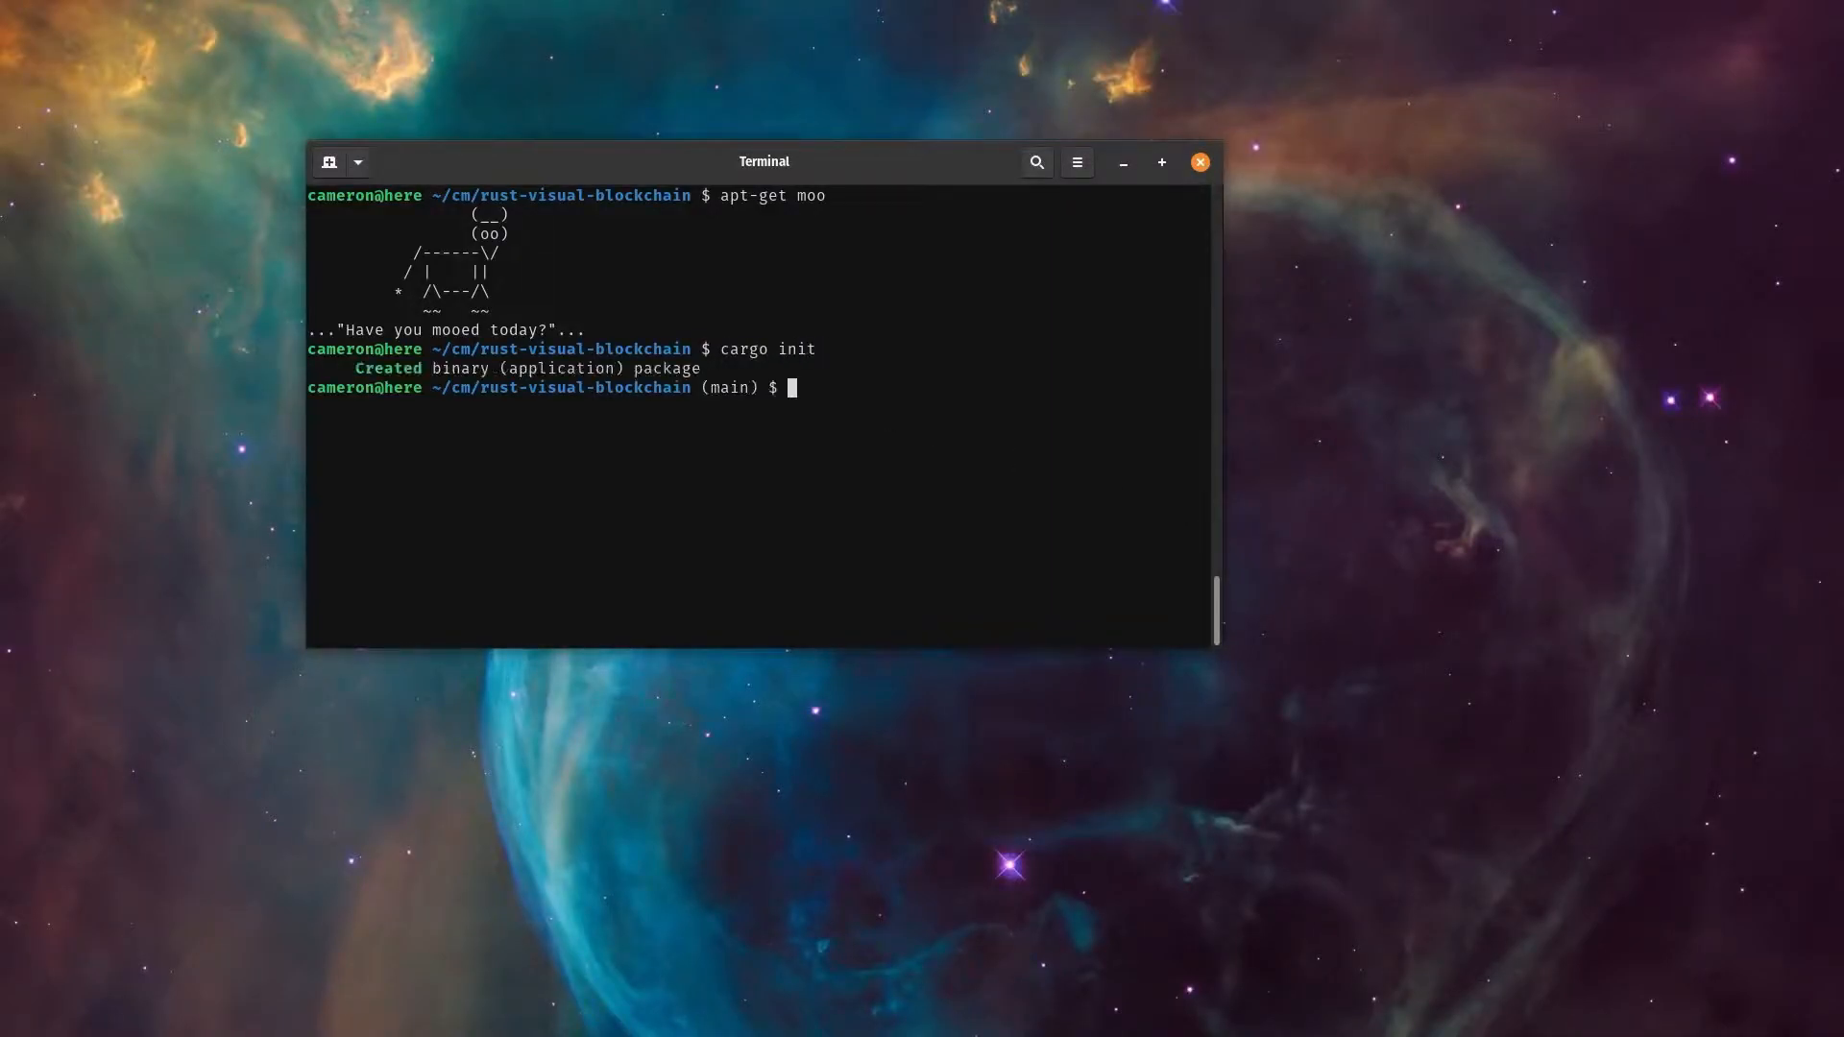
{"action": "type", "text": "code ."}
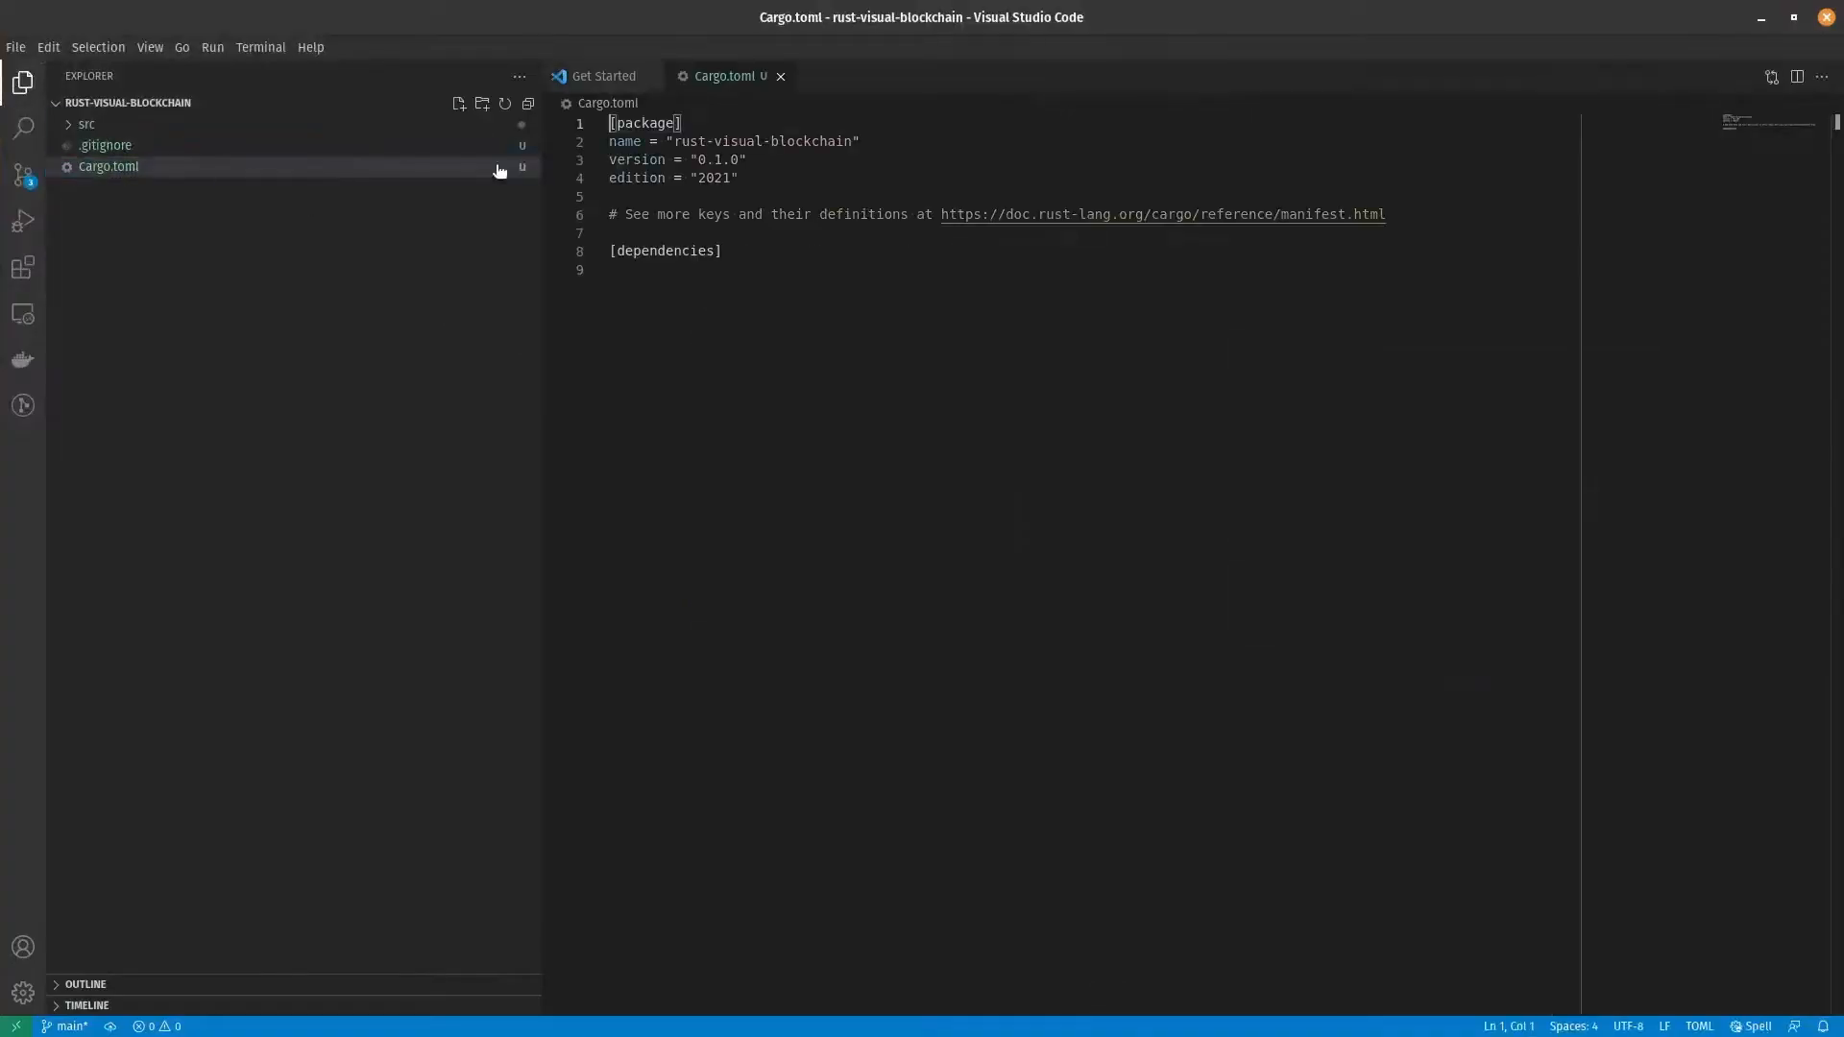
Step: Begin a description = "A visual bl…" entry under [package] in Cargo.toml
{"action": "type", "text": "descruiption = \"A visual bl"}
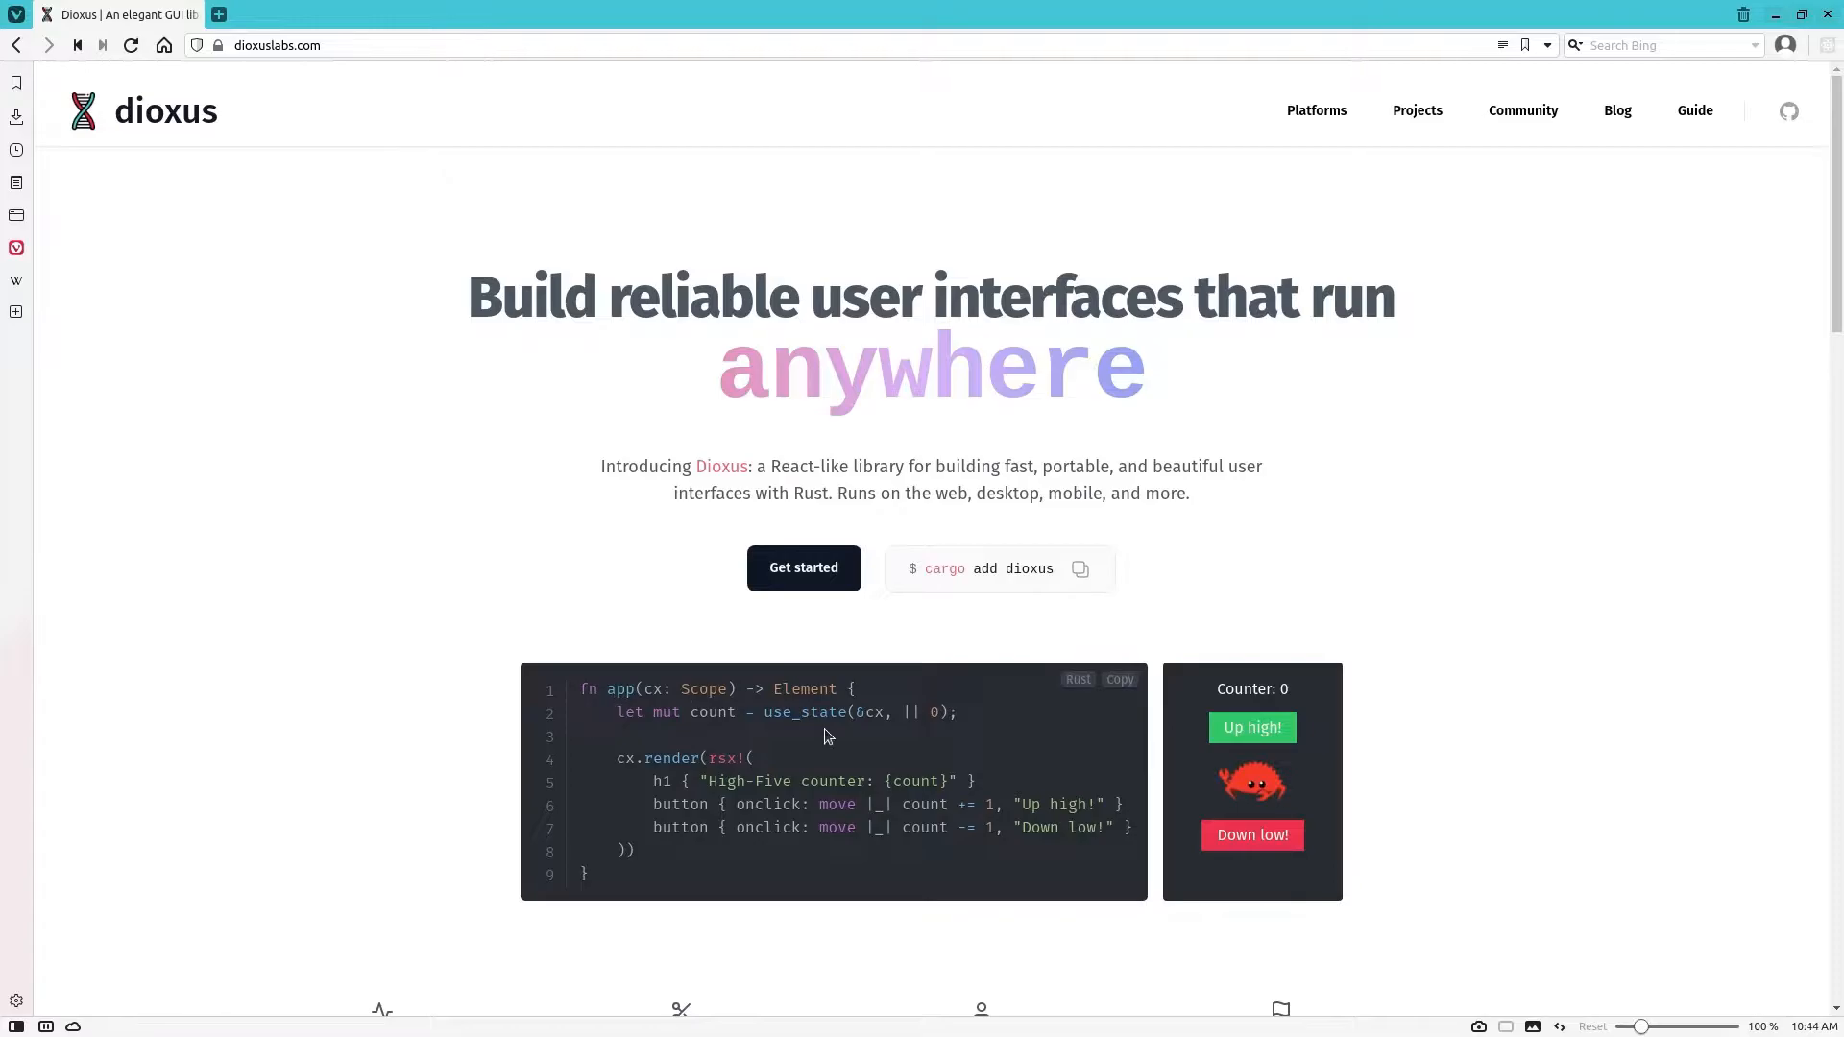
Step: Scroll the Dioxus homepage, raise and lower the counter demo, and read the stateful component example
{"action": "scroll", "scroll_direction": "down", "scroll_amount": 3}
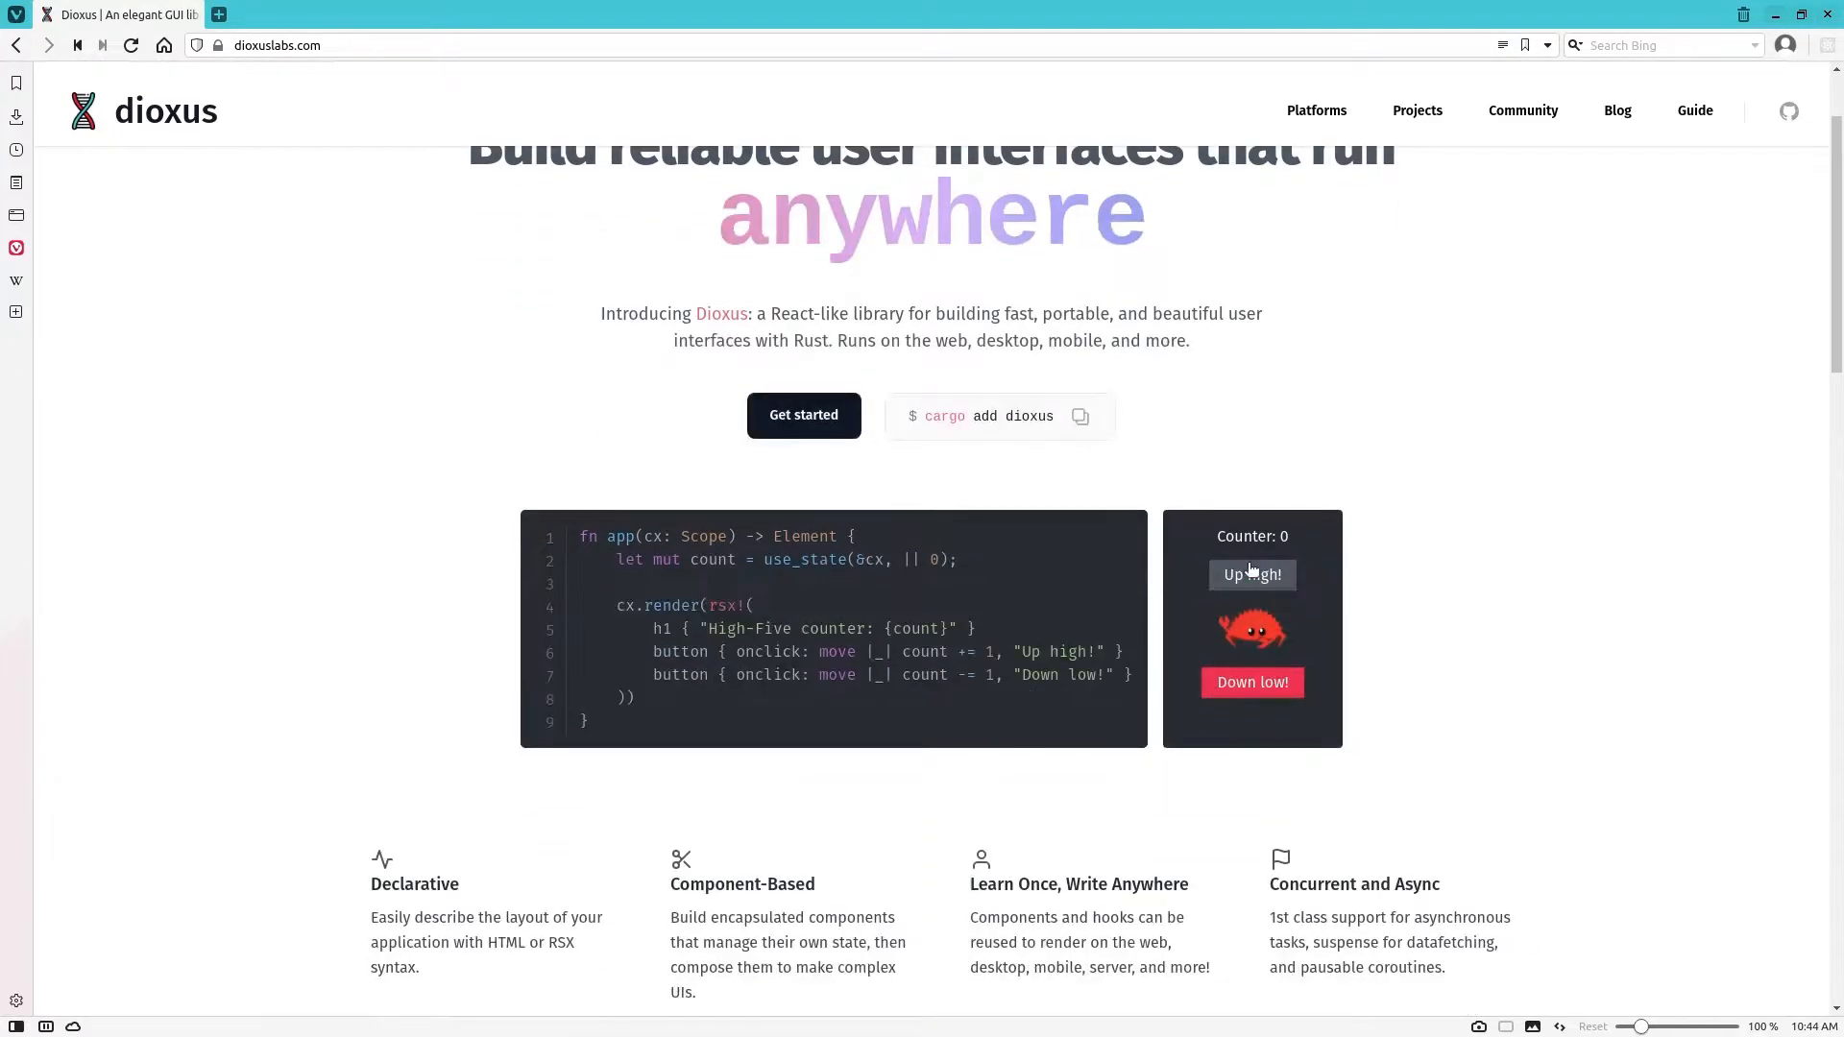
{"action": "left_click", "coordinate": [1251, 575]}
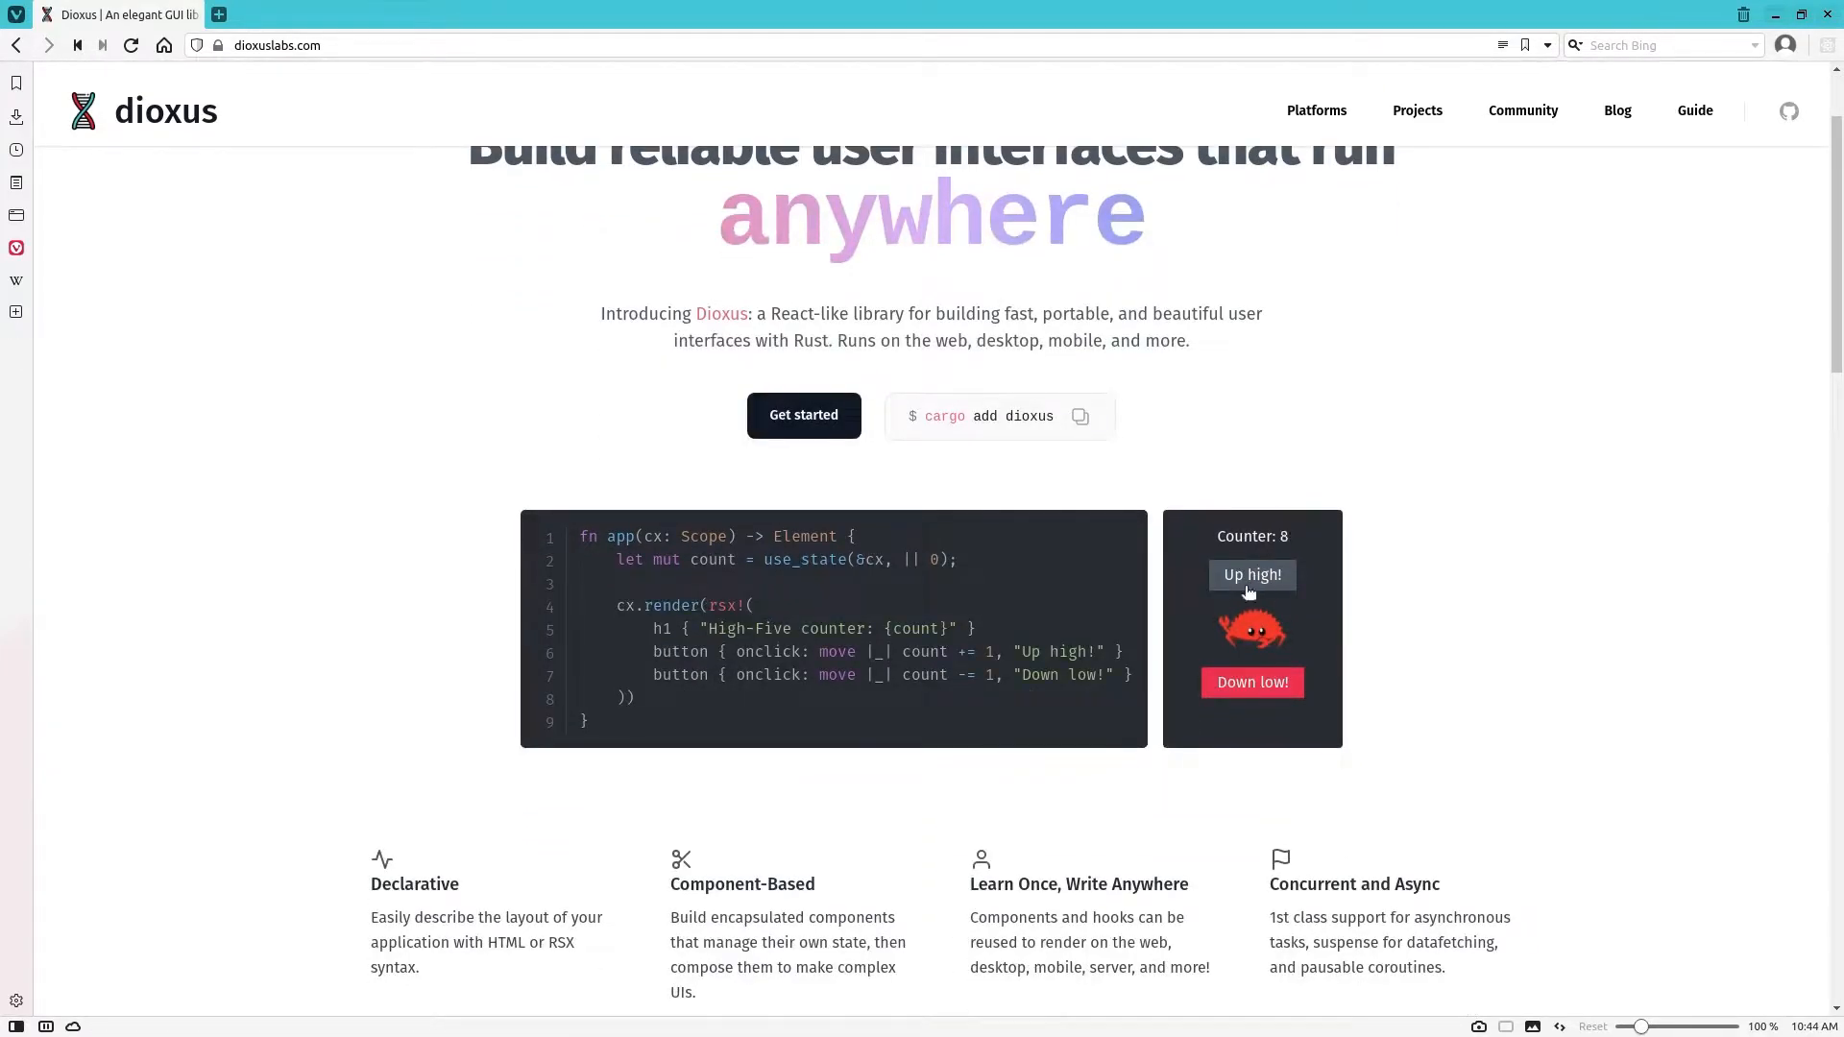
{"action": "left_click", "coordinate": [1251, 681]}
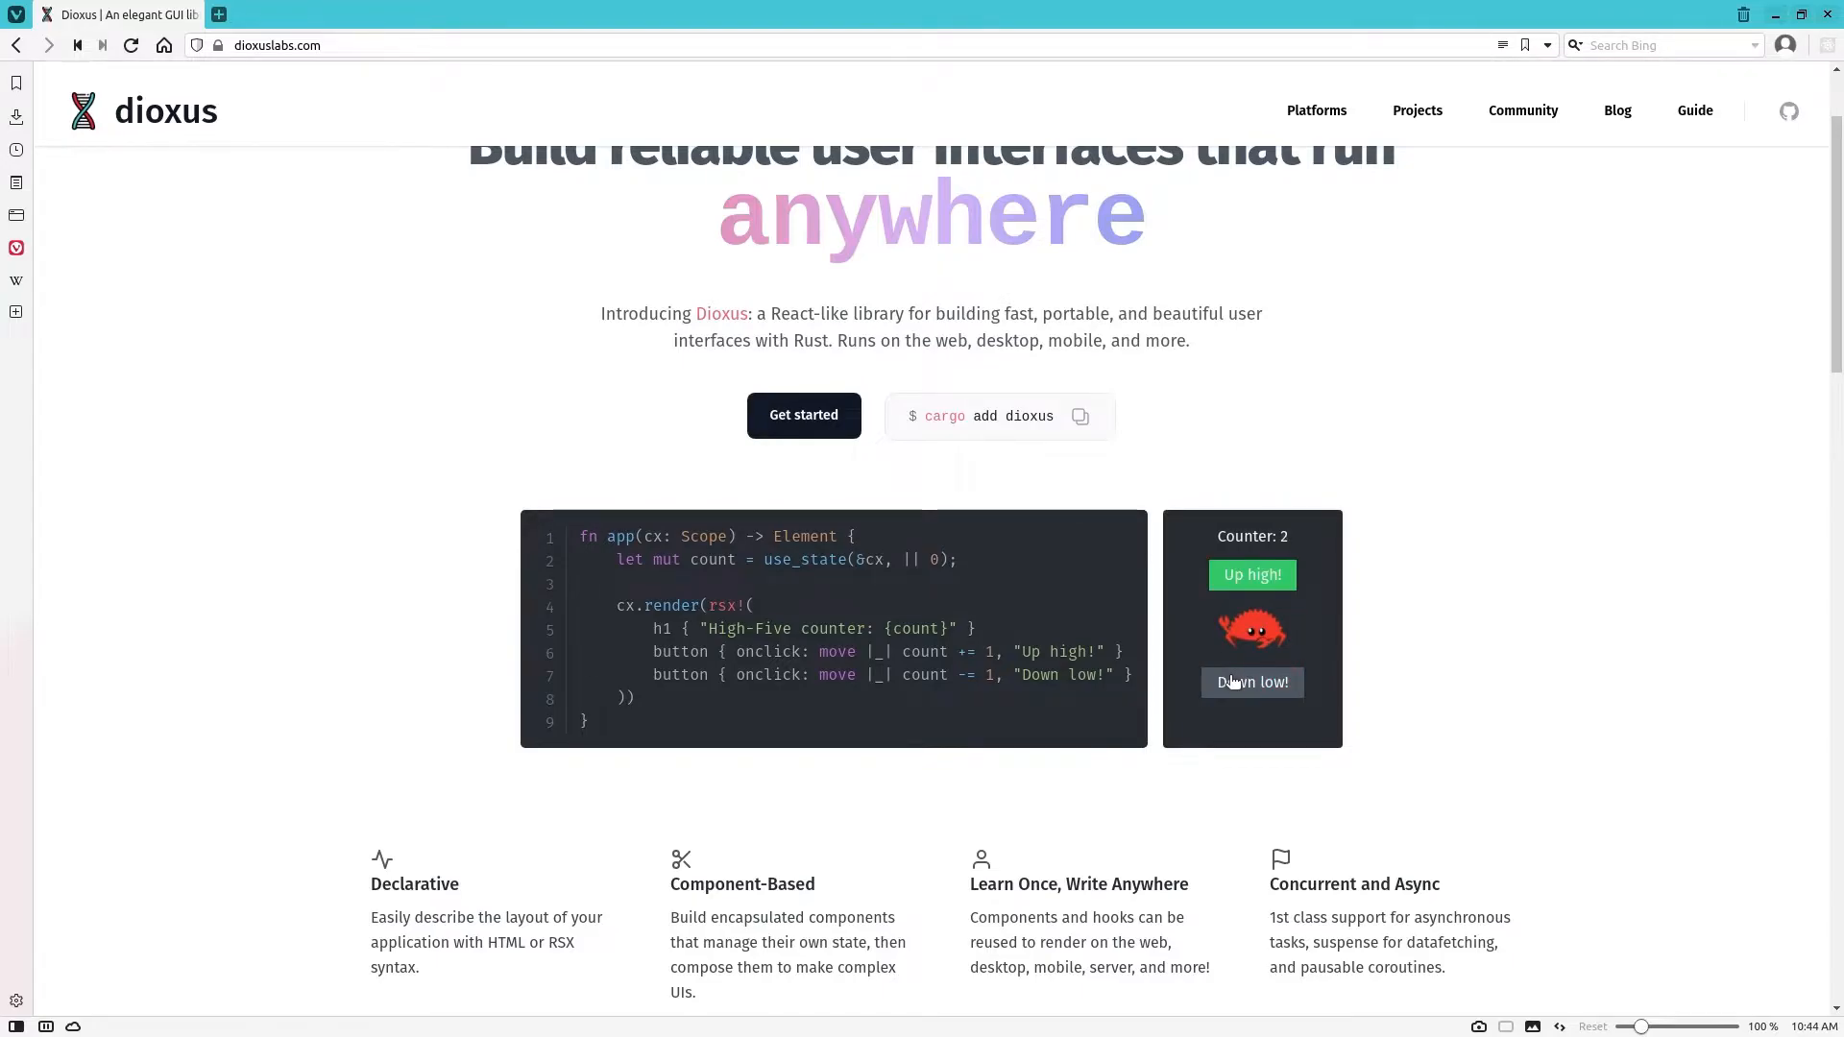
{"action": "scroll", "scroll_direction": "down", "scroll_amount": 3}
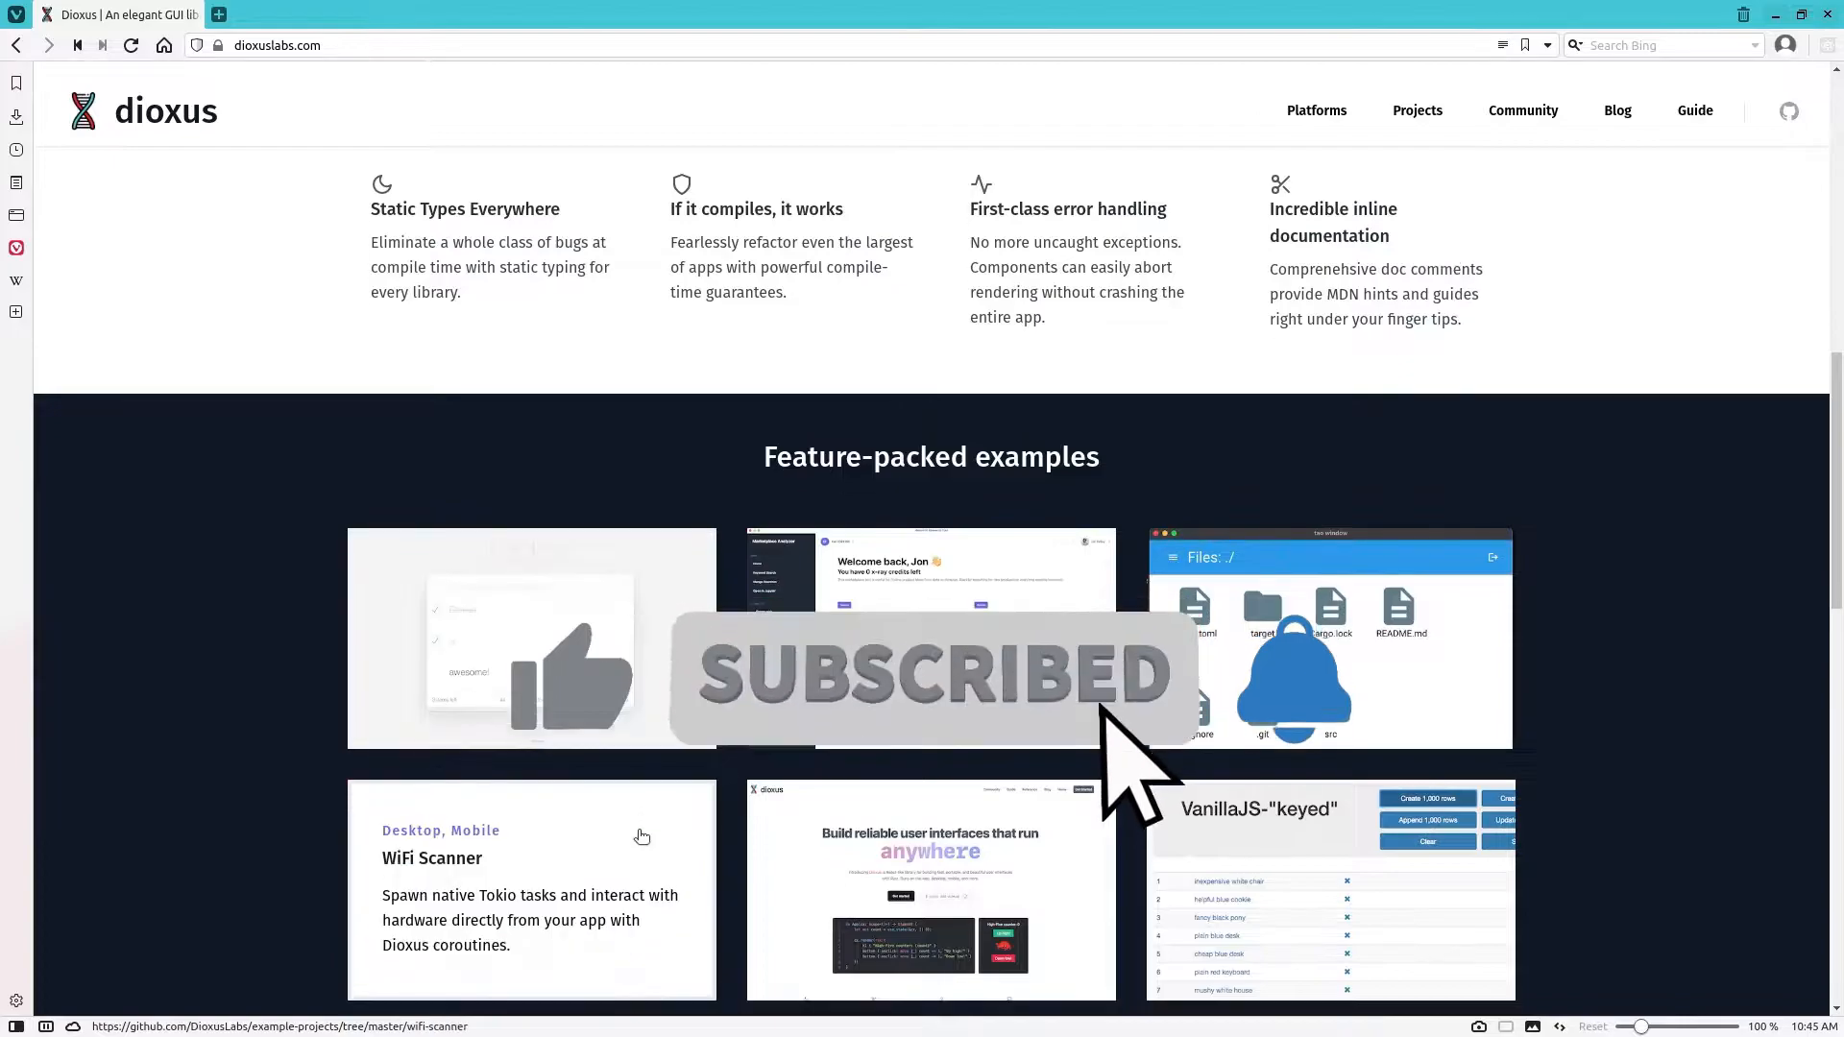
{"action": "scroll", "scroll_direction": "down", "scroll_amount": 3}
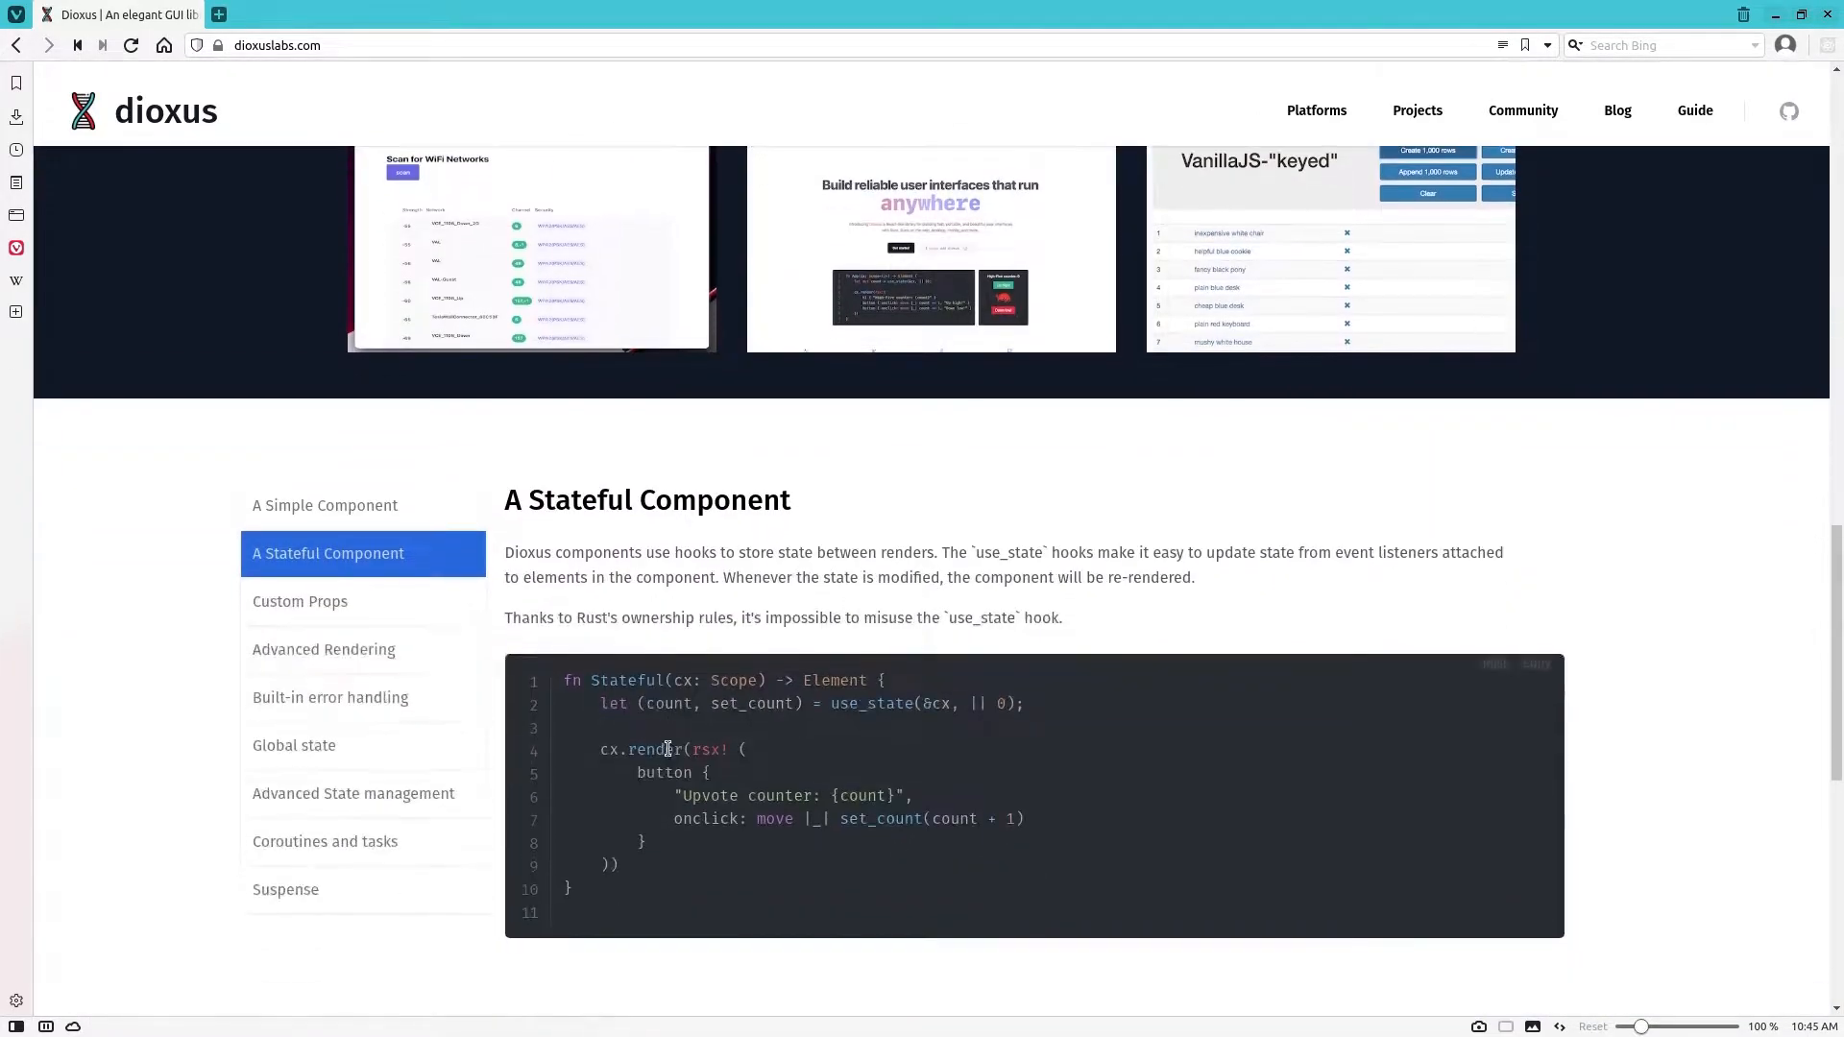
{"action": "scroll", "scroll_direction": "down", "scroll_amount": 3}
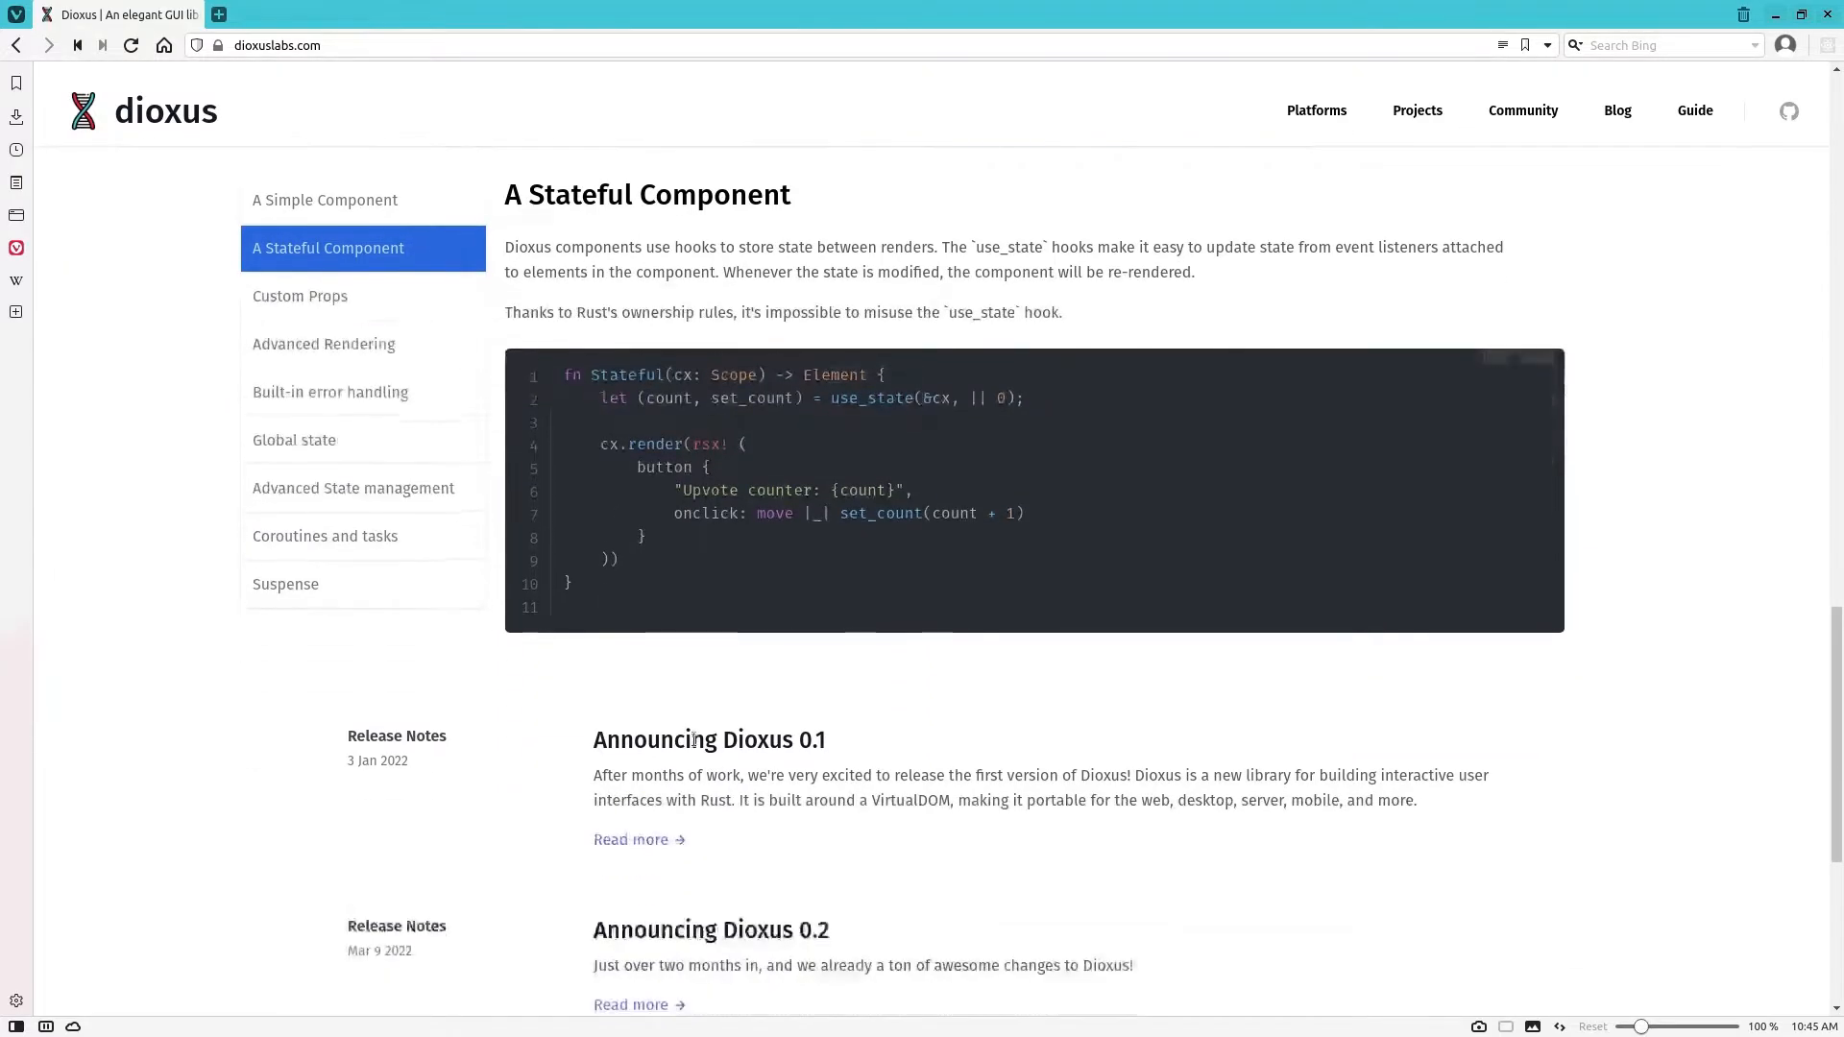
{"action": "scroll", "scroll_direction": "down", "scroll_amount": 3}
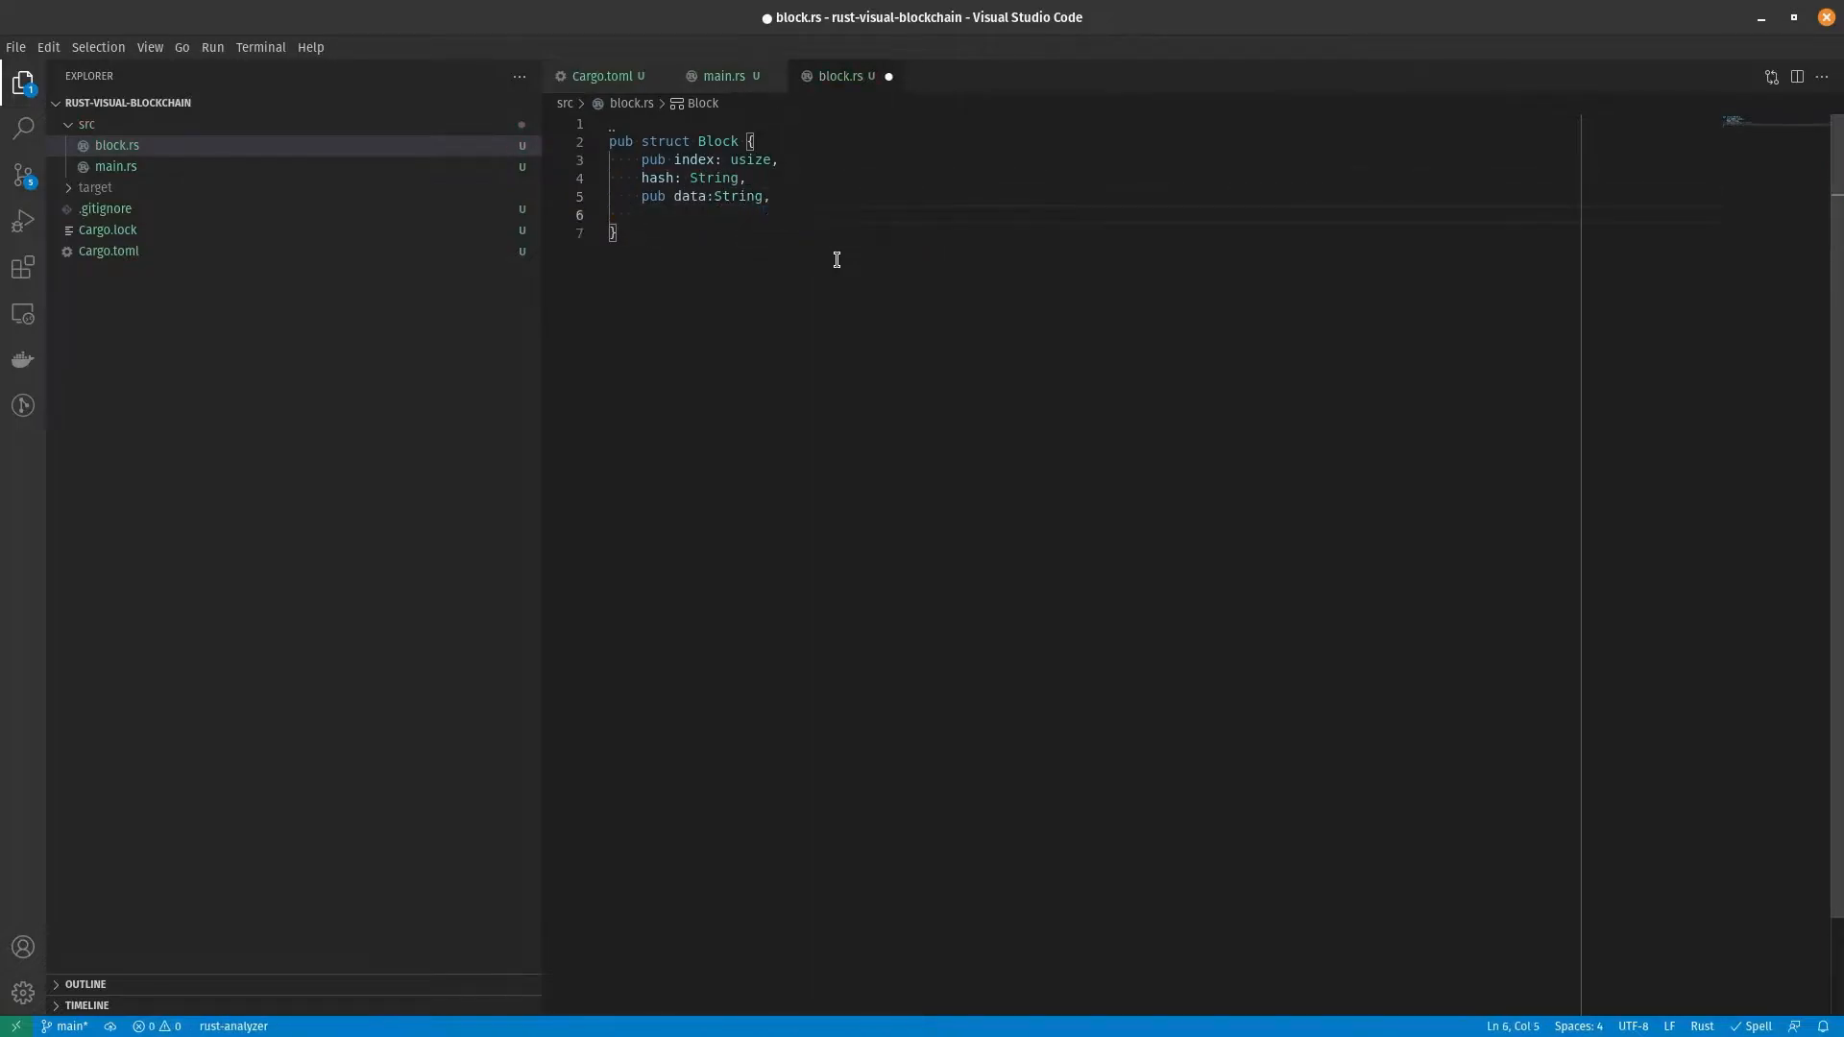
Step: Add a current_time field to the Block struct and a chrono version dependency in Cargo.toml
{"action": "type", "text": "current_time: DAta"}
{"action": "type", "text": "chro"}
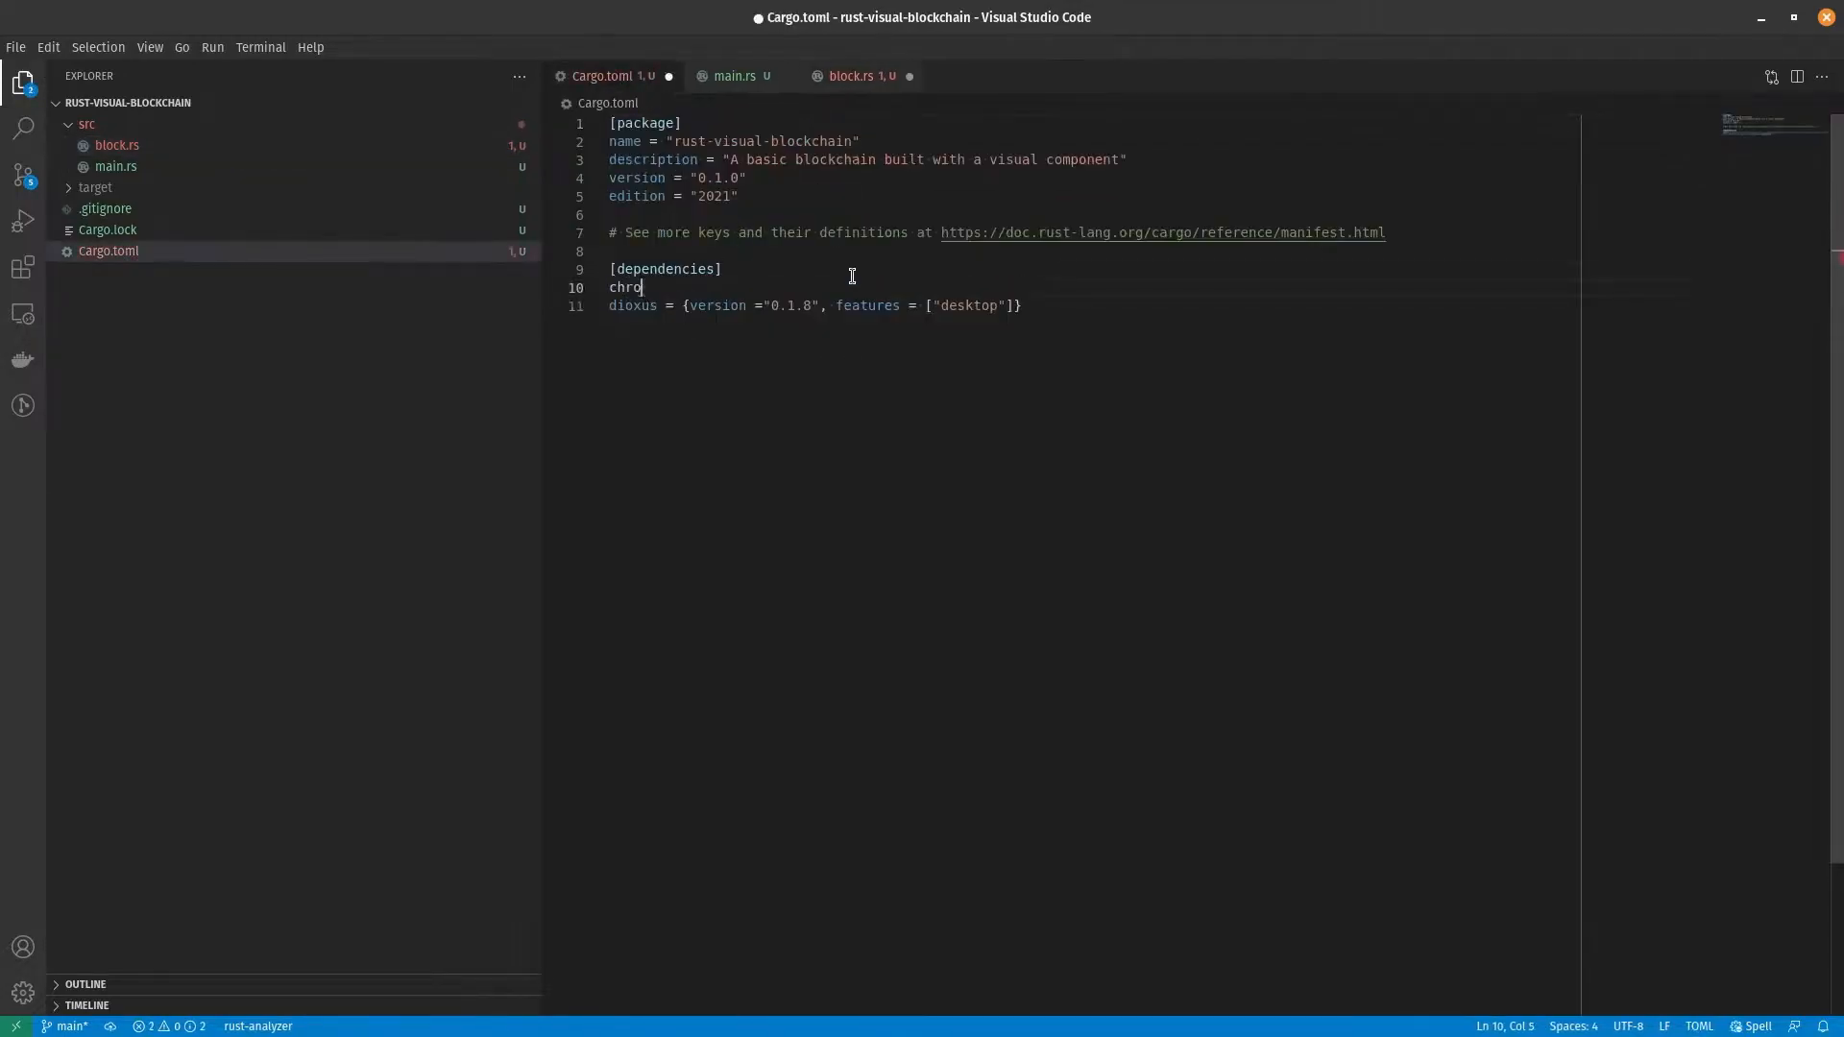
{"action": "type", "text": "no = {version =\"0.4.11"}
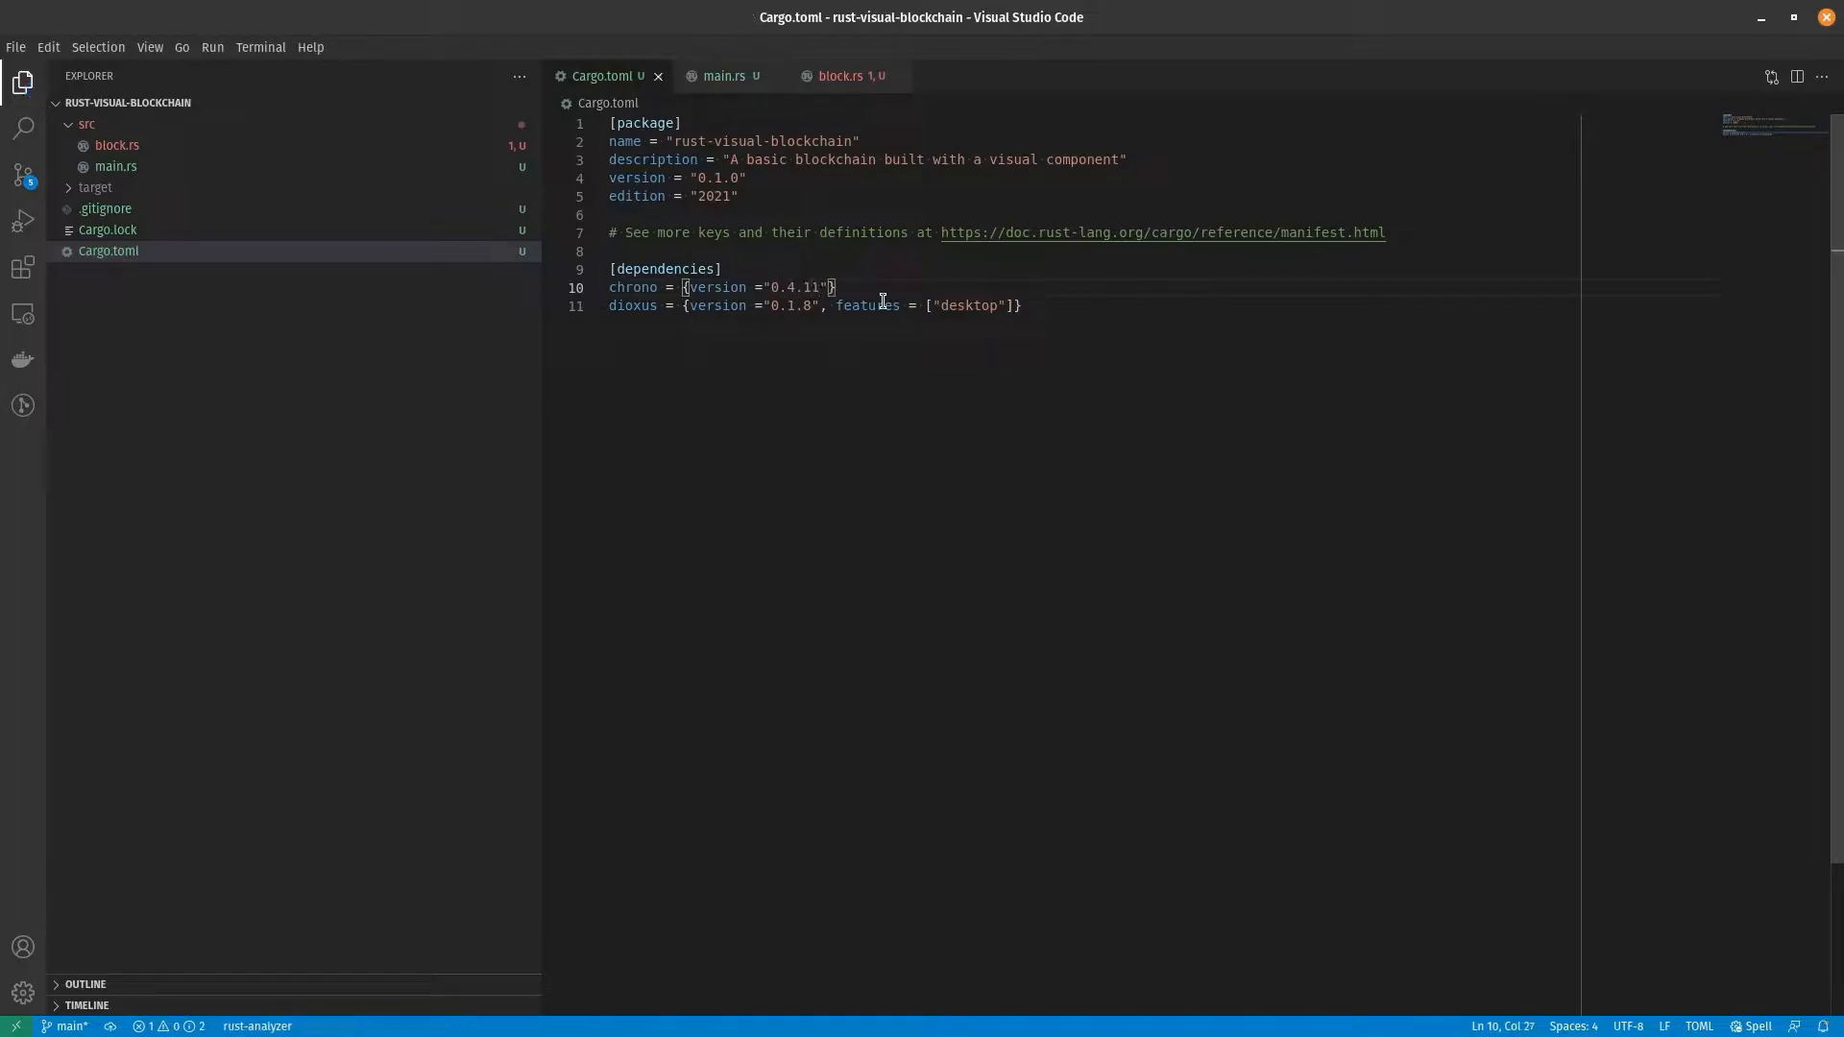
{"action": "left_click", "coordinate": [842, 75]}
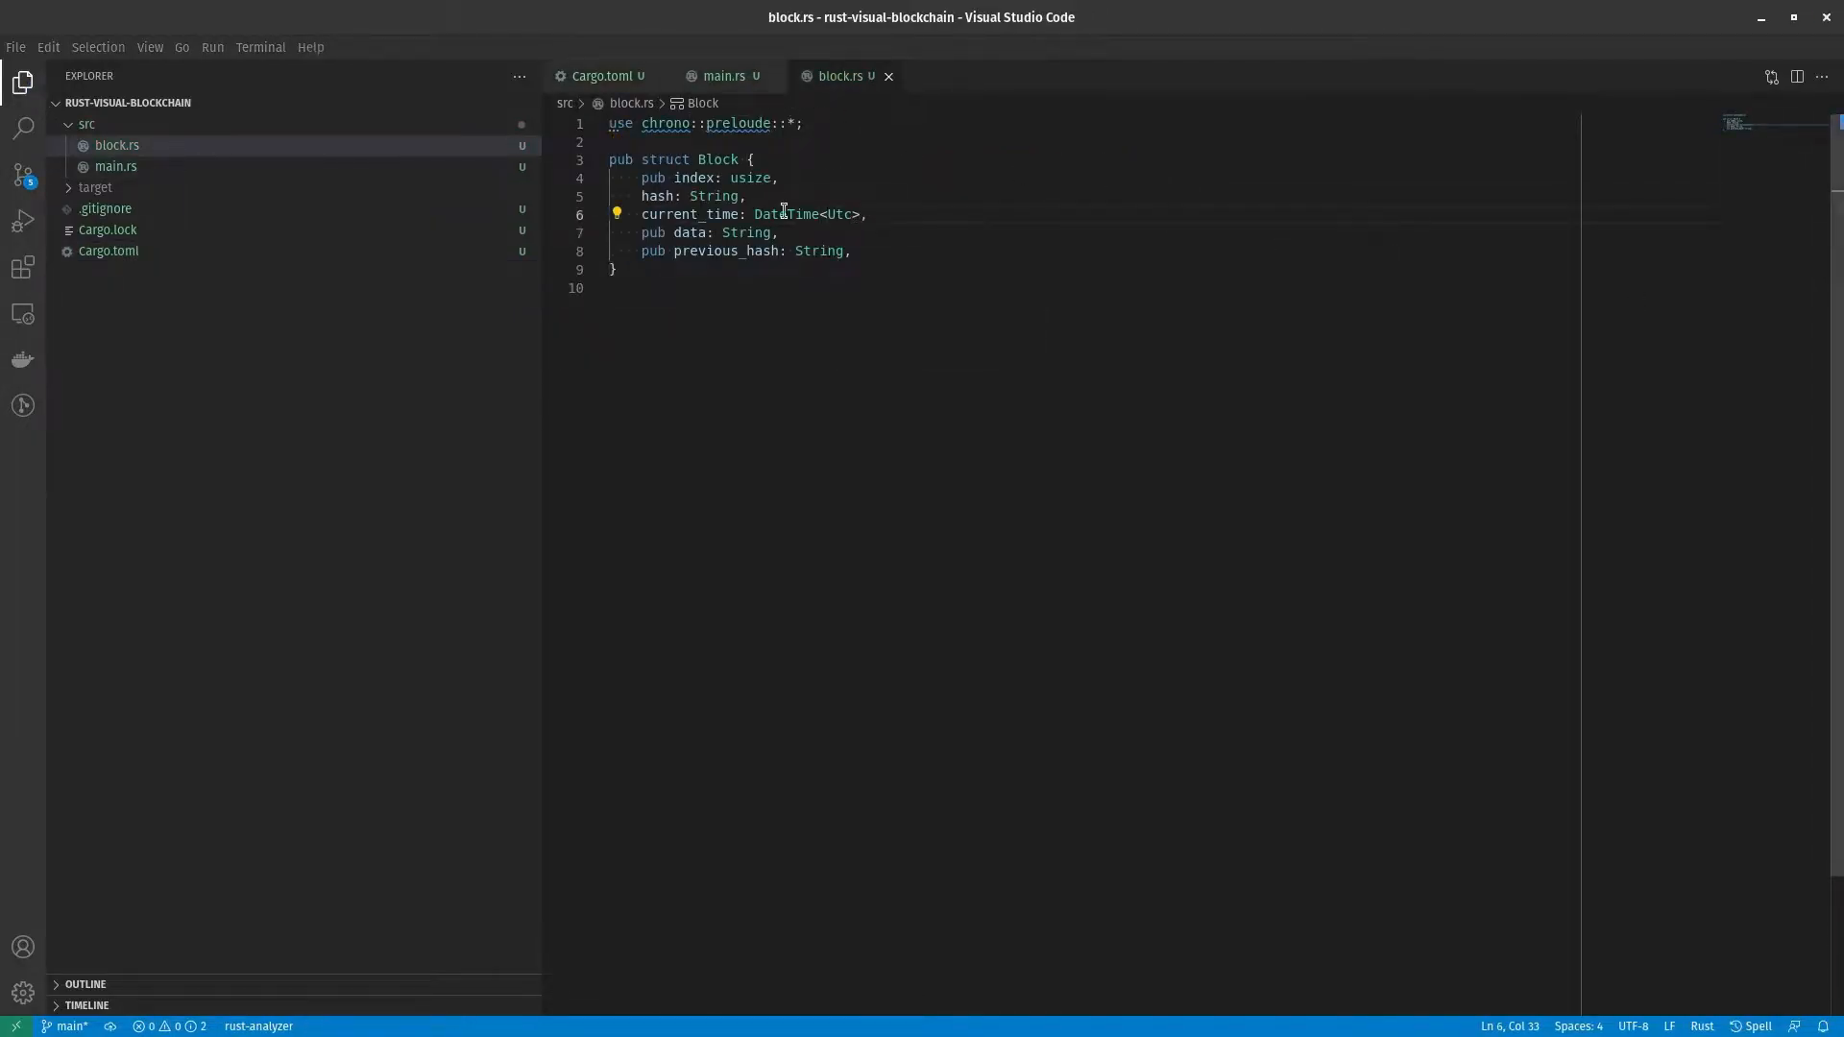
{"action": "left_click", "coordinate": [603, 75]}
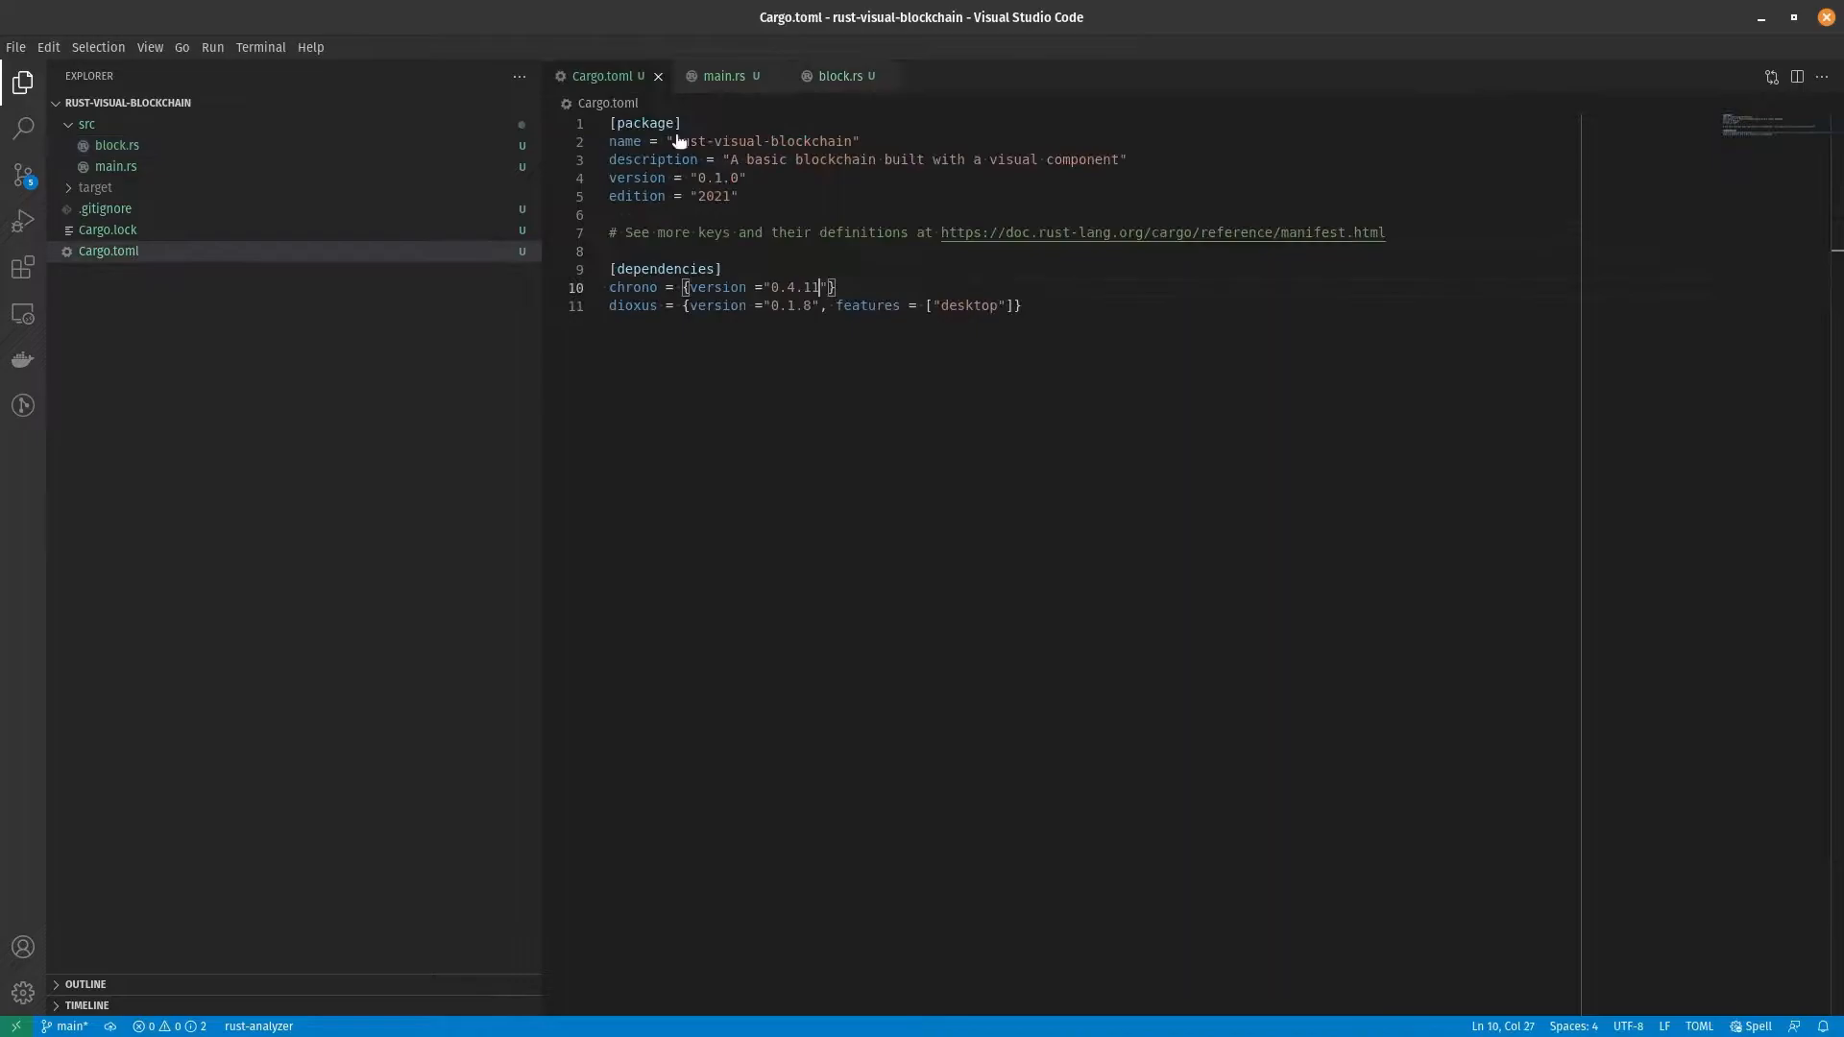
Step: Declare mod block; and import dioxus::prelude::* in main.rs
{"action": "left_click", "coordinate": [723, 75]}
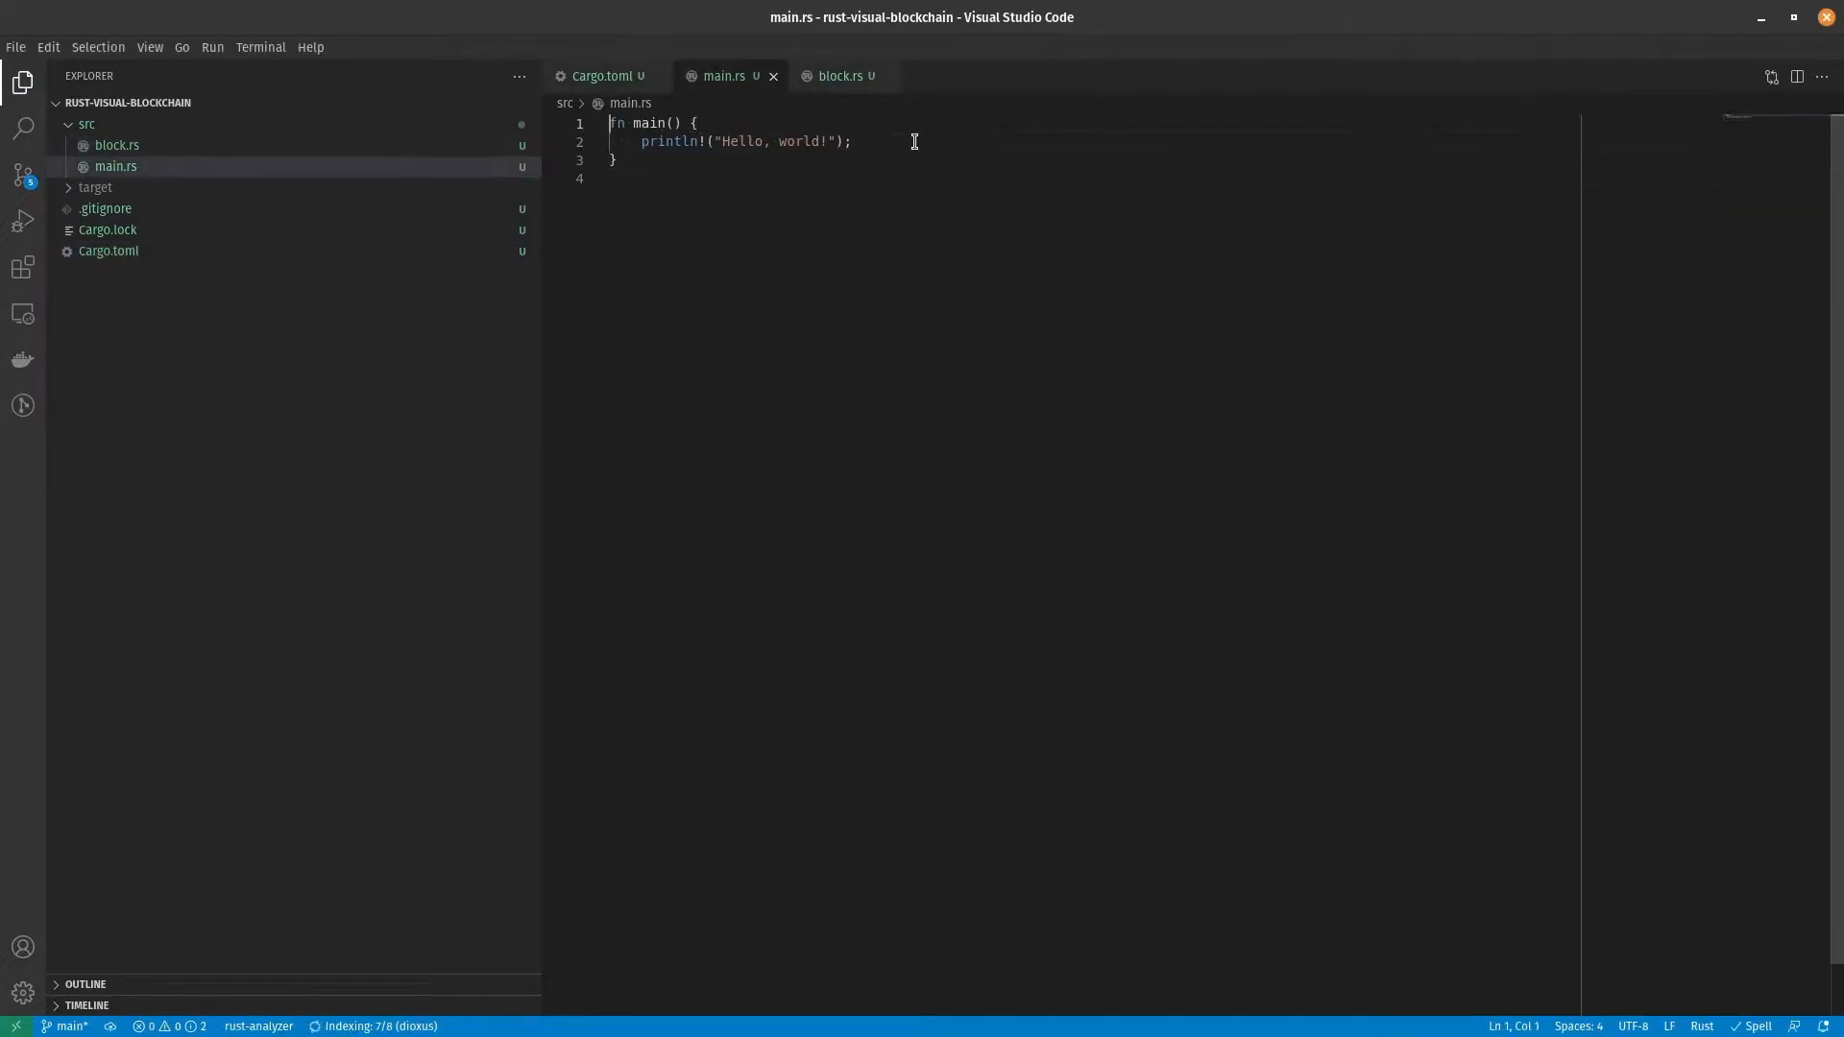
{"action": "type", "text": "mod block;"}
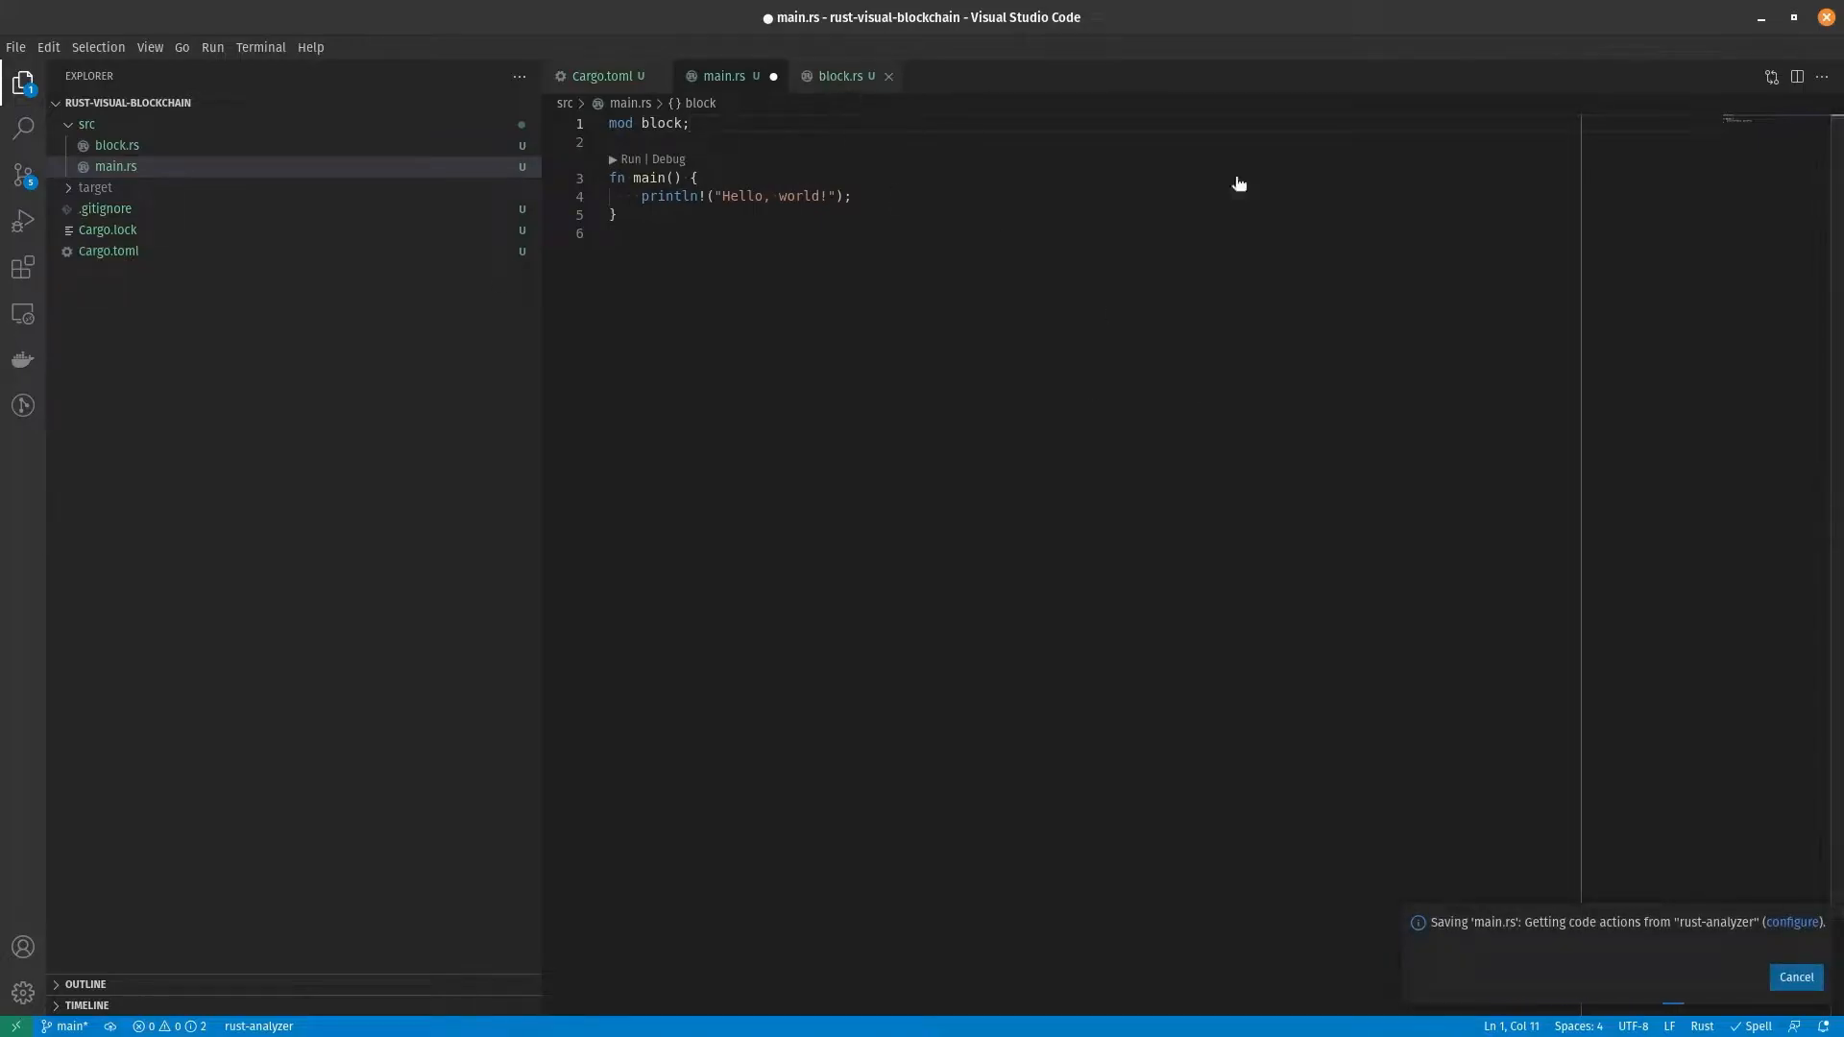
{"action": "type", "text": "use dioxus::prelude::*;"}
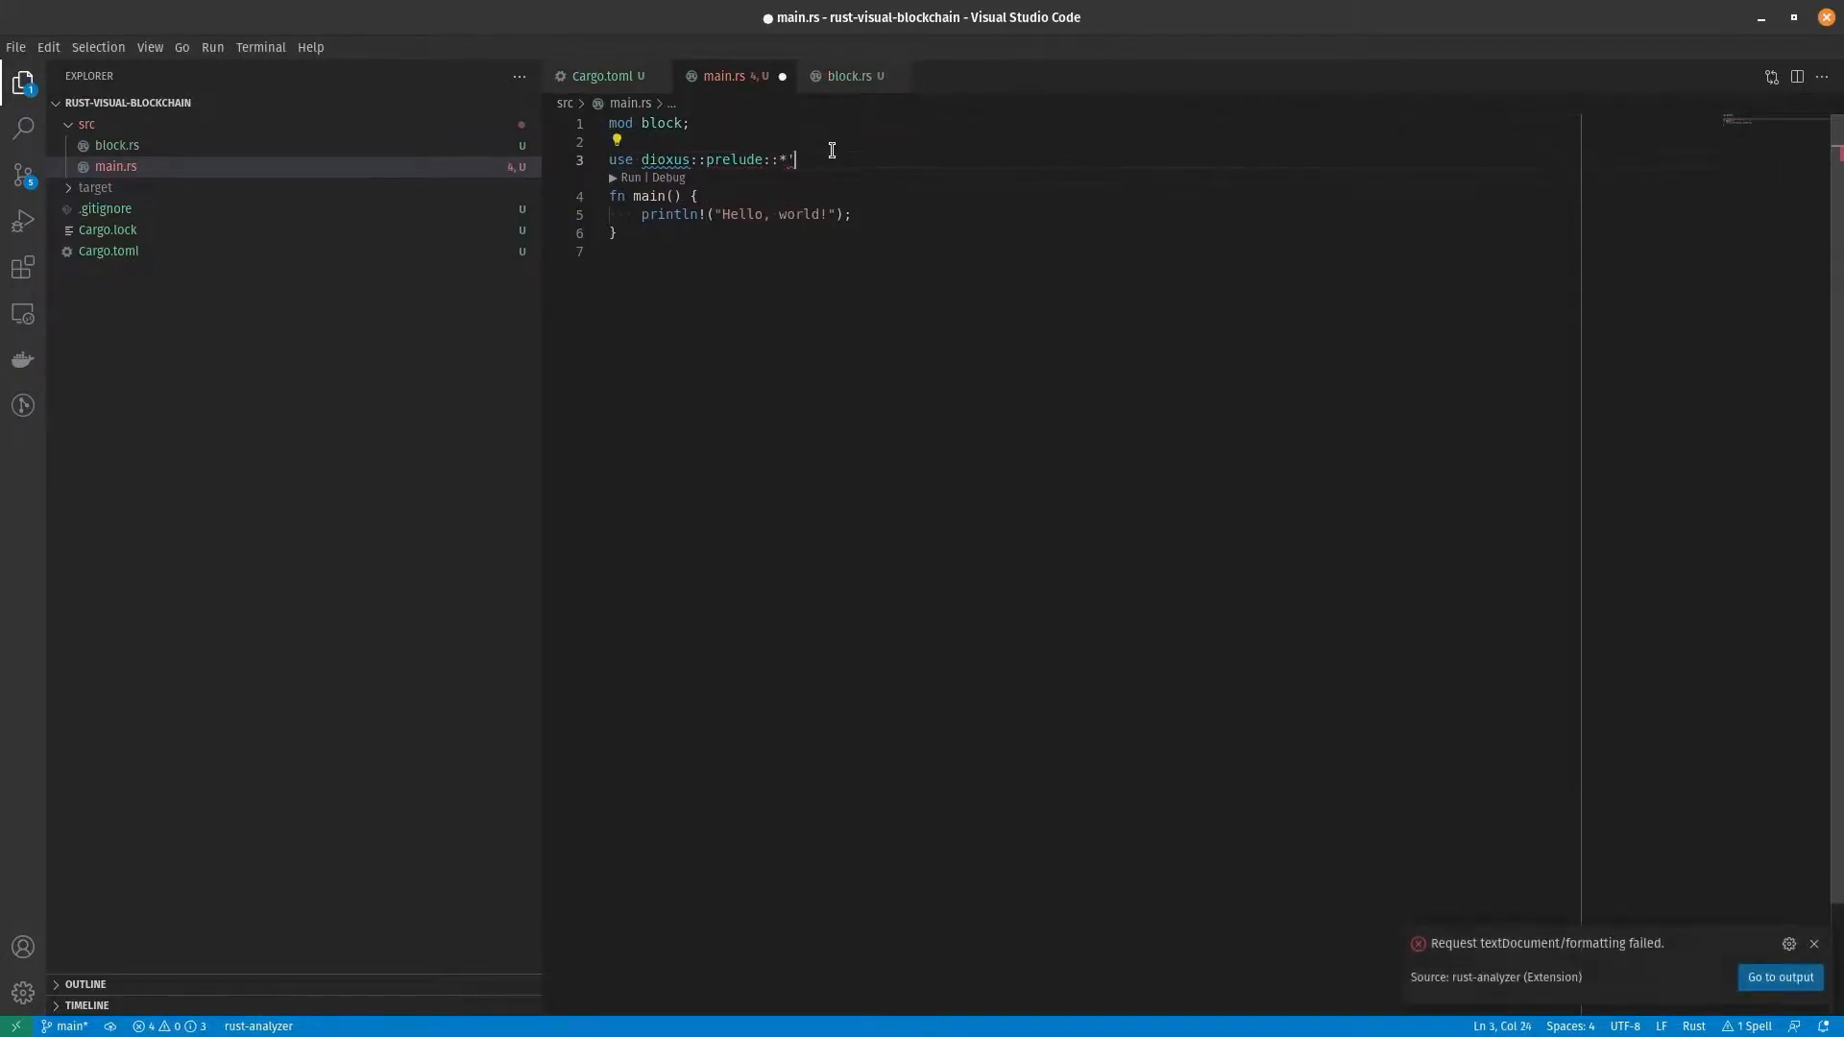
{"action": "left_click", "coordinate": [848, 75]}
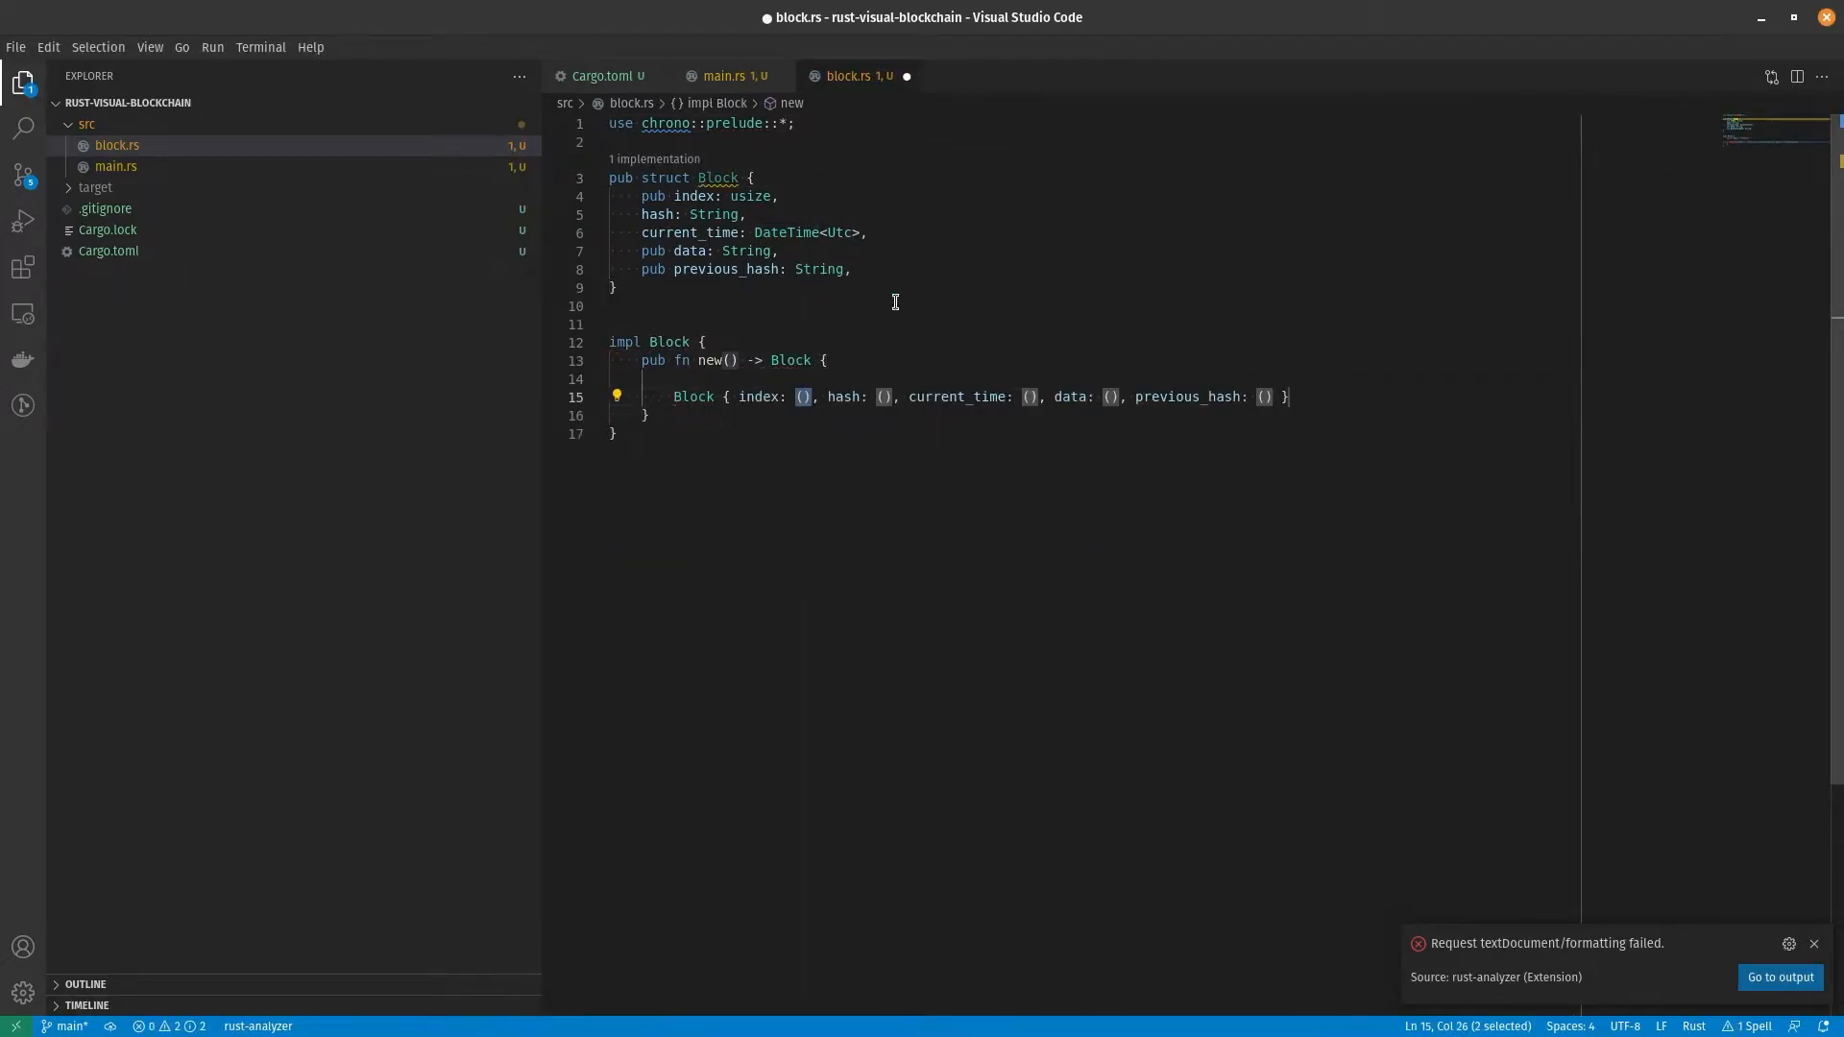
Step: Add index and data fields to Block and a hash function taking index, data, previous_hash
{"action": "type", "text": "index: usize,"}
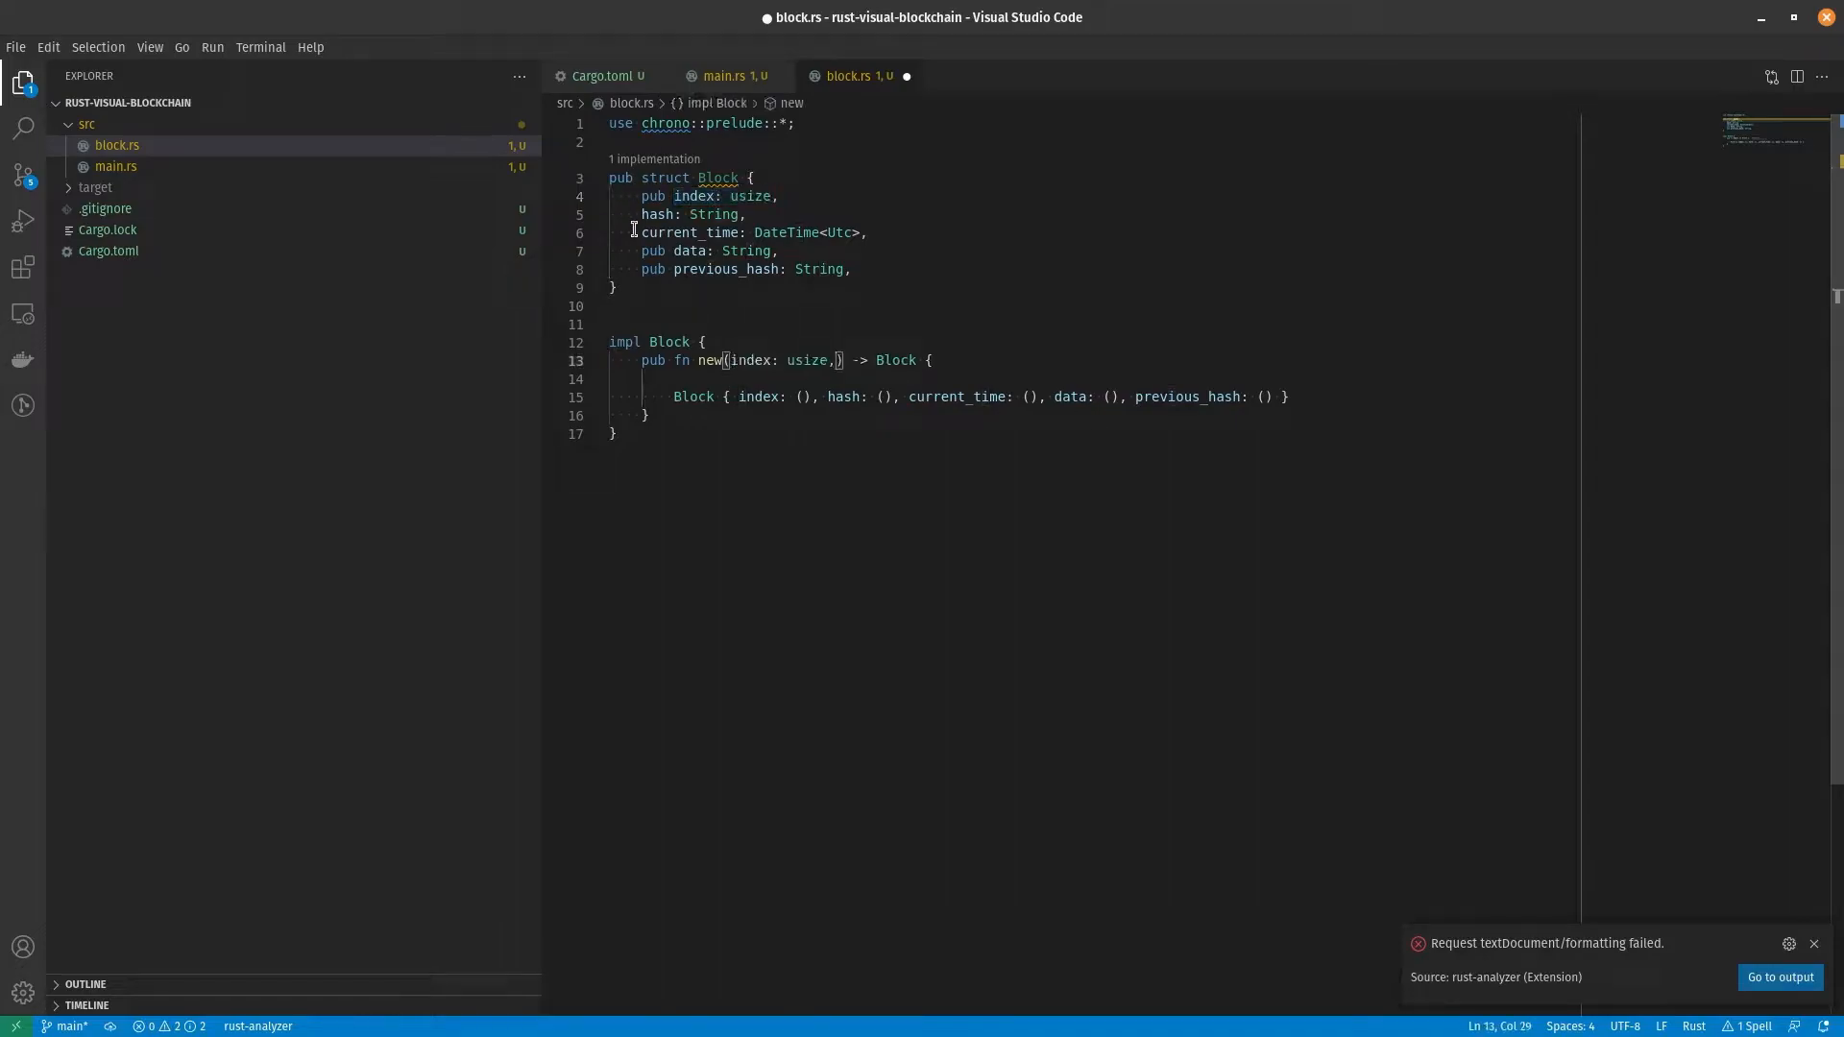
{"action": "type", "text": "data: String, previous_hash: String"}
{"action": "left_click", "coordinate": [1091, 323]}
{"action": "type", "text": "fn get_next_hash("}
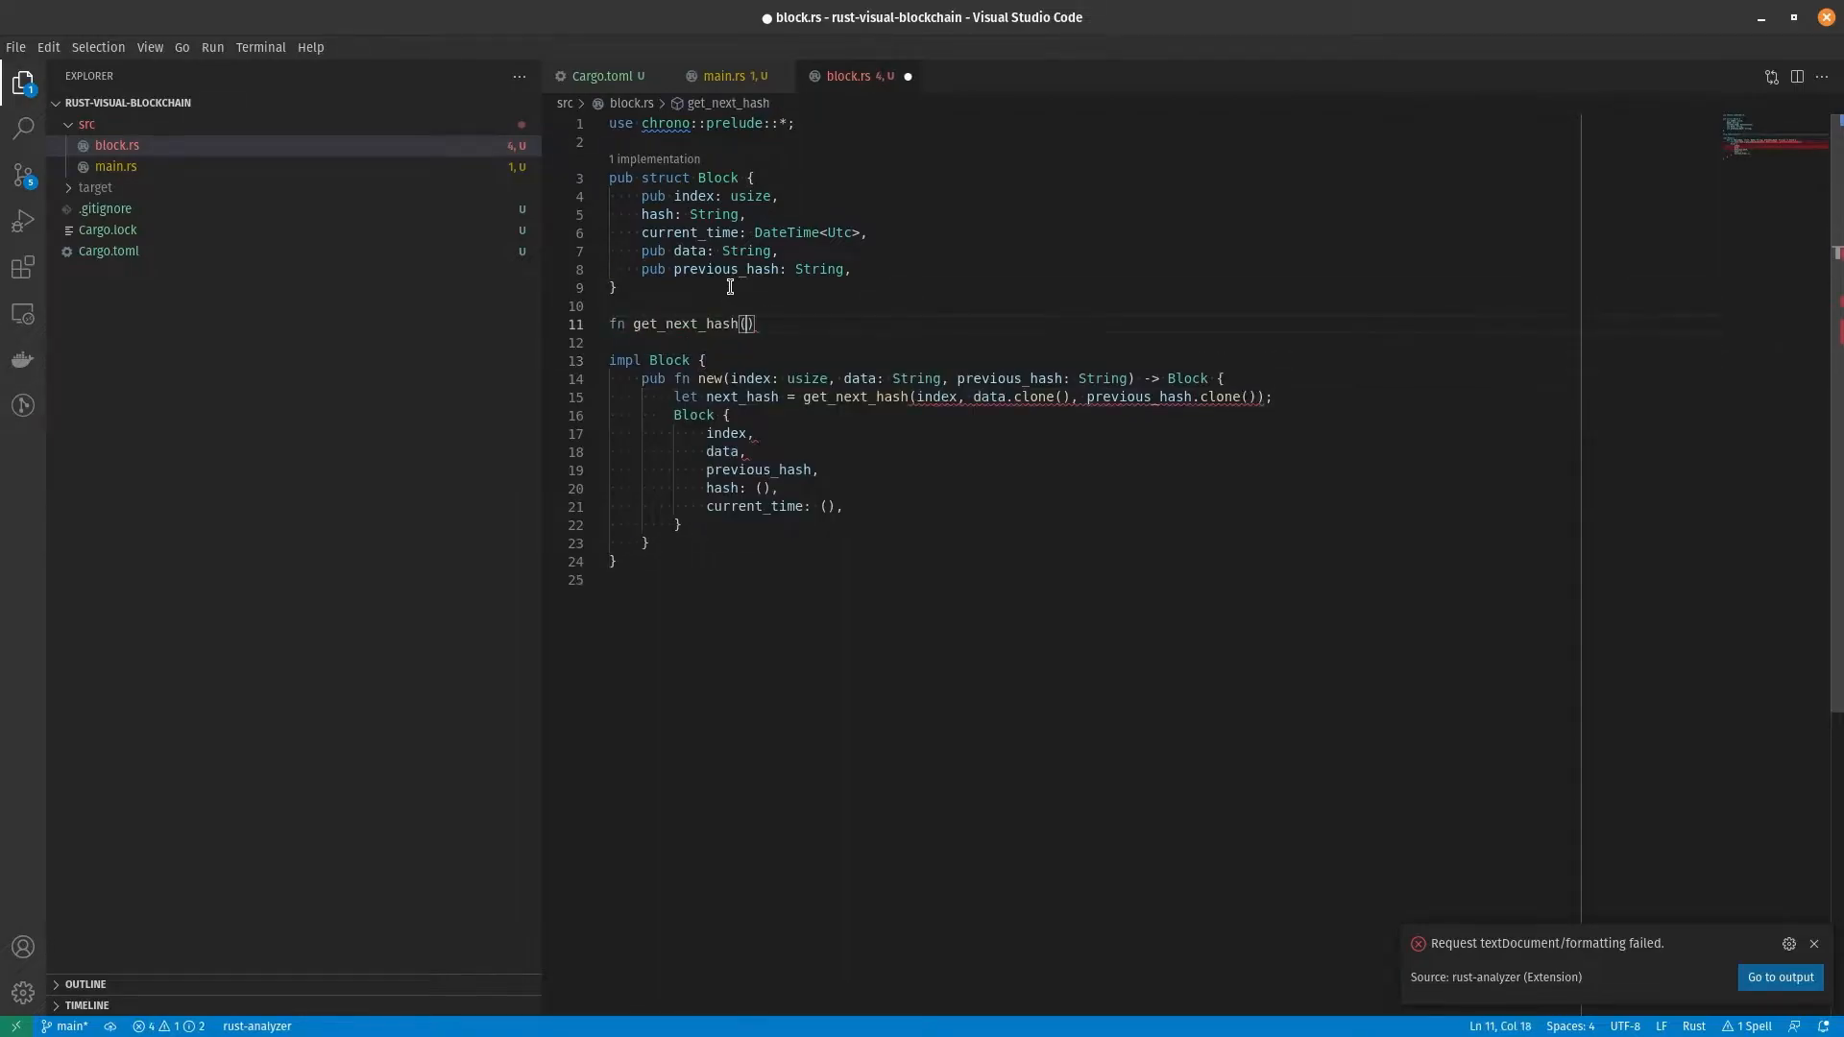
{"action": "type", "text": "index:usize, data:String, previous_hash:String) ->"}
{"action": "type", "text": "let mut hasher: Sha256::new();"}
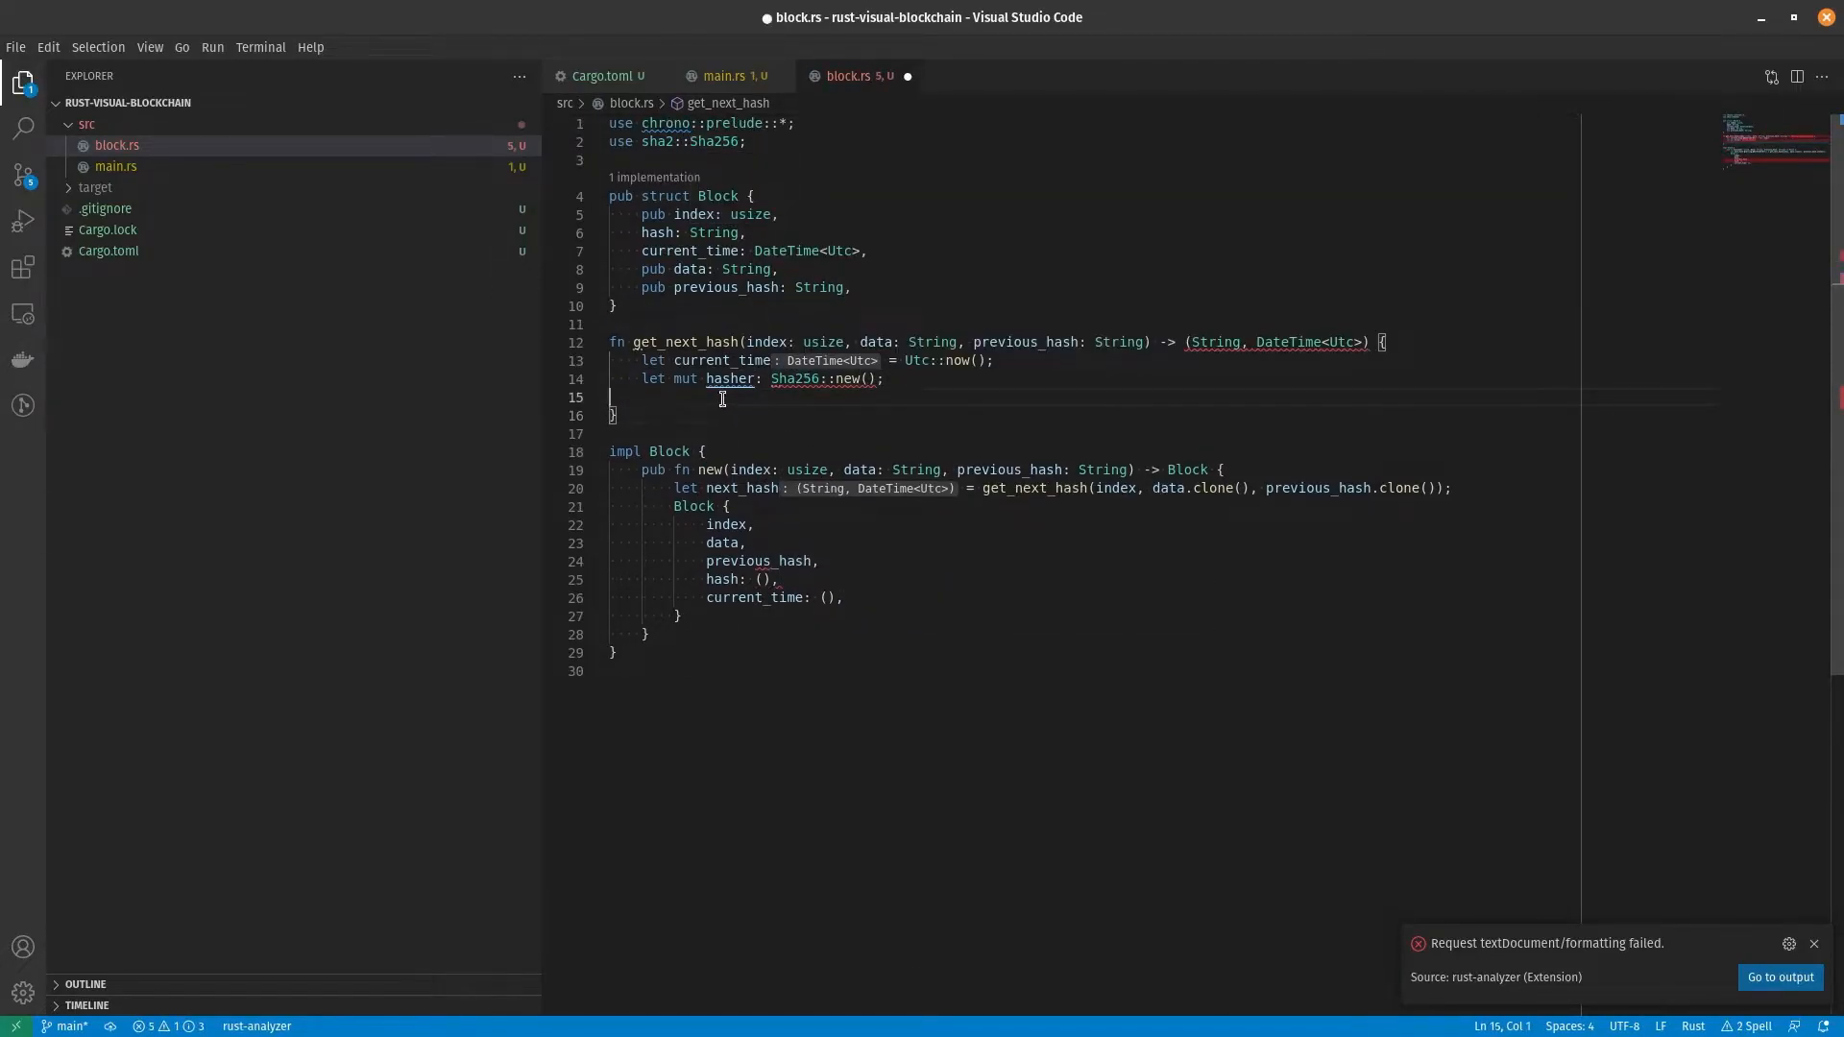
Step: Format and SHA-256 the block data, return (hash, current_time), and use next_hash.0 in new()
{"action": "type", "text": "let hash_data: String = format!(\"{}\", index)"}
{"action": "type", "text": "hasher.update(hash_data"}
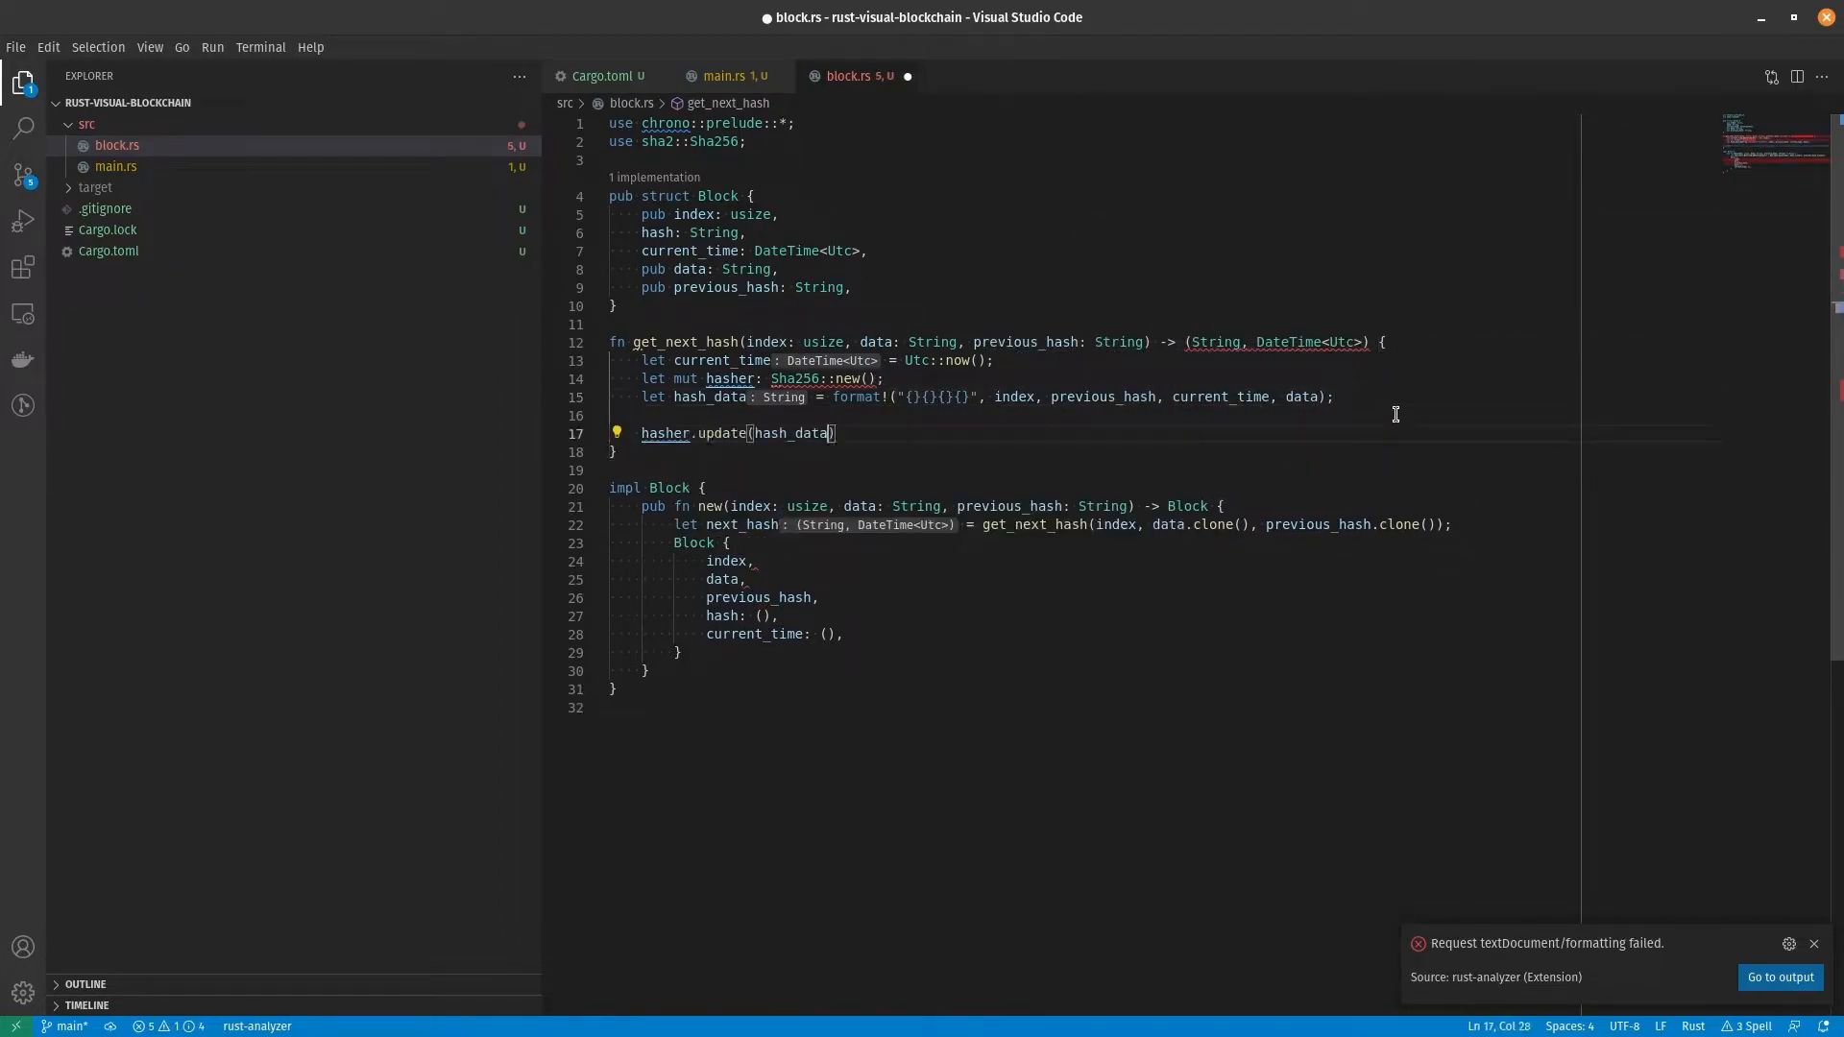
{"action": "type", "text": "let hash = hasher.finalize();"}
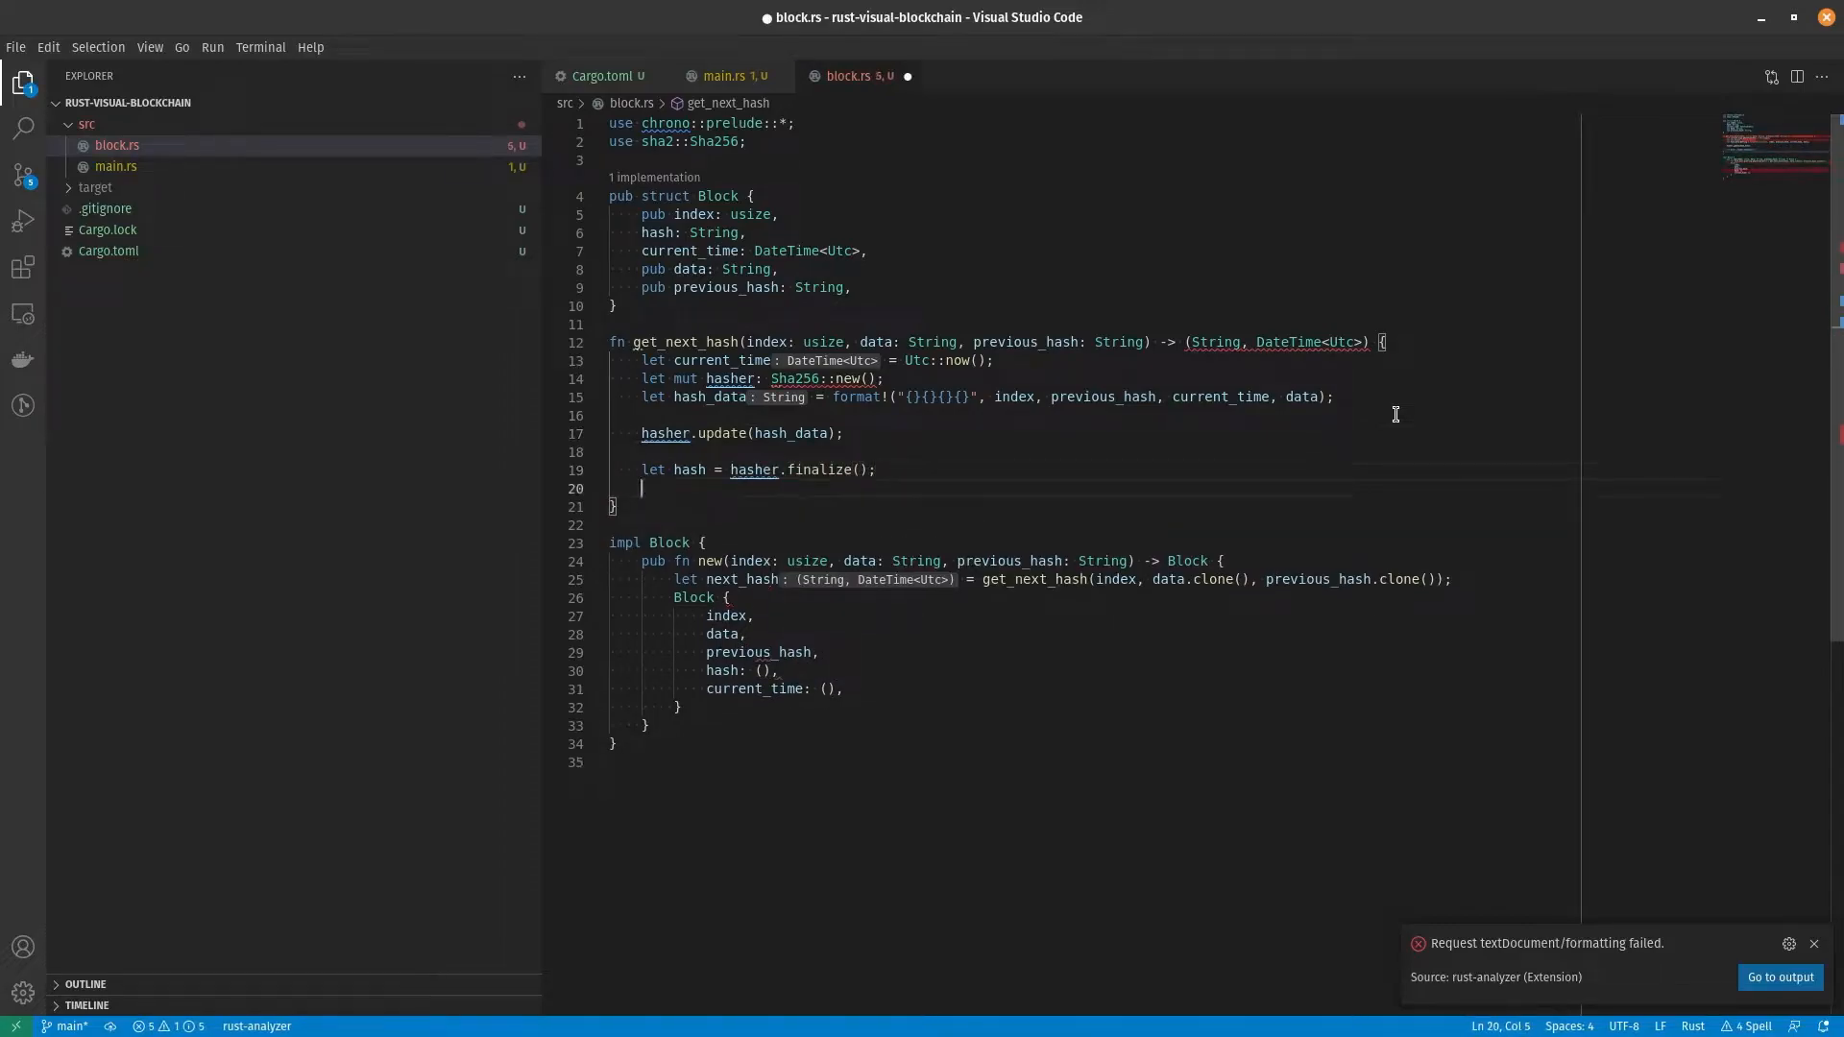
{"action": "type", "text": "(&hash, current_time)"}
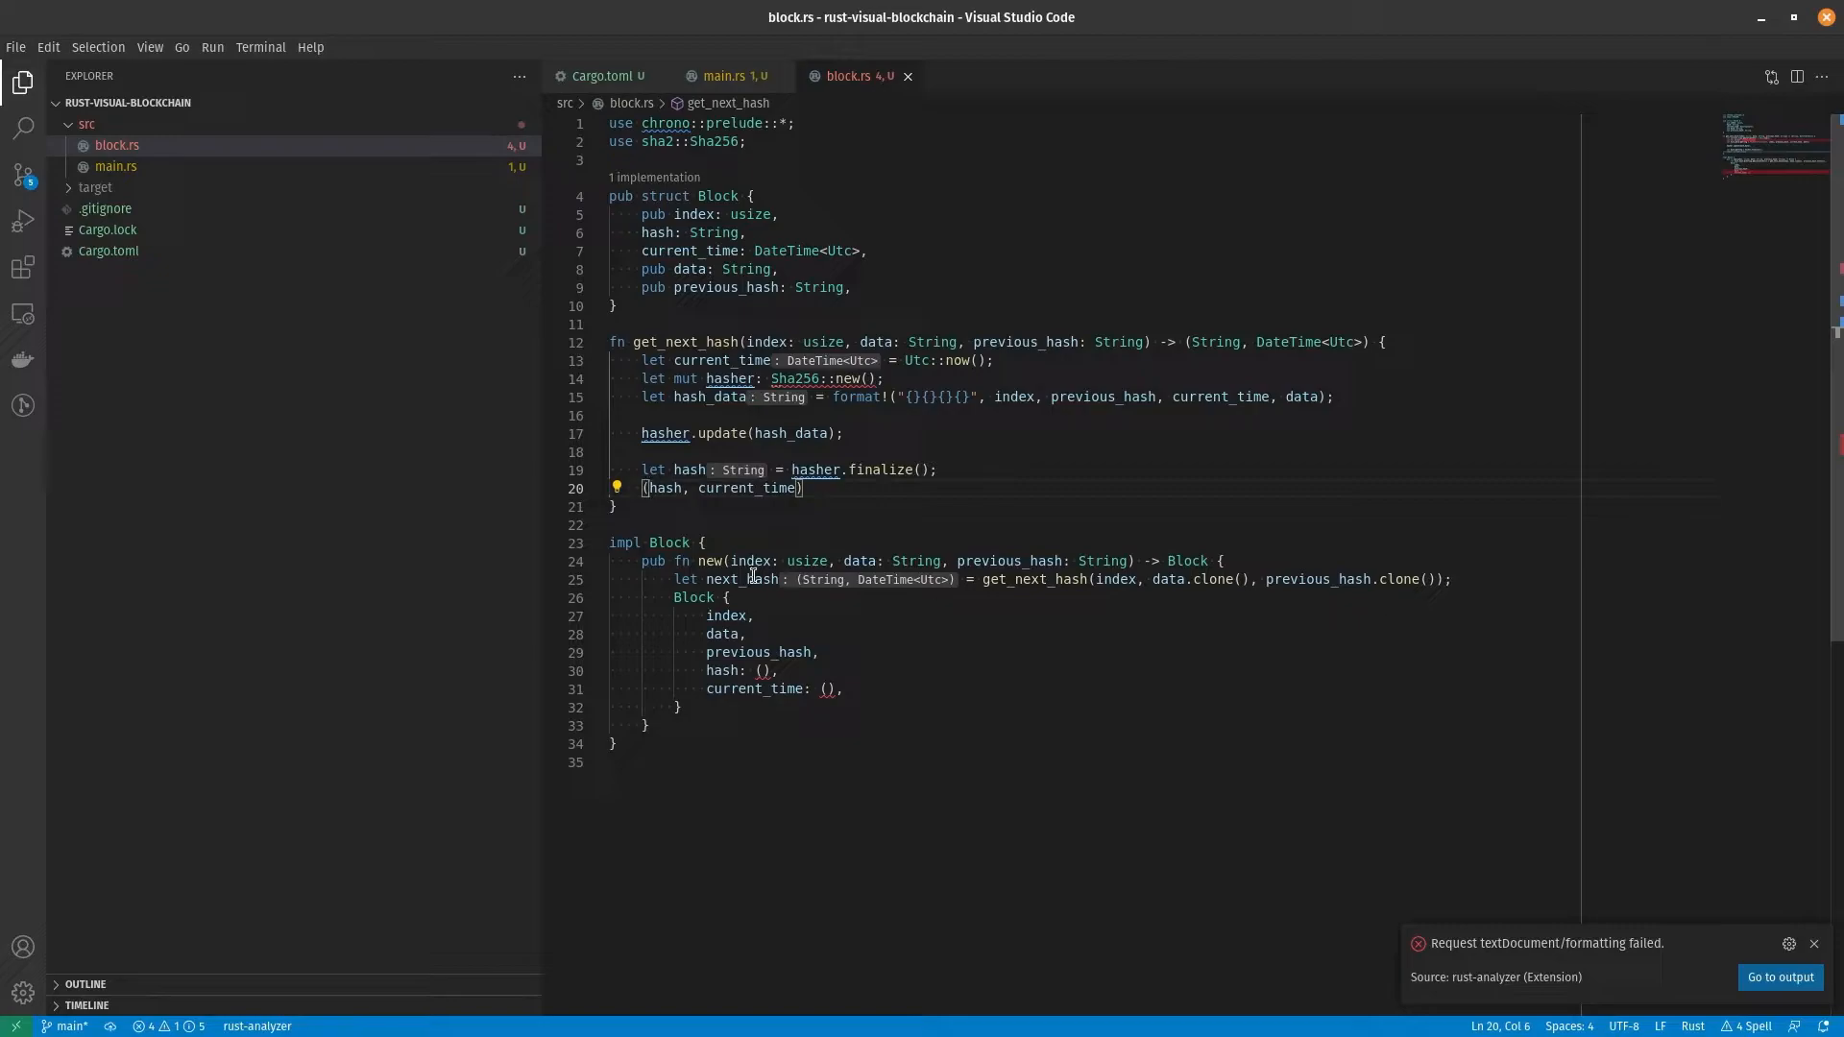
{"action": "type", "text": "next_hash.0"}
{"action": "left_click", "coordinate": [1096, 688]}
{"action": "type", "text": "next_hash.1"}
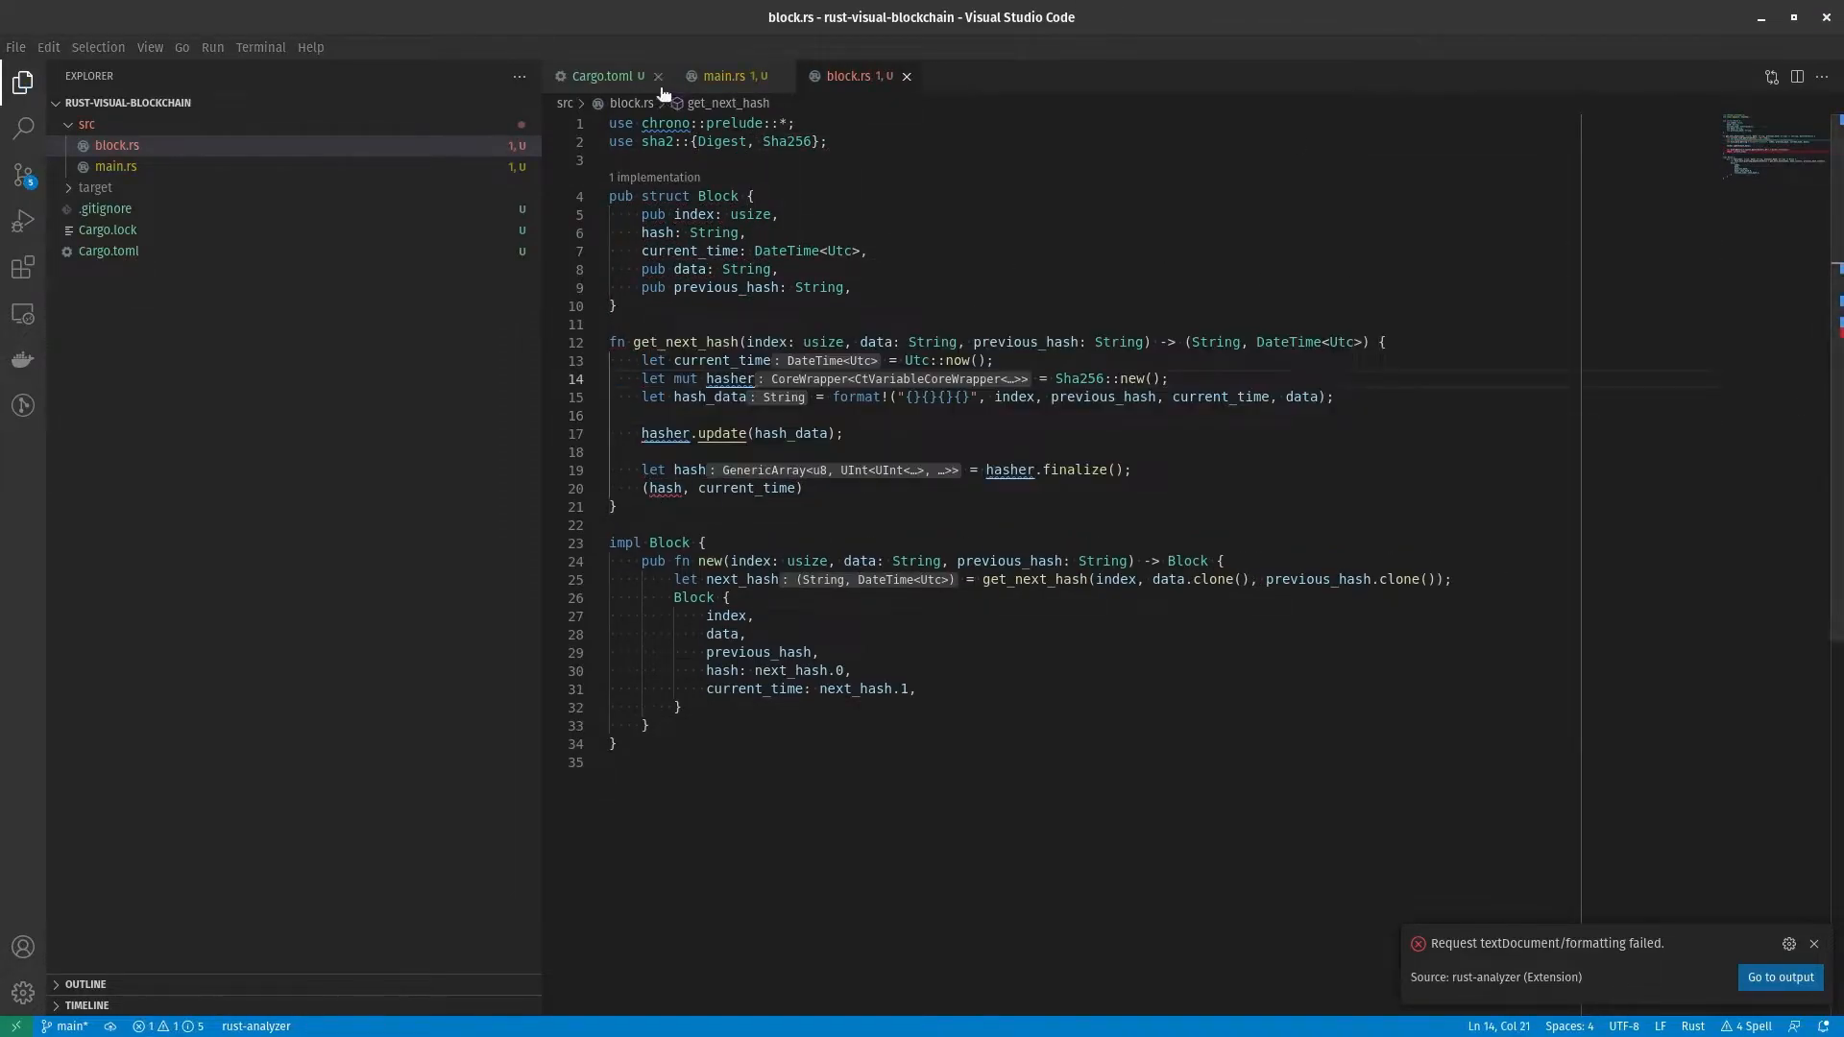
{"action": "type", "text": "features=[\"alloc\"]}"}
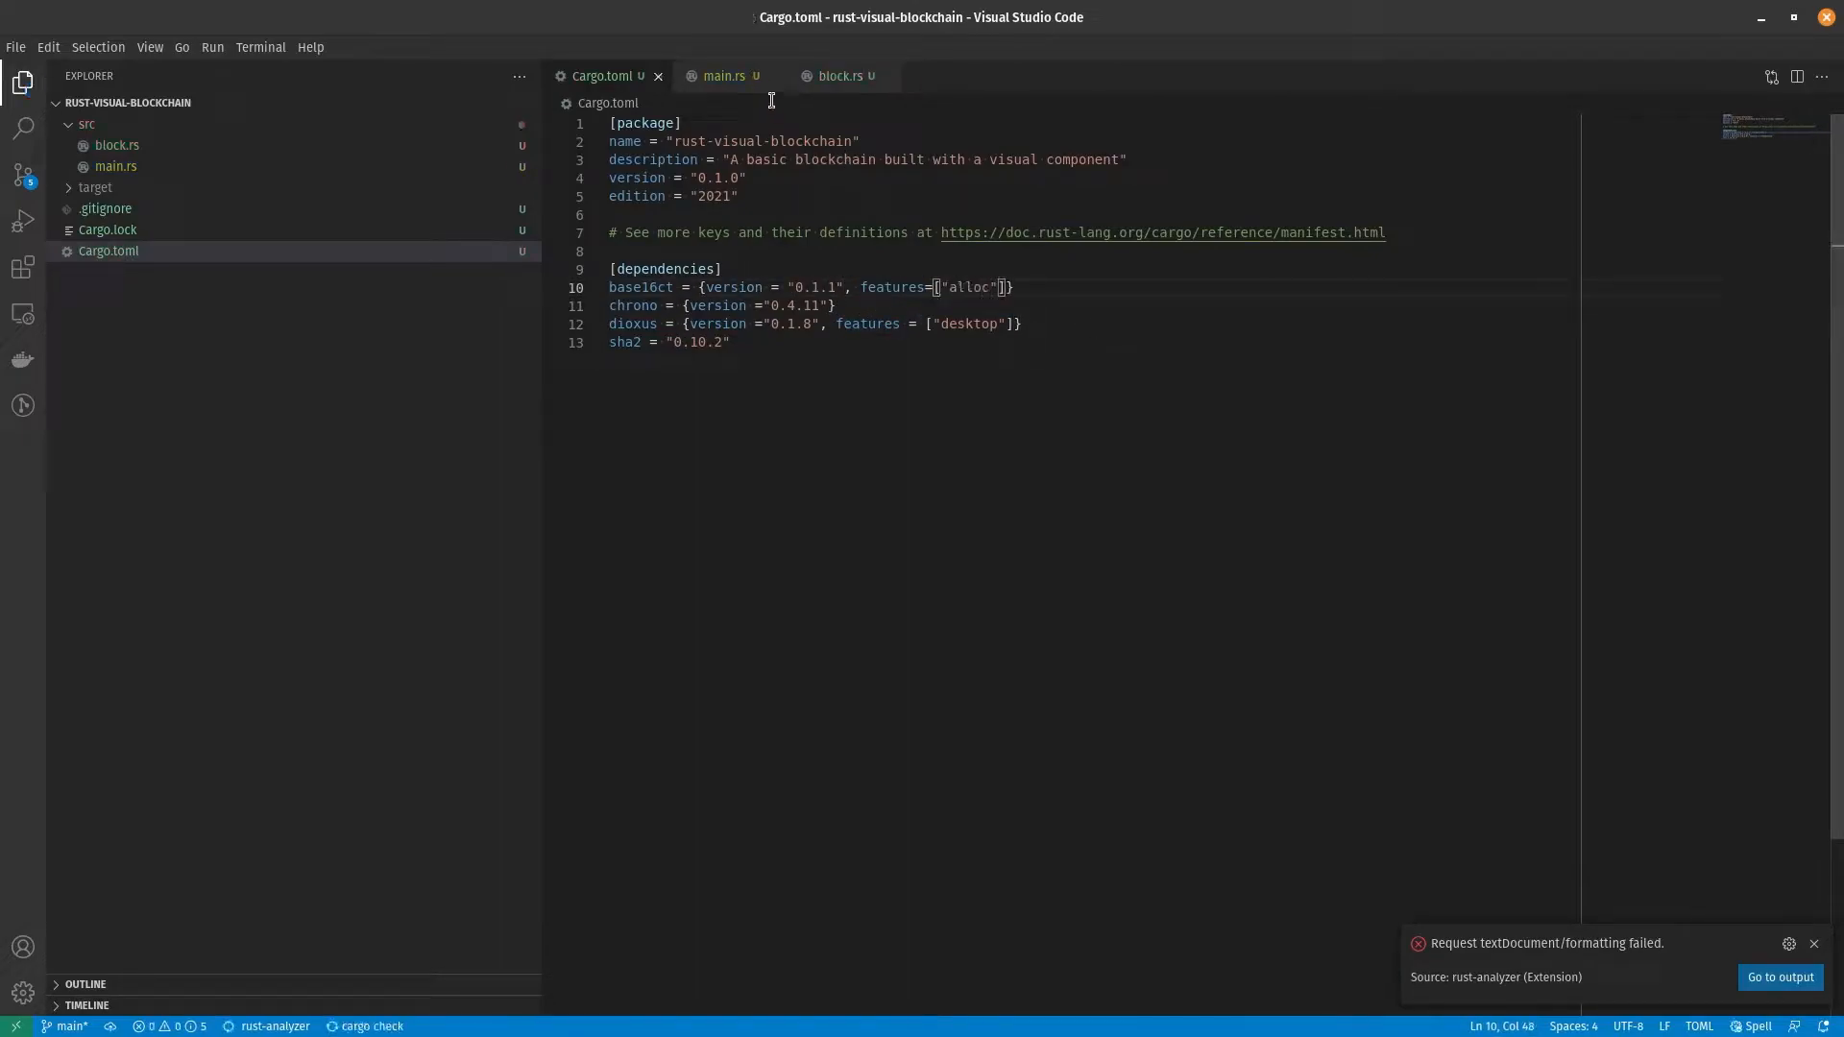
Step: Add a pub fn get_hash() method to Block in block.rs
{"action": "left_click", "coordinate": [839, 75]}
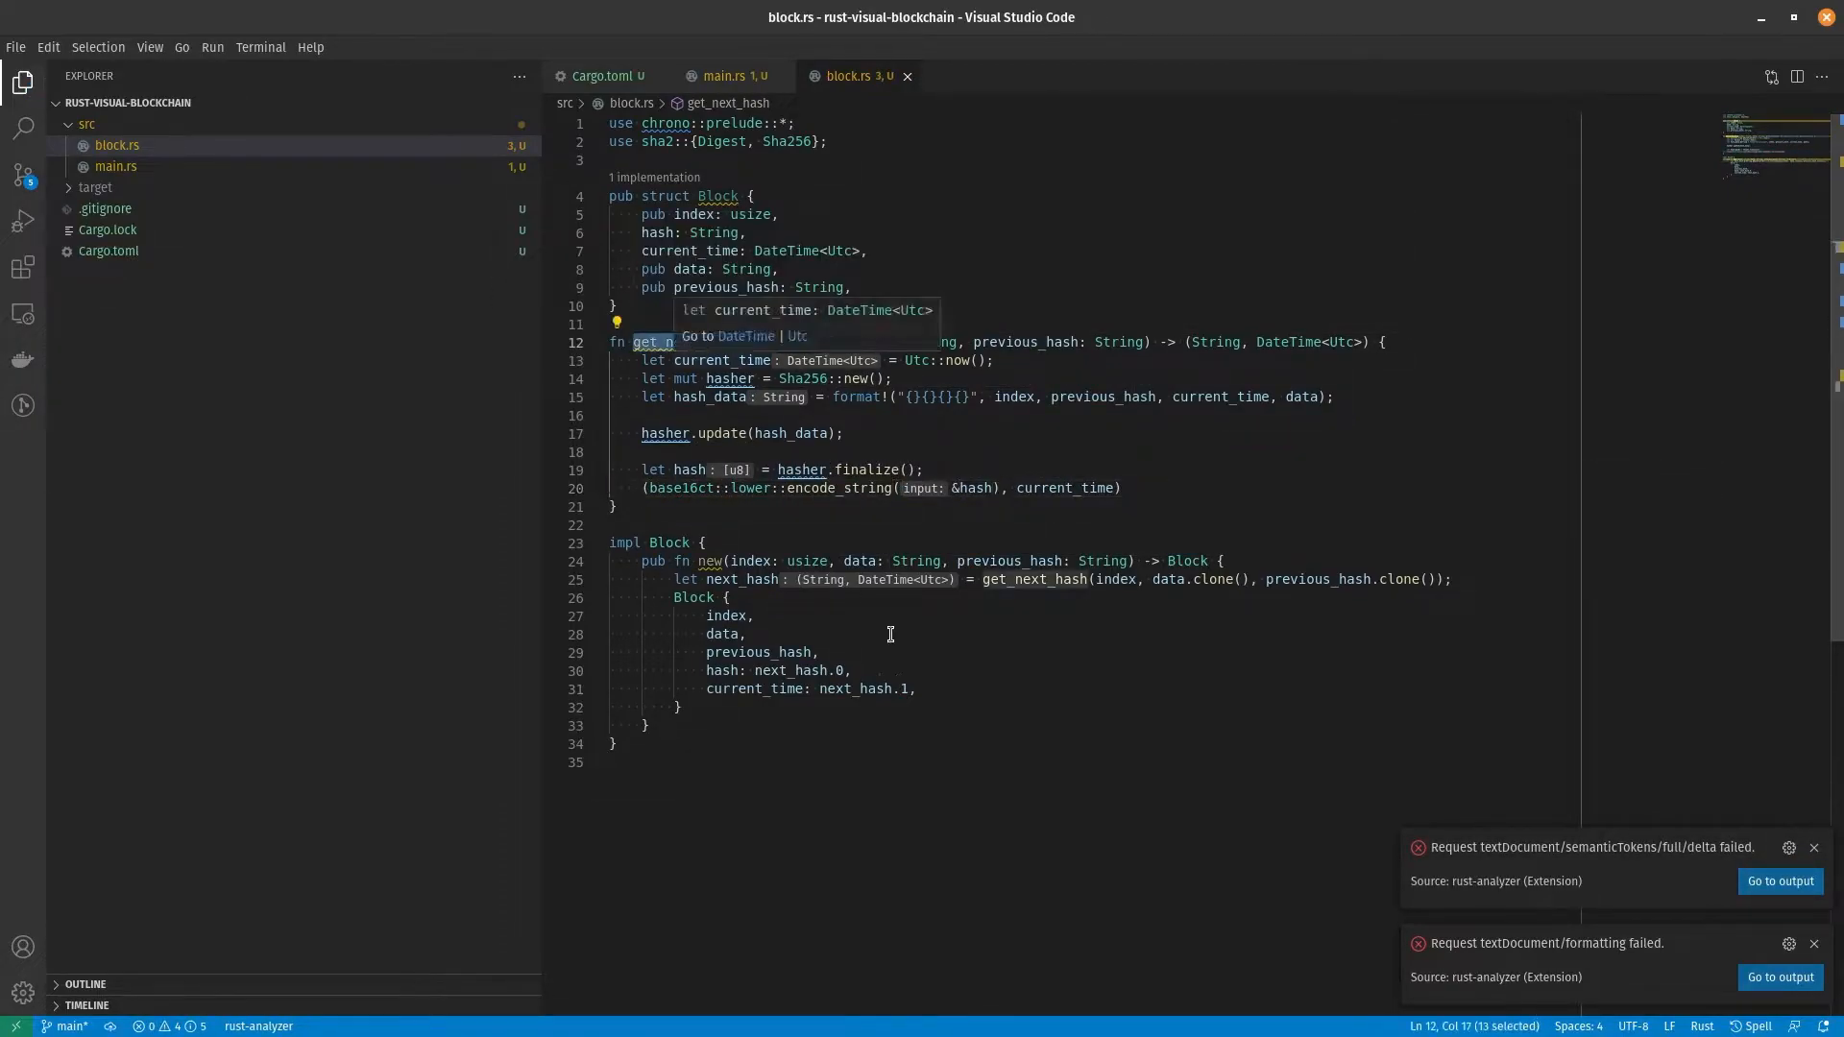
{"action": "type", "text": "pub fn get_hash("}
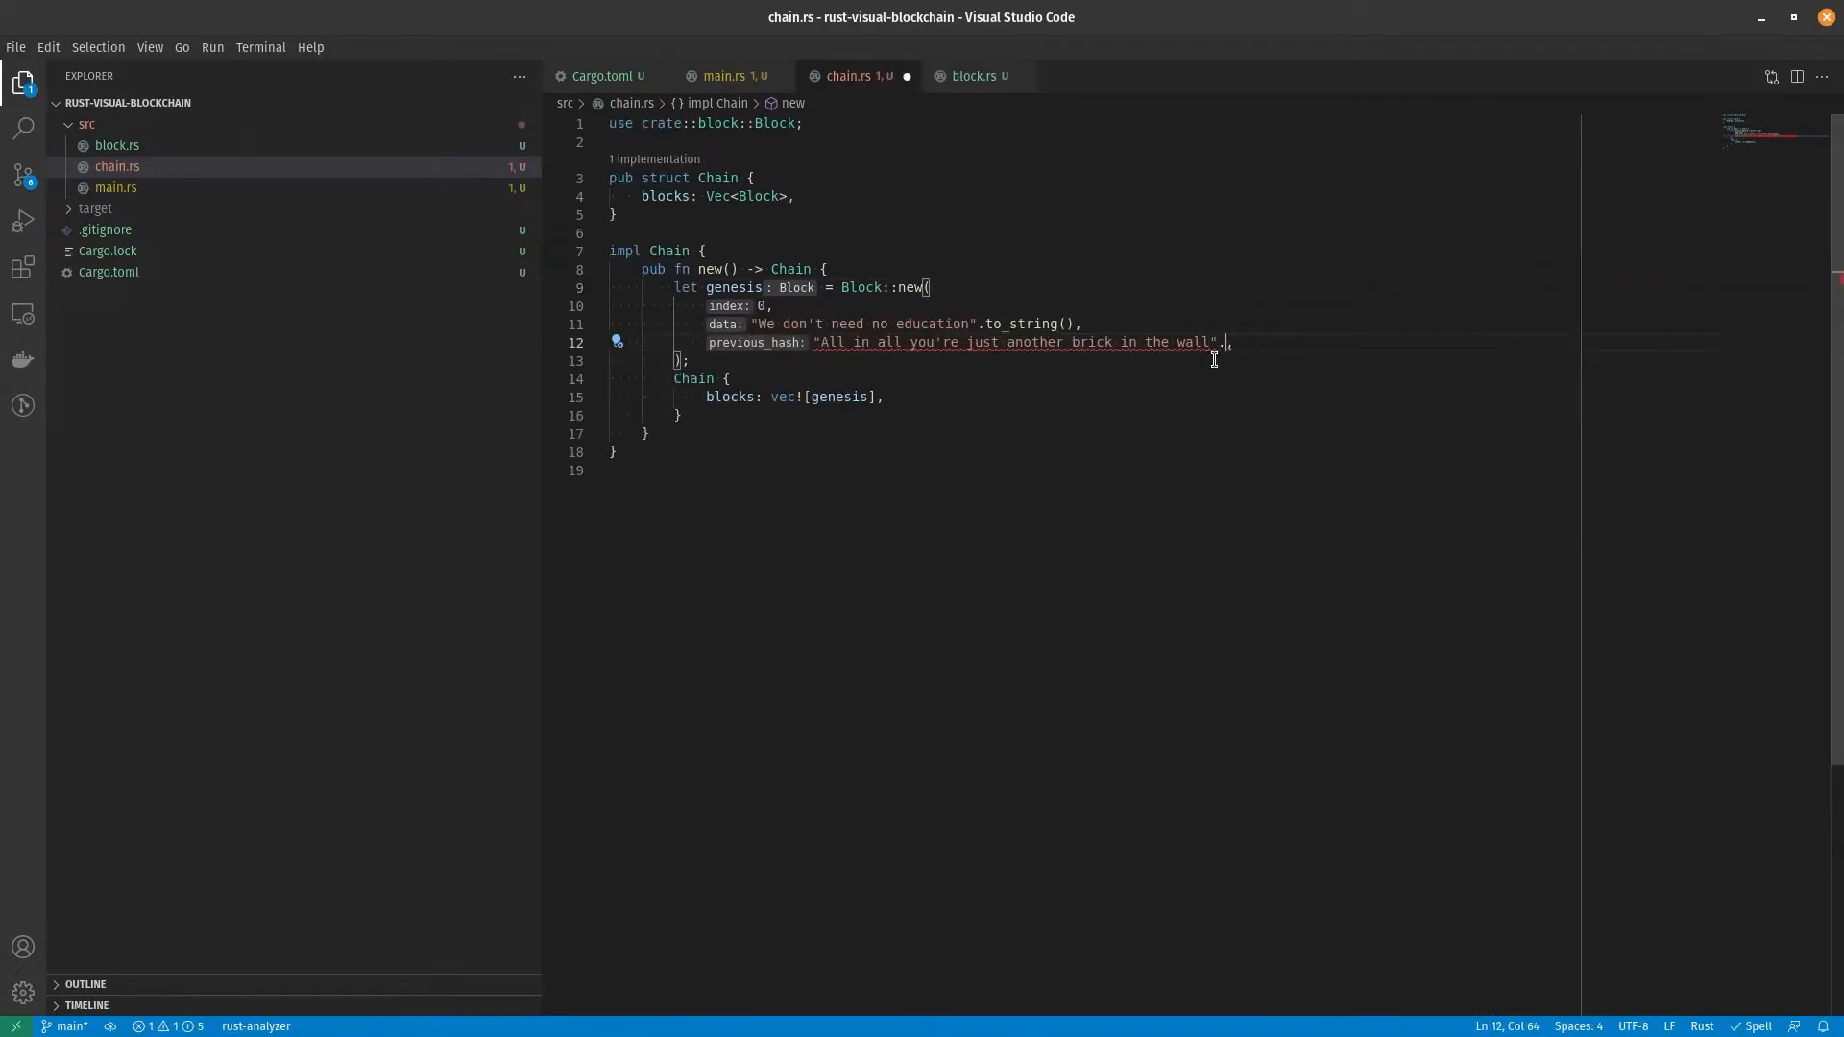
Step: Convert the genesis block's previous hash text to a String with .to_string()
{"action": "type", "text": ".to_string()"}
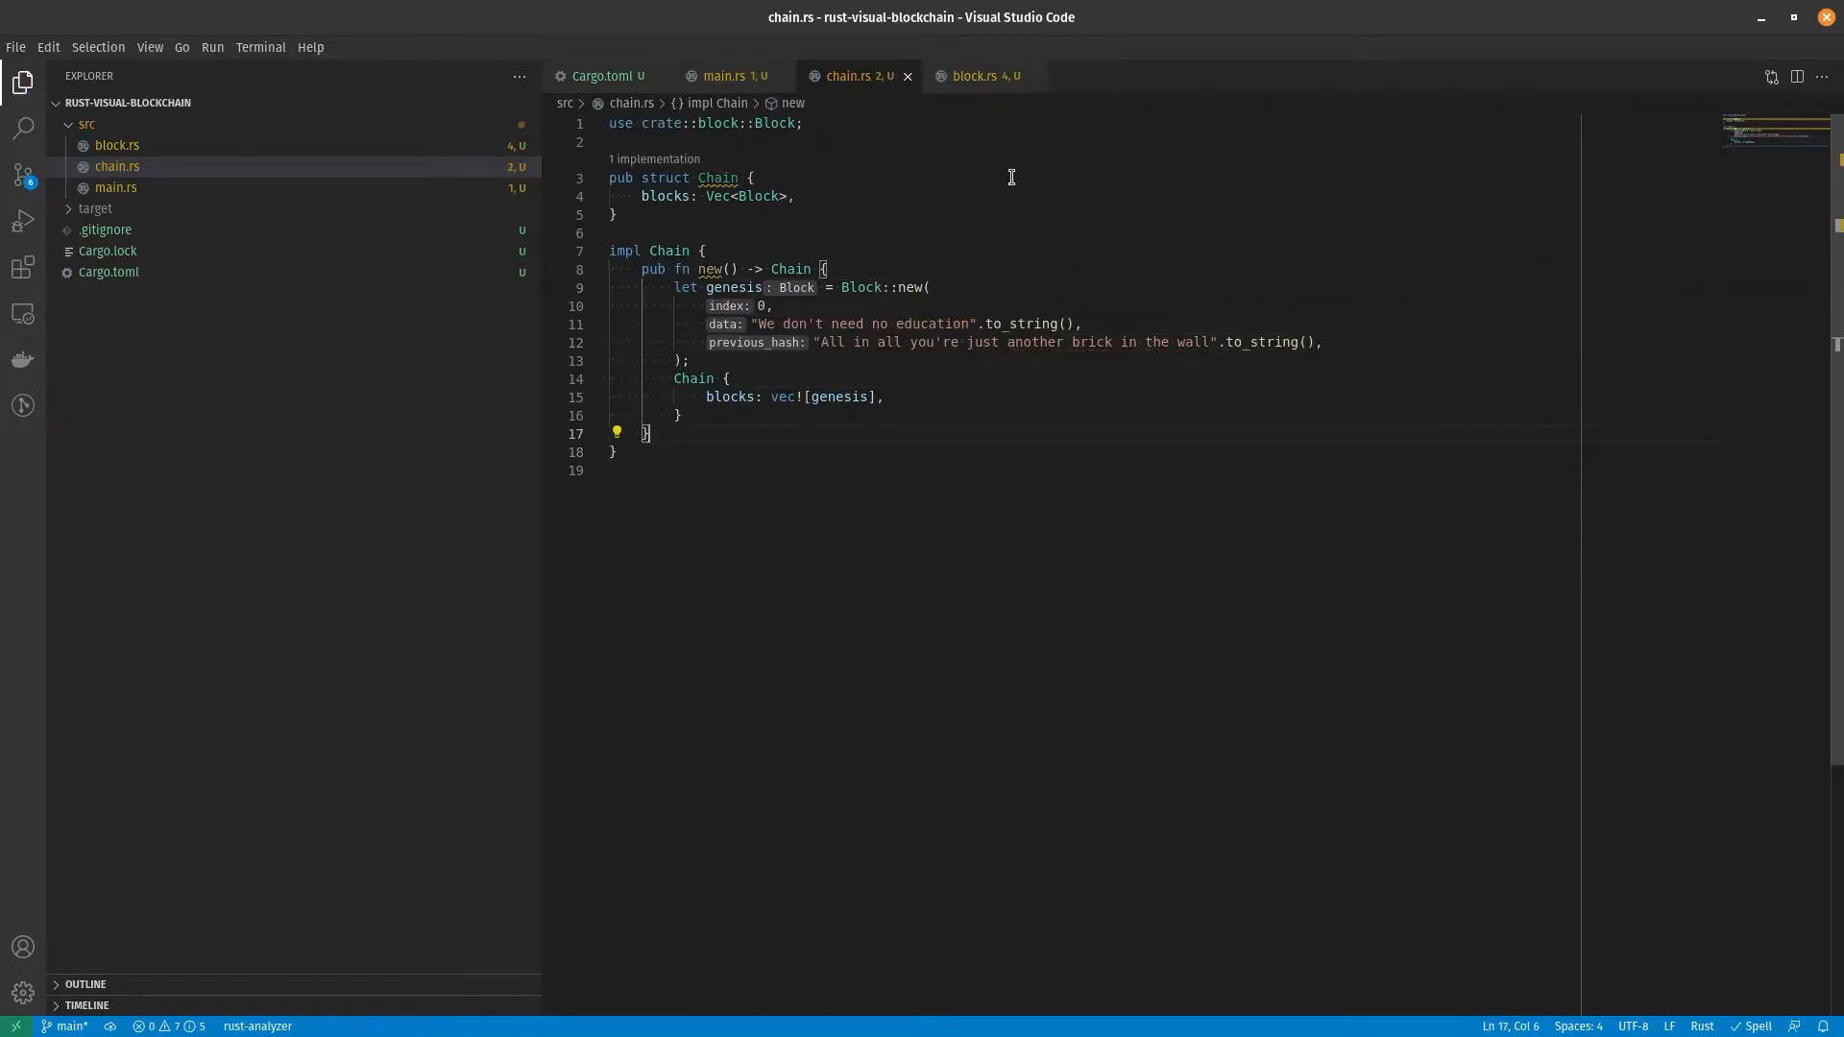
Step: In main.rs, launch the app with dioxus::desktop::launch and start a static App component
{"action": "left_click", "coordinate": [726, 75]}
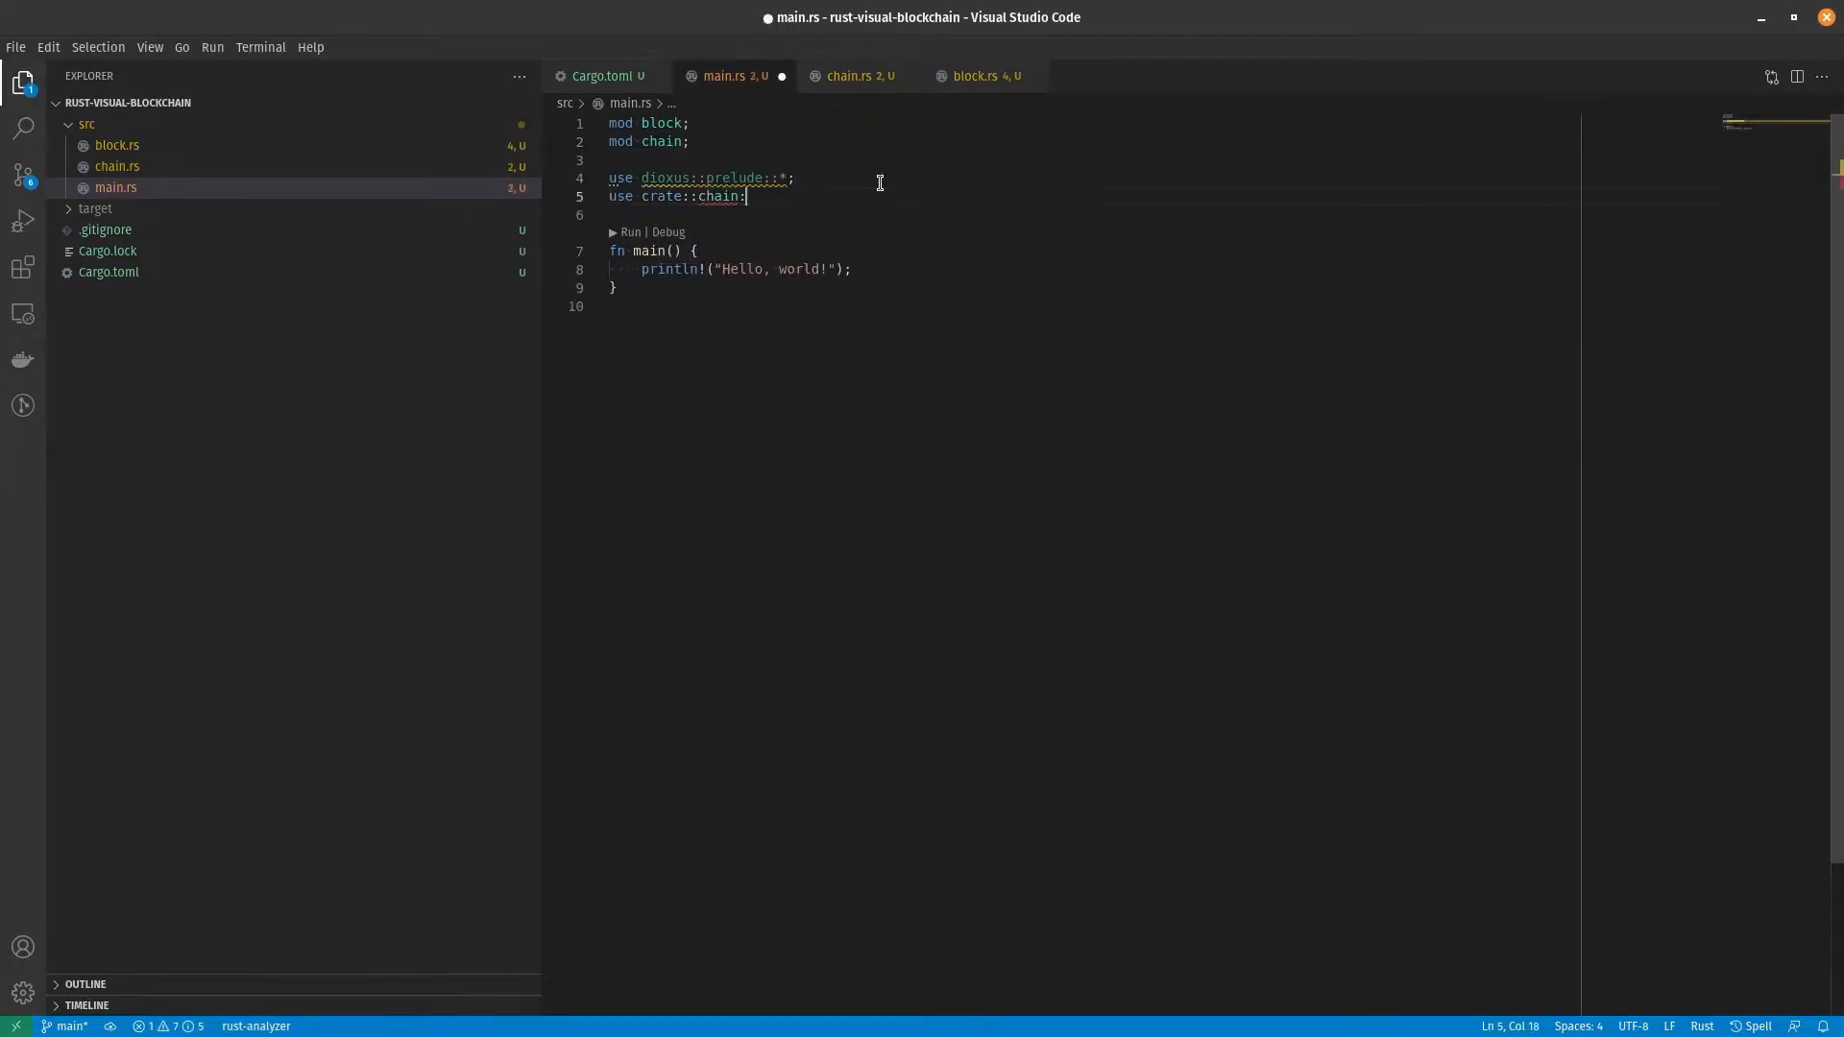
{"action": "type", "text": "dioxus::desktop::"}
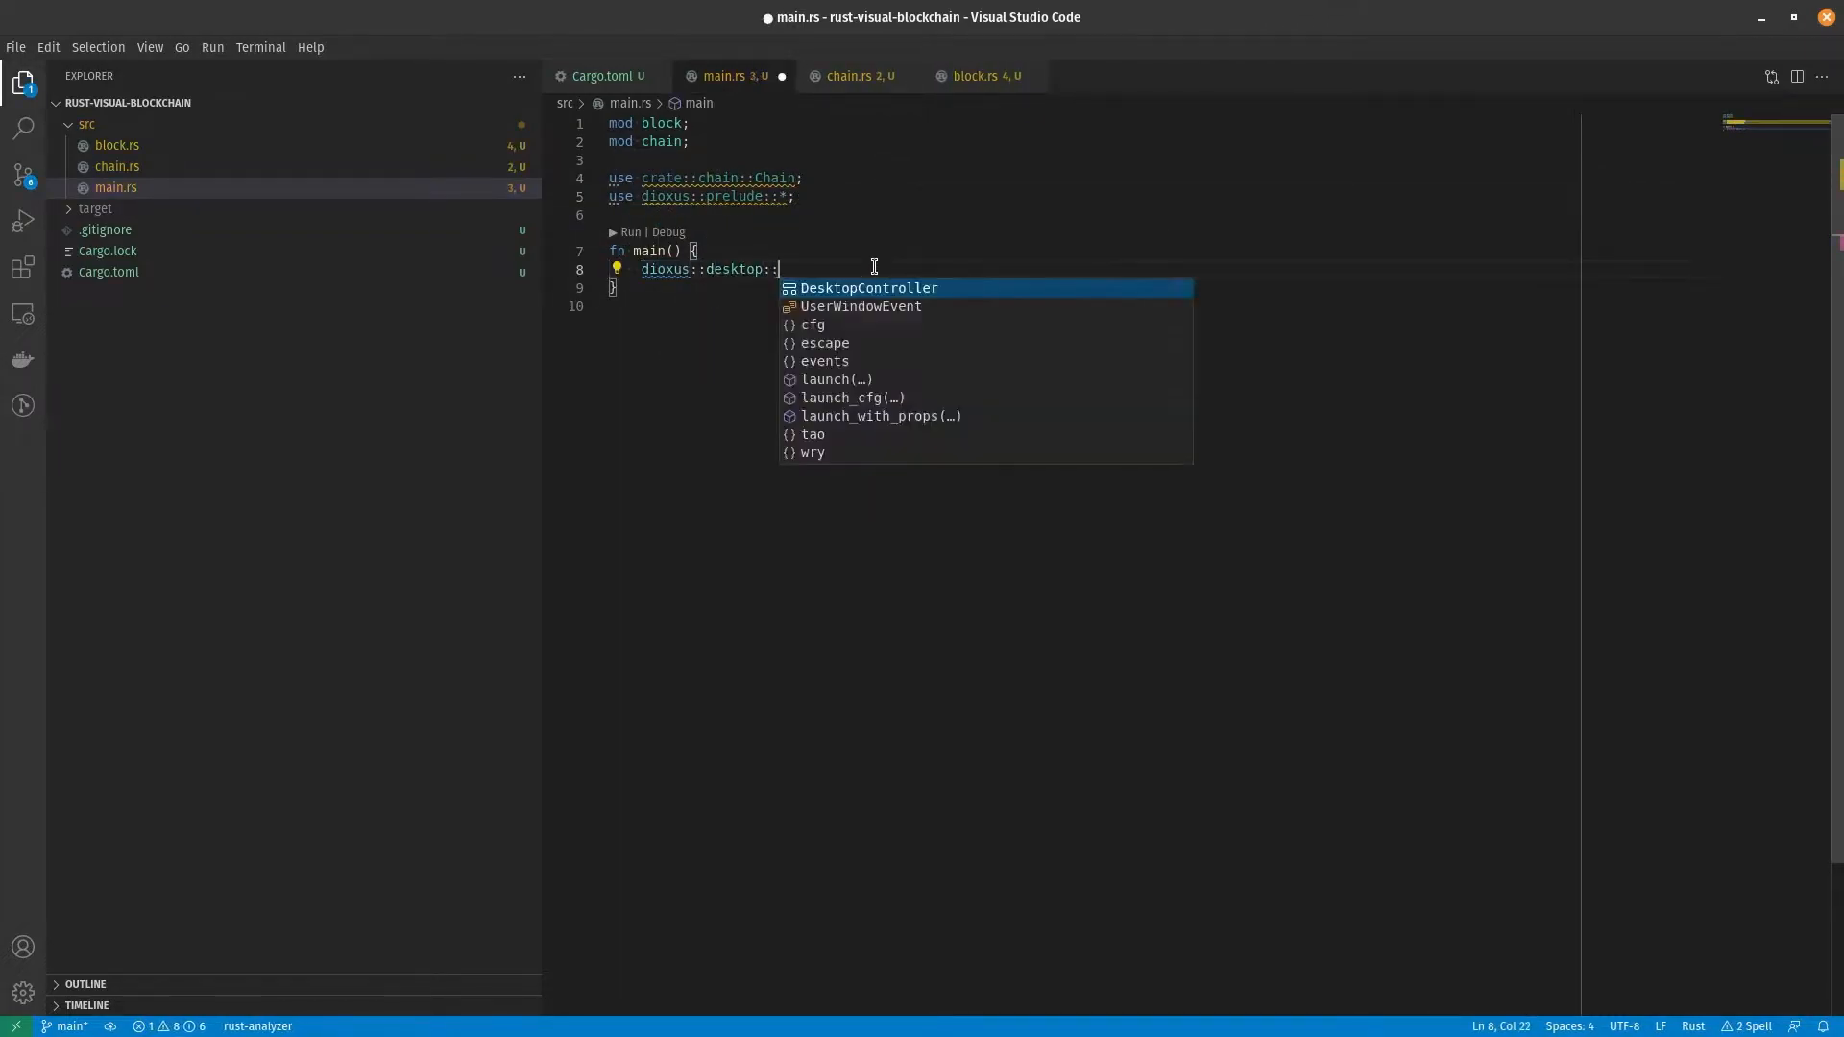
{"action": "left_click", "coordinate": [851, 398]}
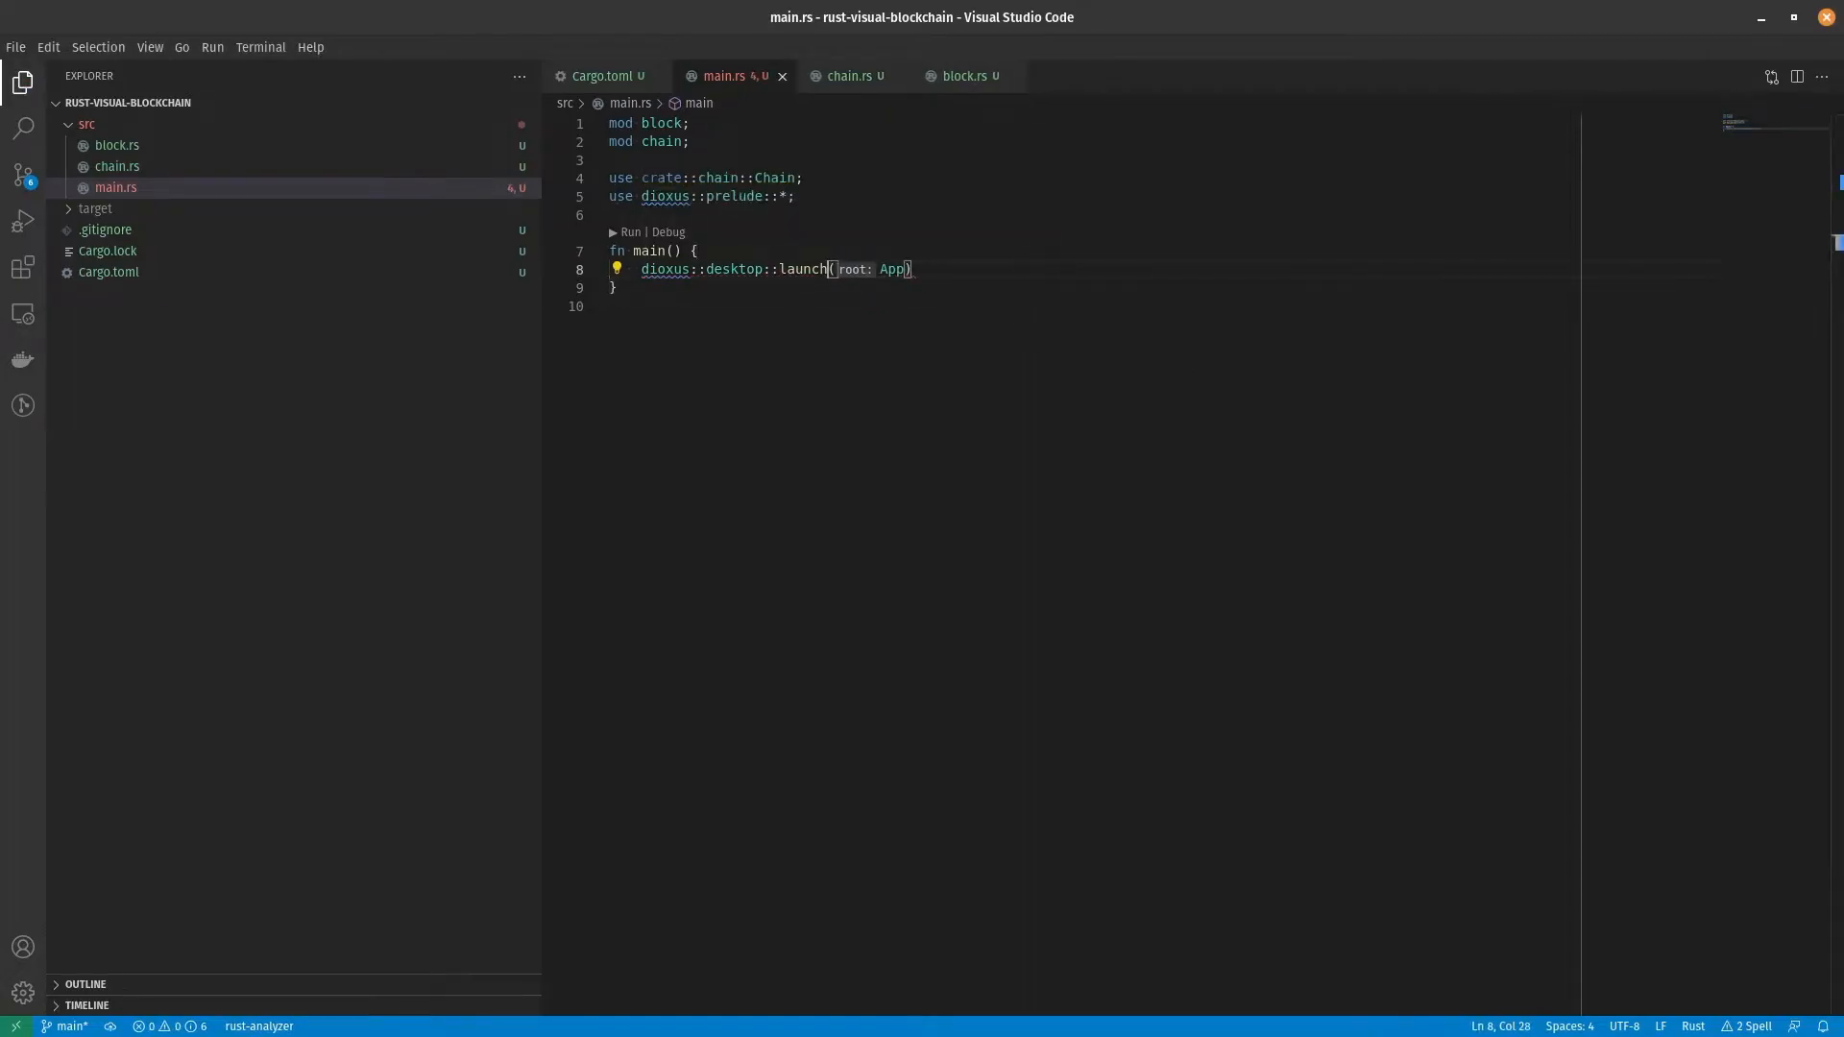
{"action": "type", "text": "static App: Component<()> = |c"}
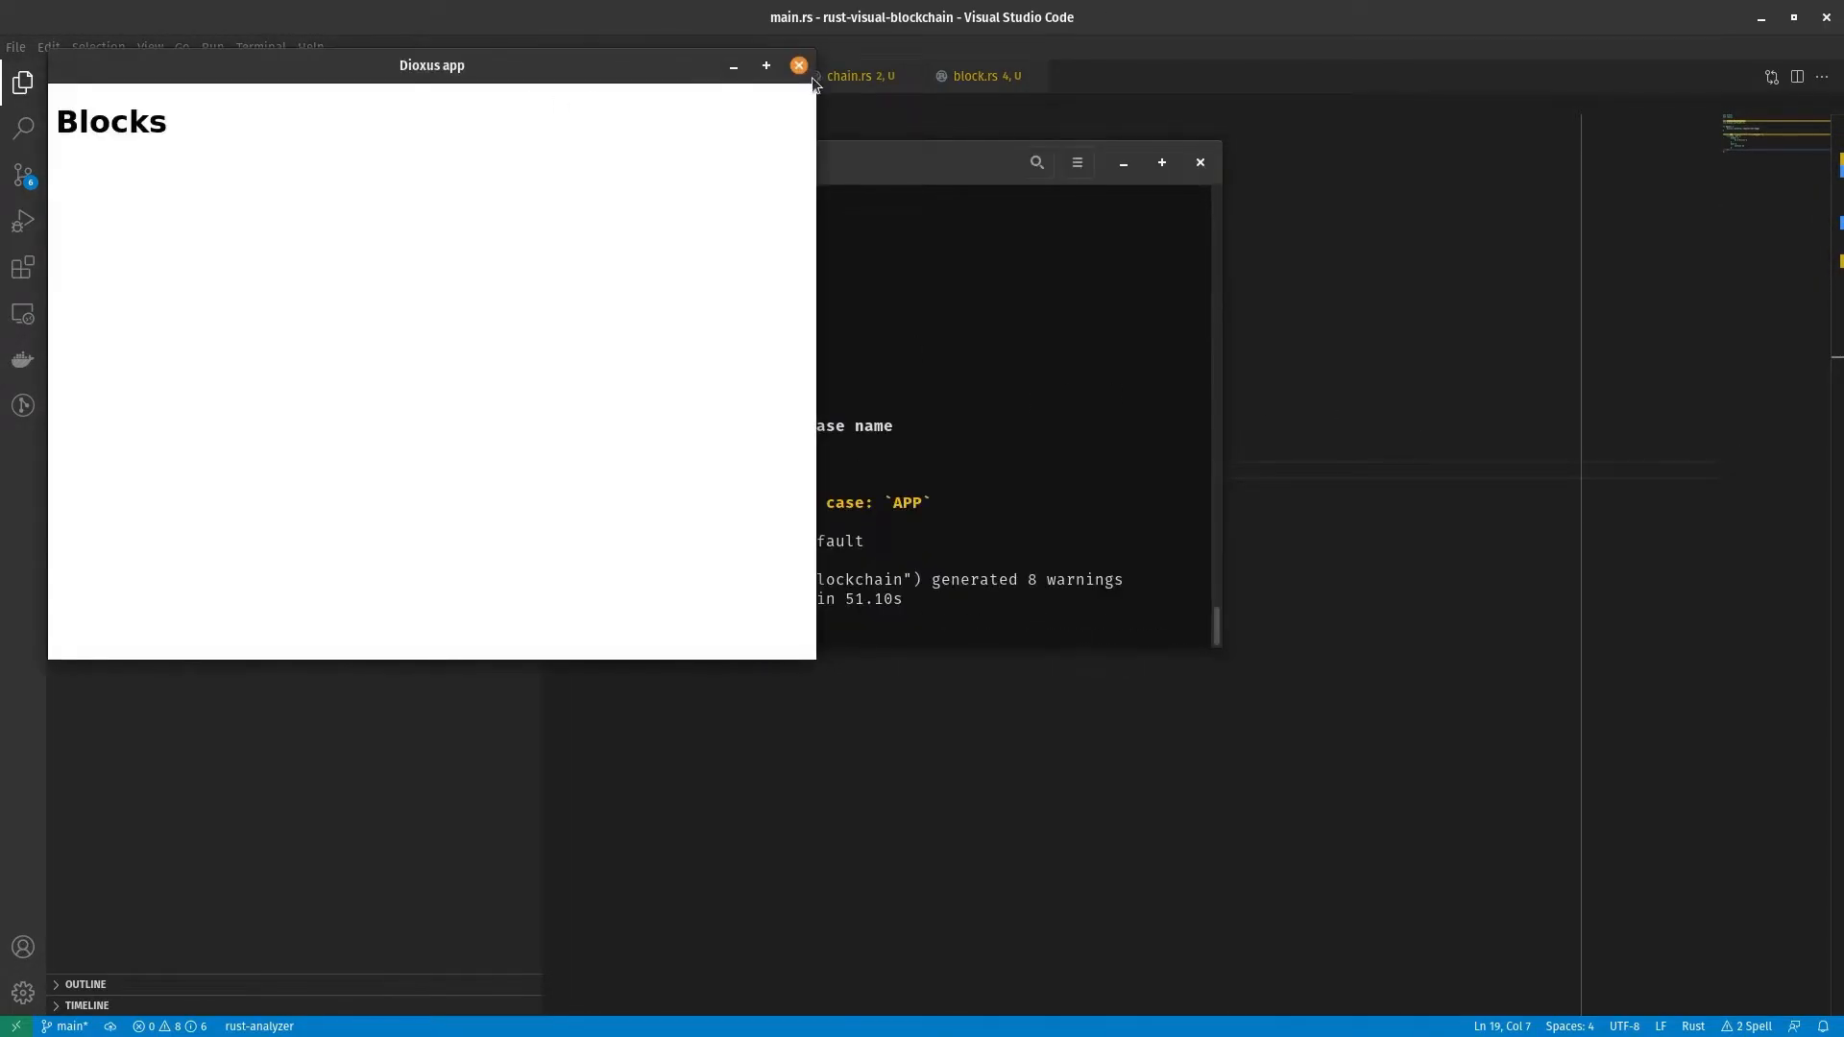
Step: Close the running Dioxus app window showing the Blocks heading
{"action": "left_click", "coordinate": [797, 64]}
{"action": "type", "text": "use_context_provider(&cx, || Chain::new());"}
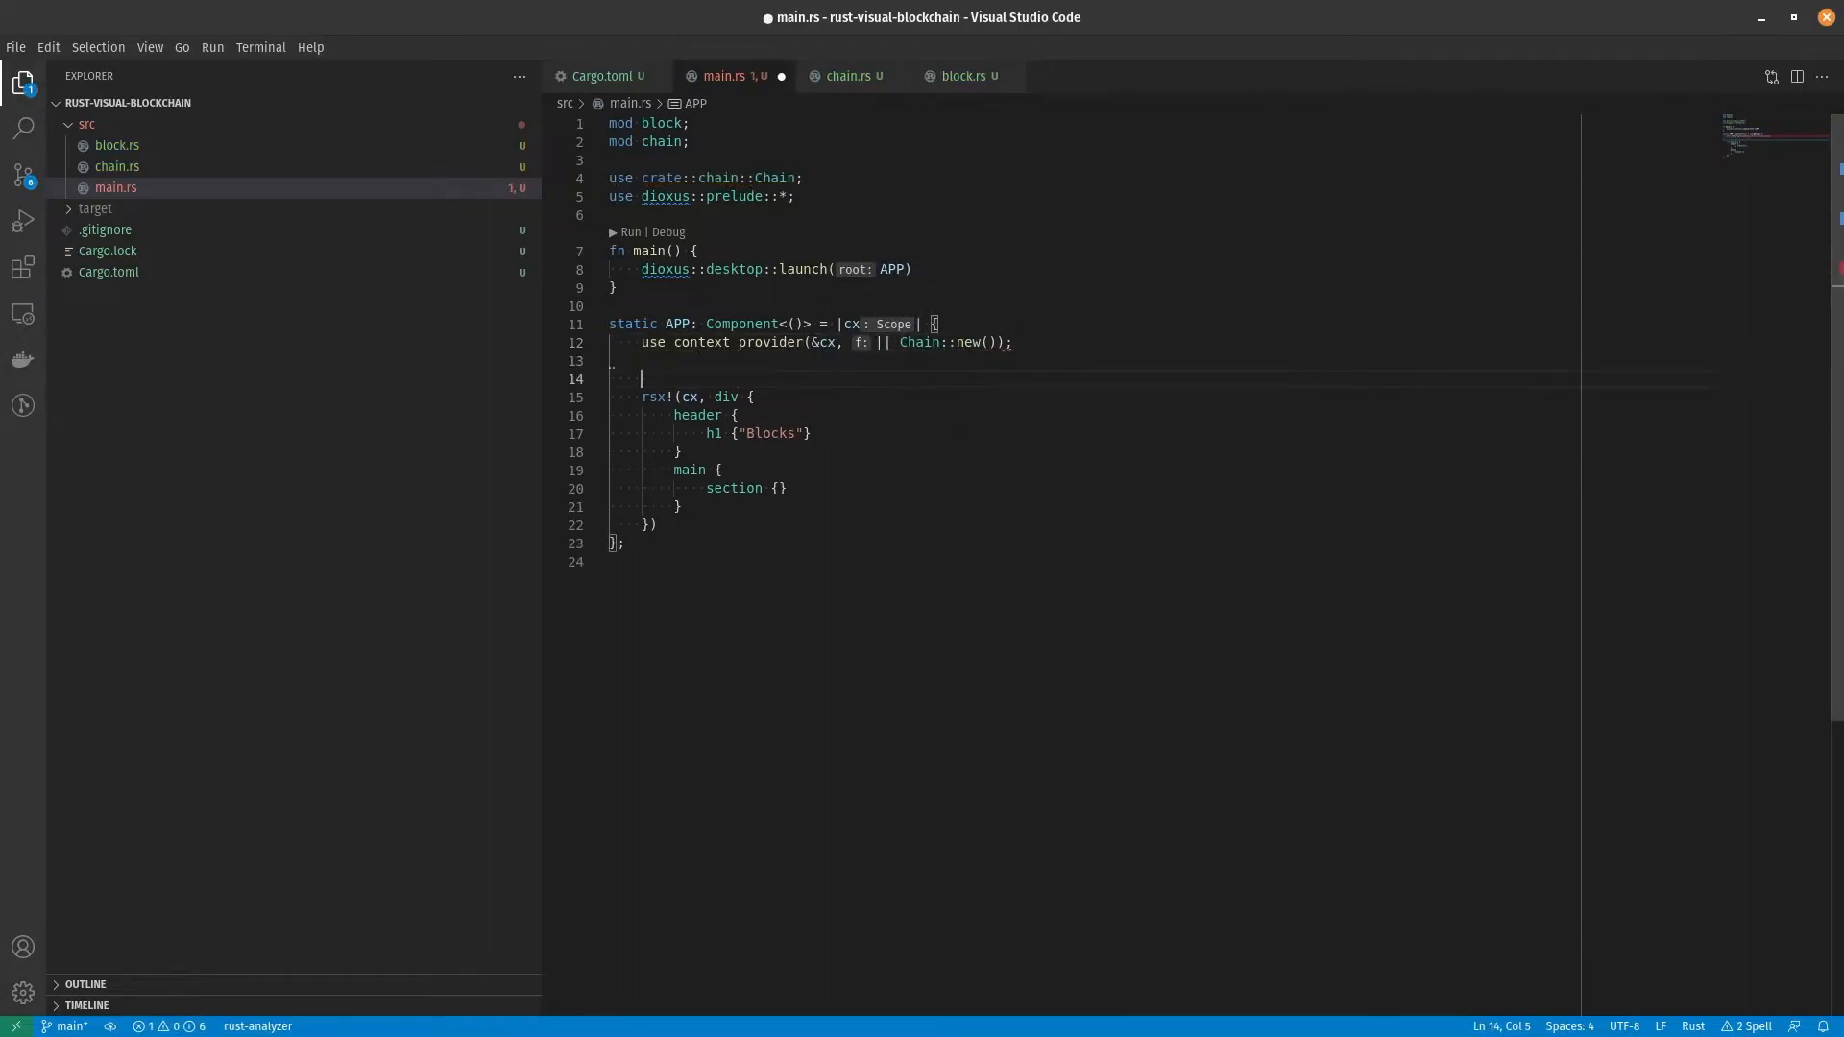
Step: Read the shared Chain with use_context and show "Blocks: {}" using a get_total method in chain.rs
{"action": "type", "text": "let chain = use_context::<Chain>(&cx);"}
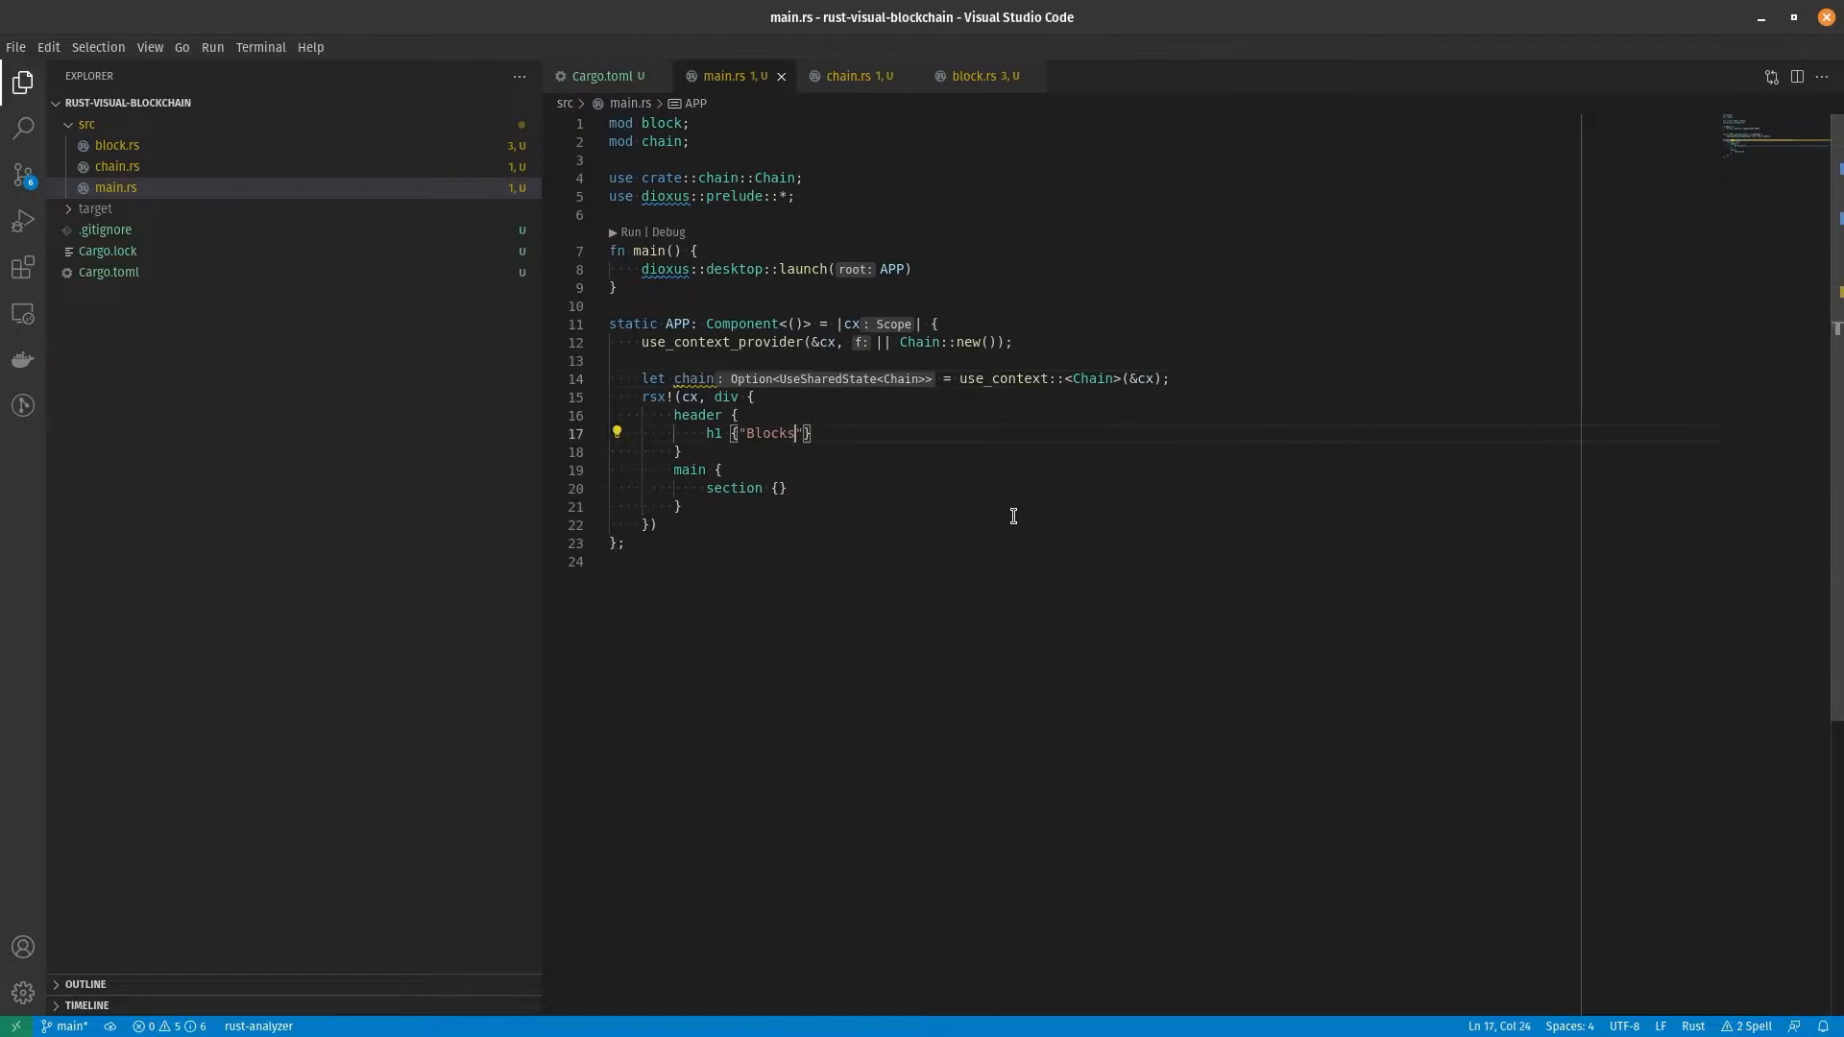
{"action": "type", "text": "format!(\"Blocks: {}\", chain.r"}
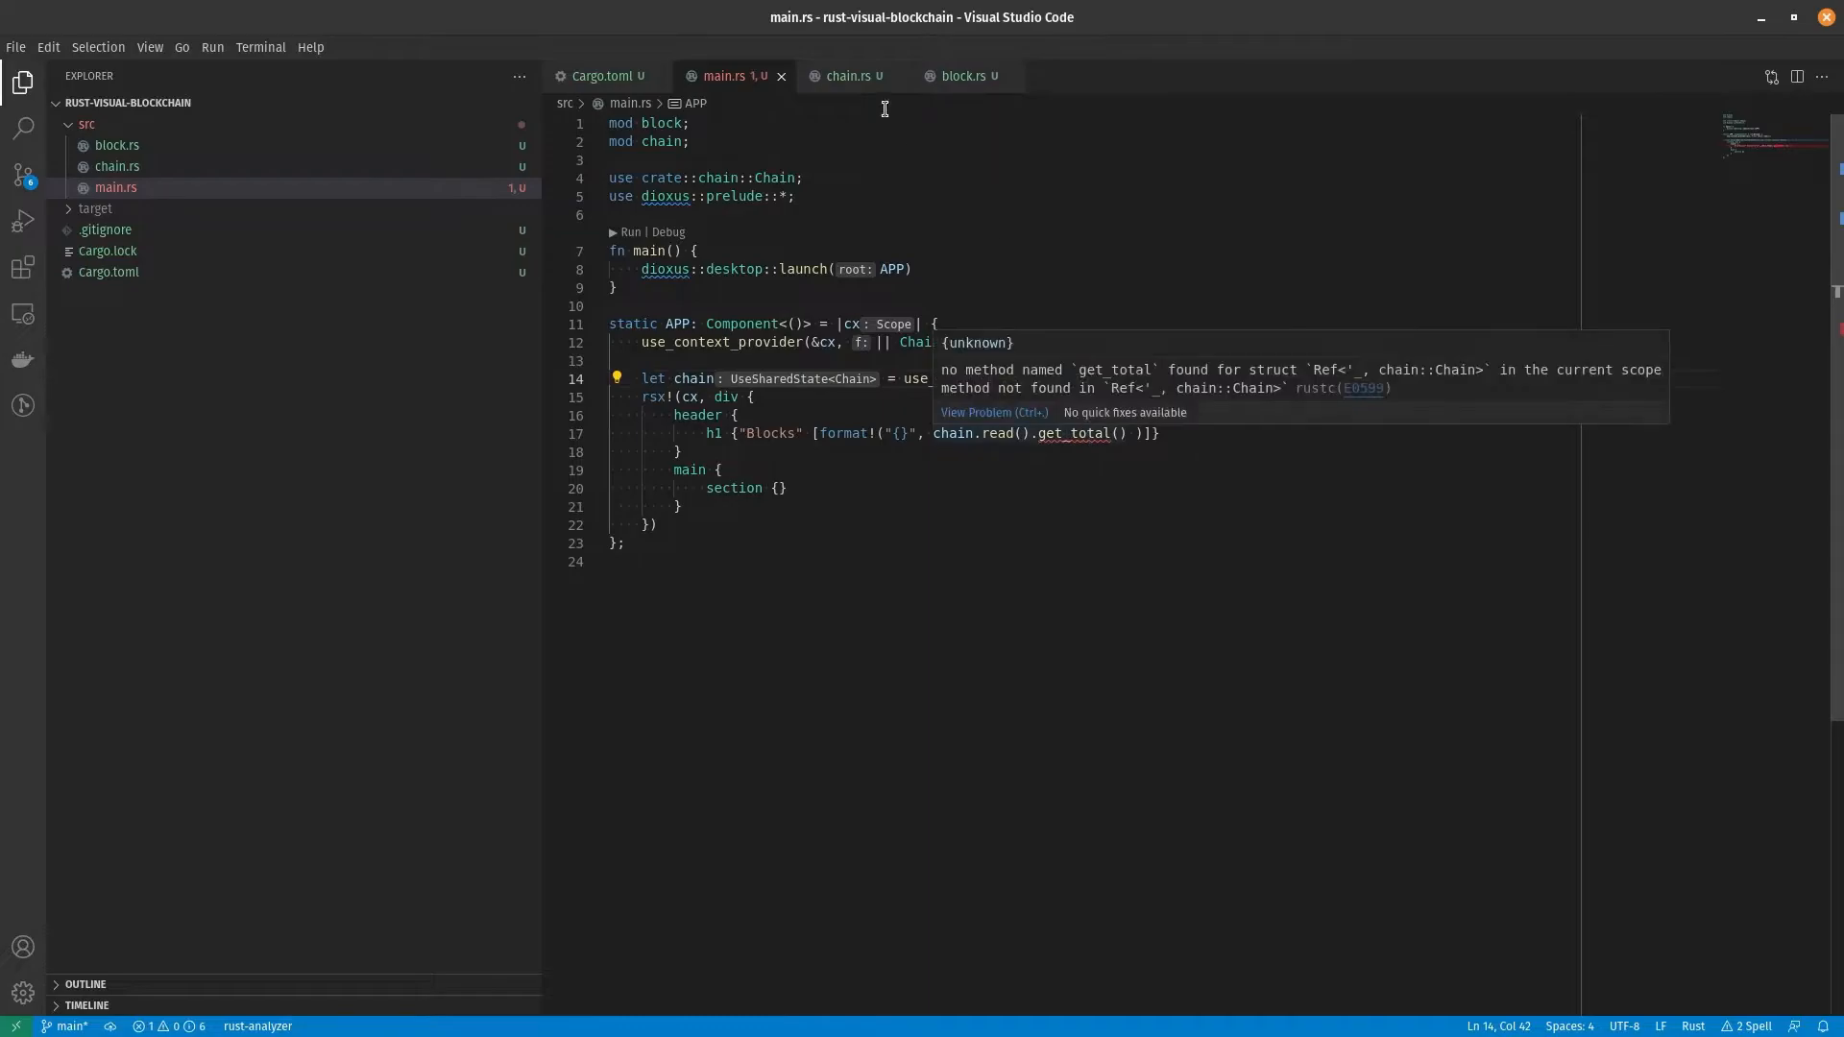
{"action": "left_click", "coordinate": [845, 75]}
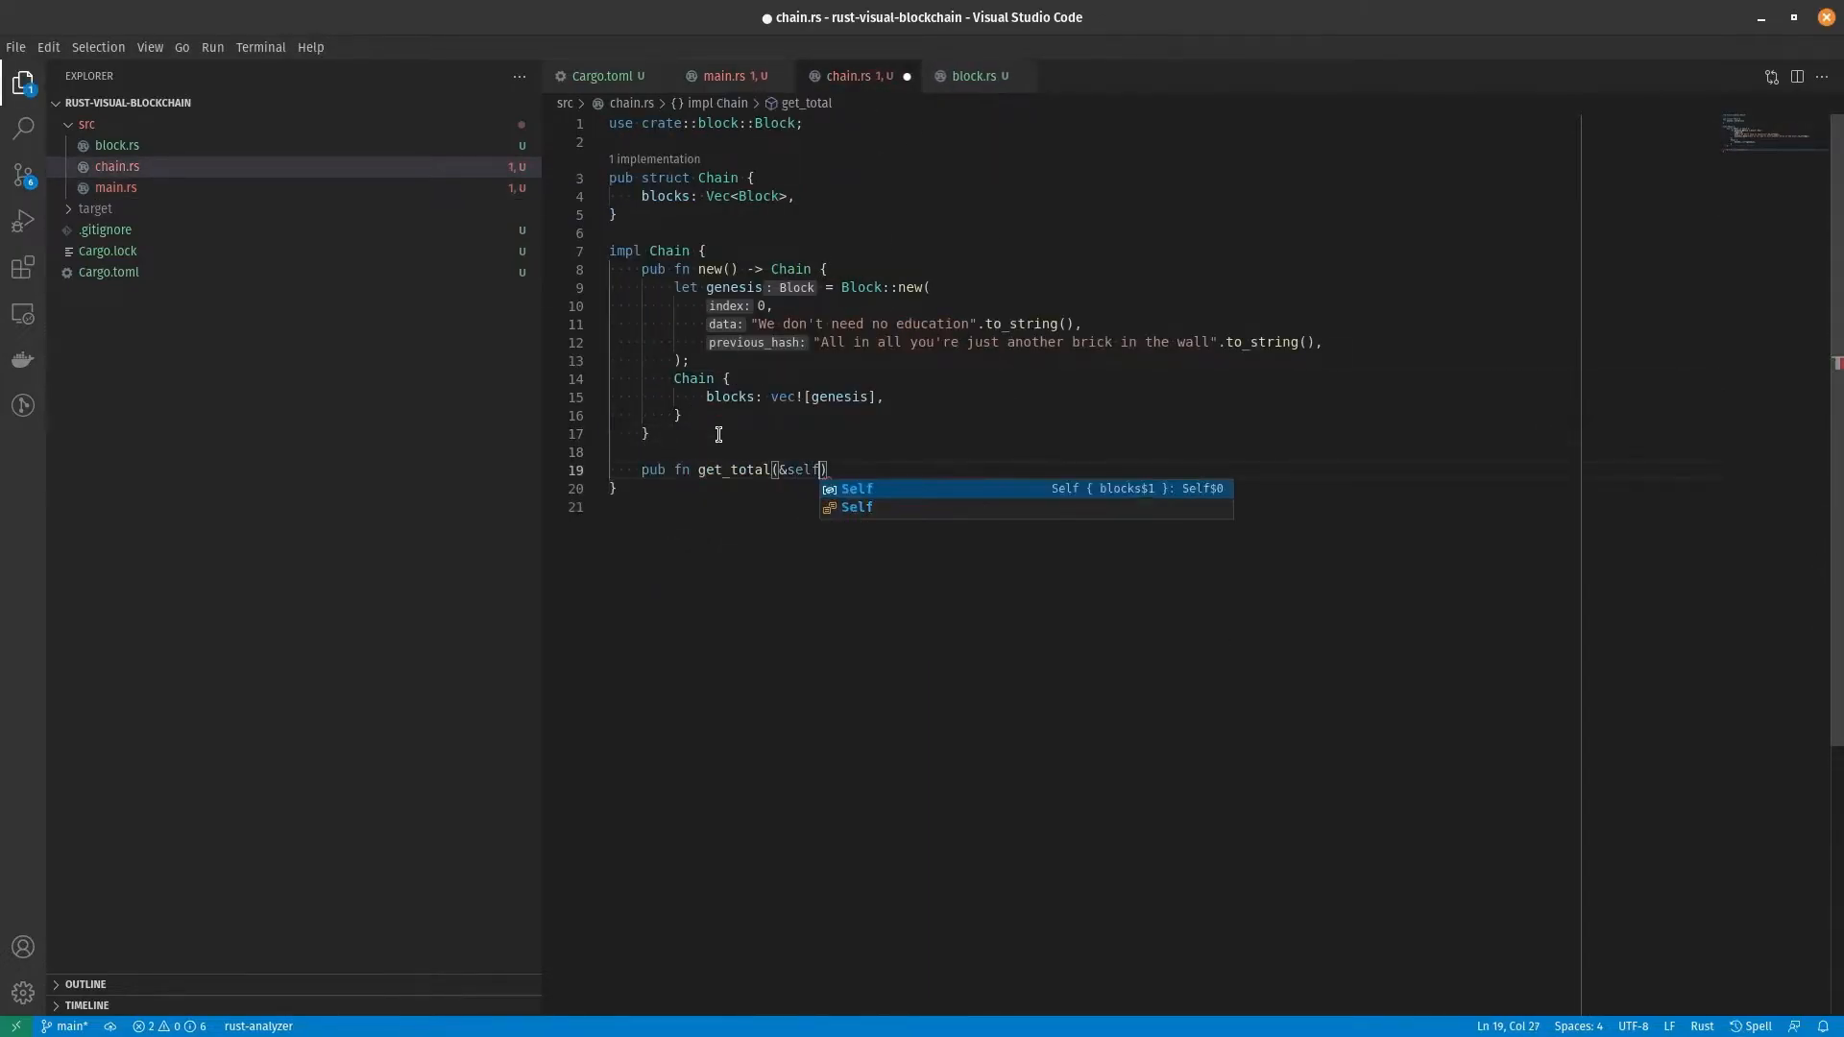
{"action": "left_click", "coordinate": [722, 75]}
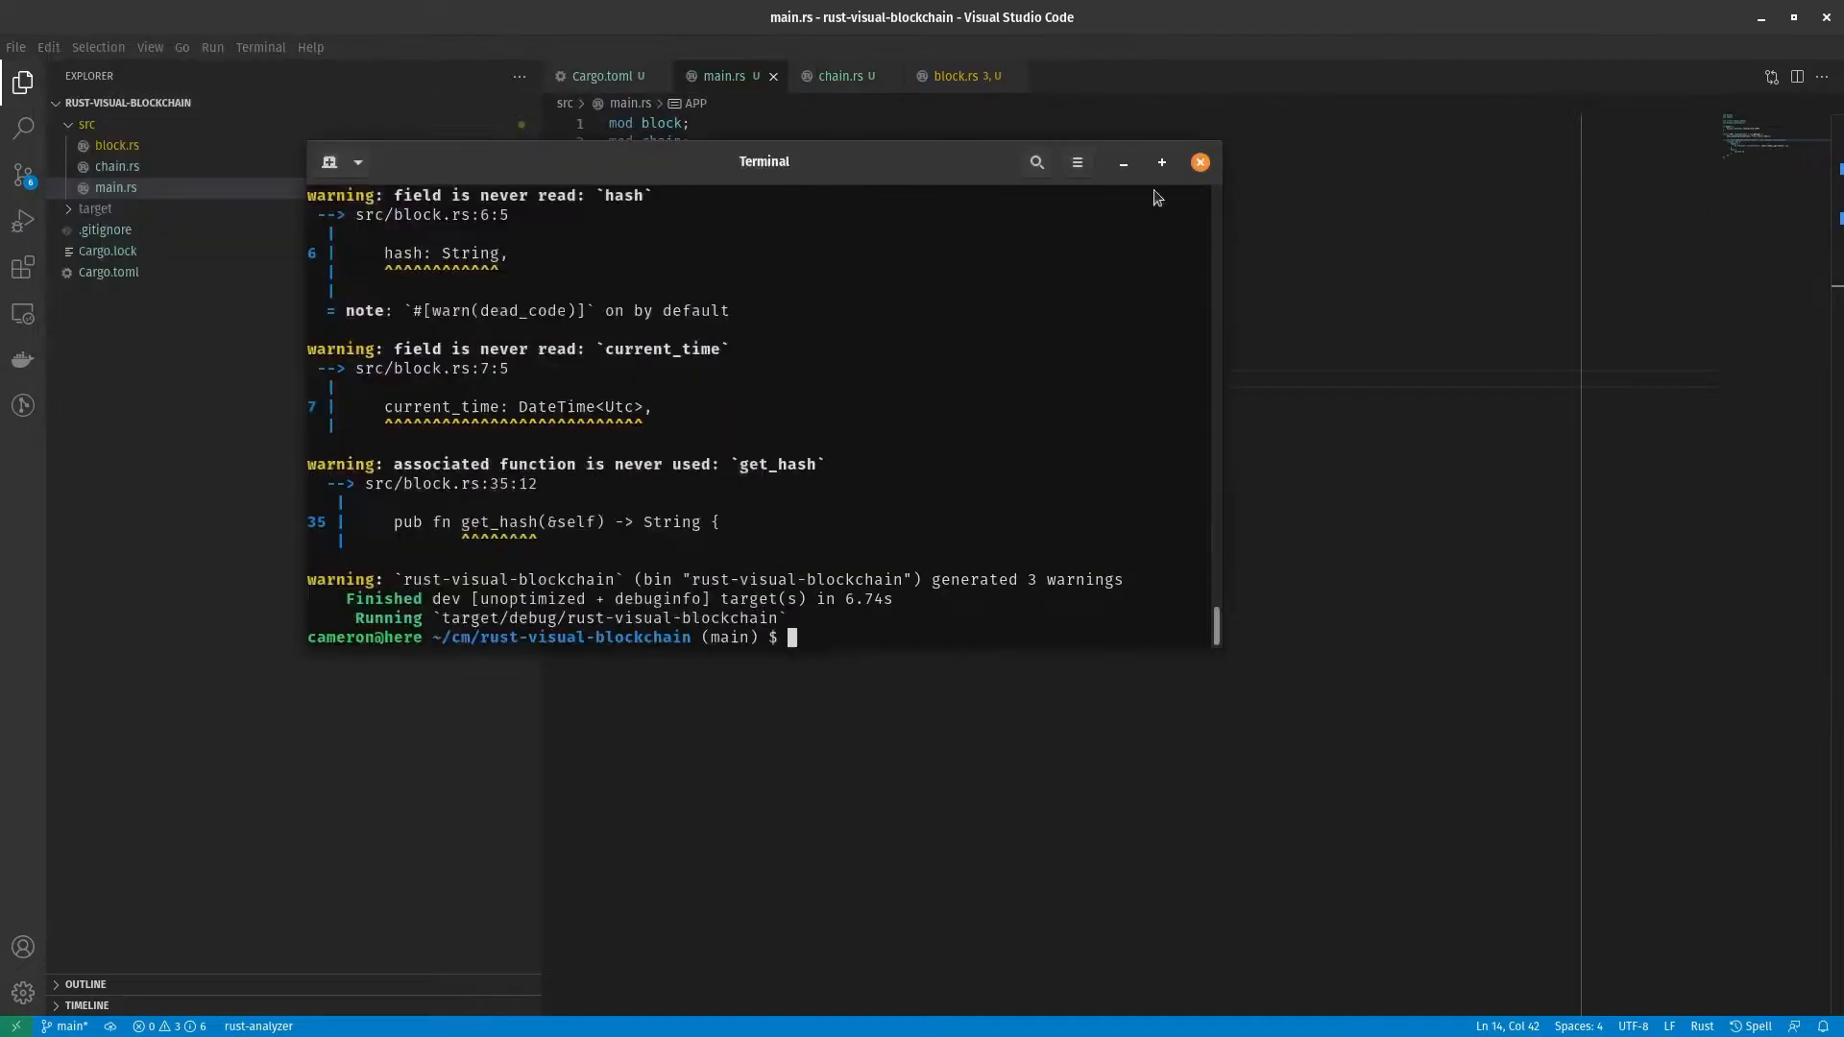
{"action": "left_click", "coordinate": [1199, 162]}
{"action": "type", "text": "chain.re"}
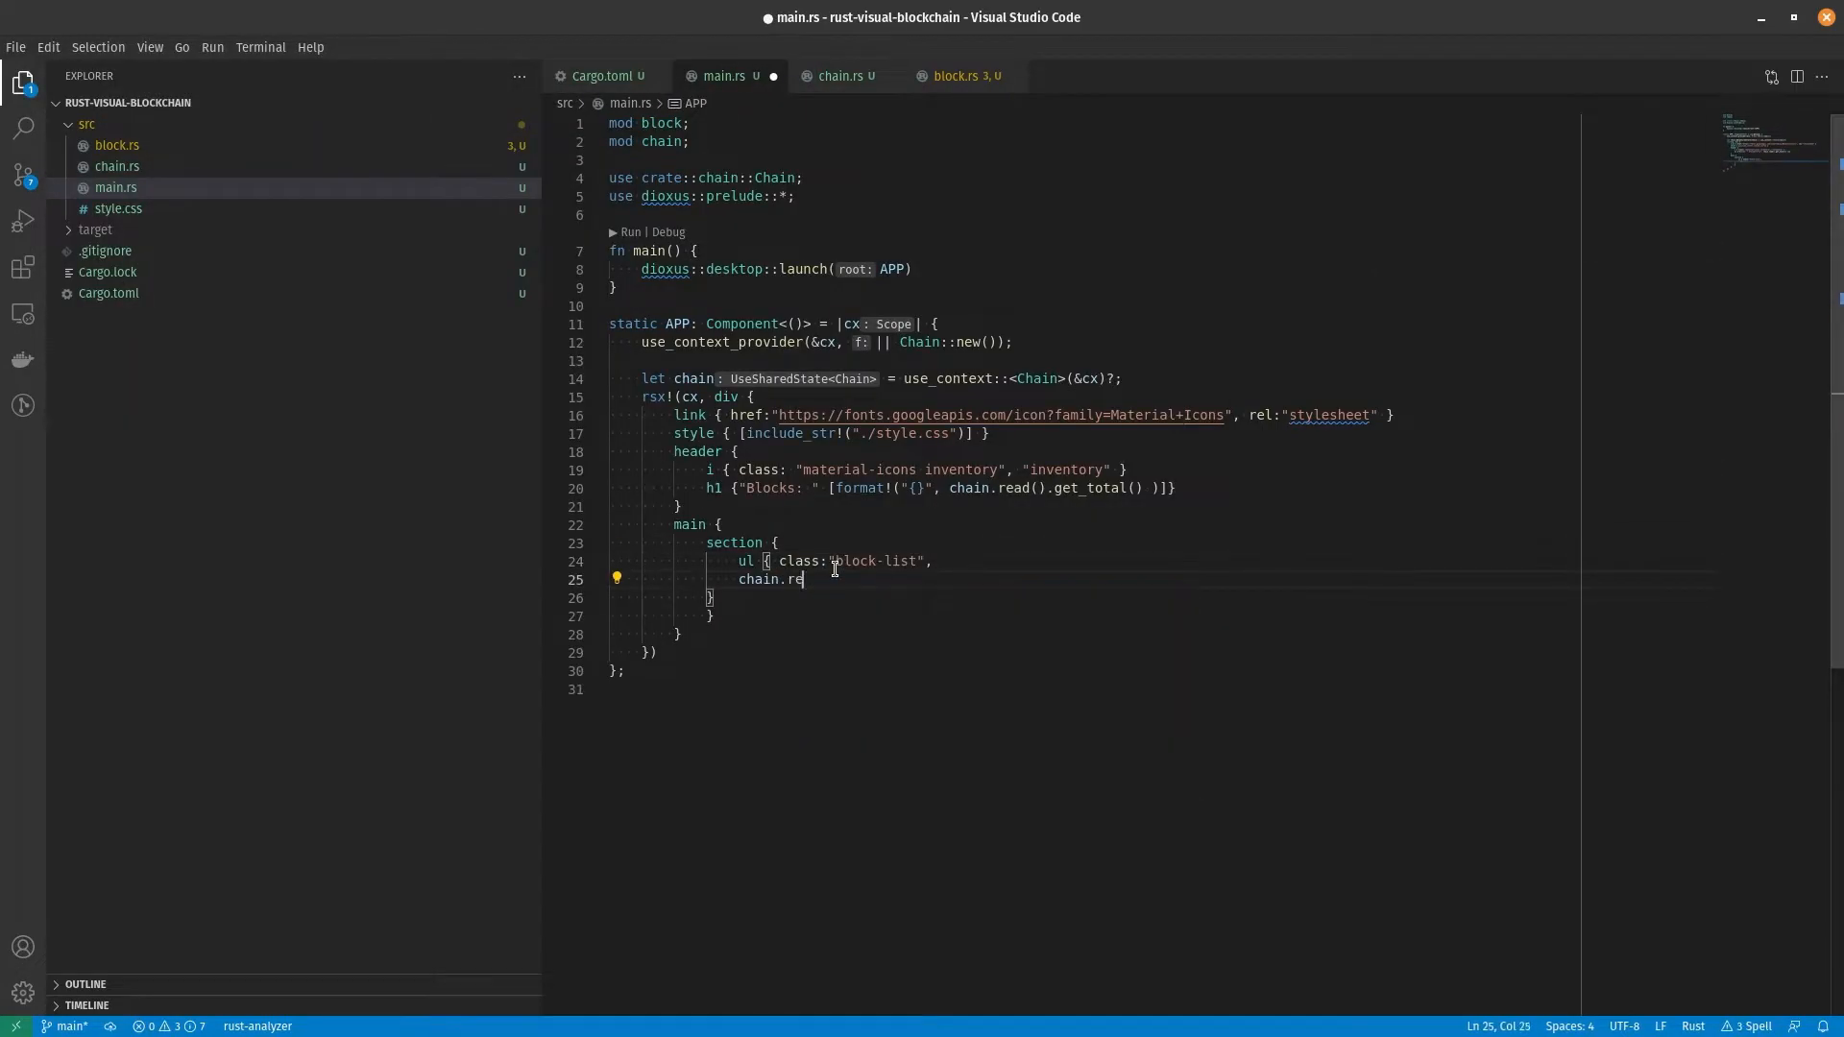
Step: Add get_blocks to chain.rs, make Block cloneable, map blocks, and write the BlockItem component
{"action": "left_click", "coordinate": [838, 74]}
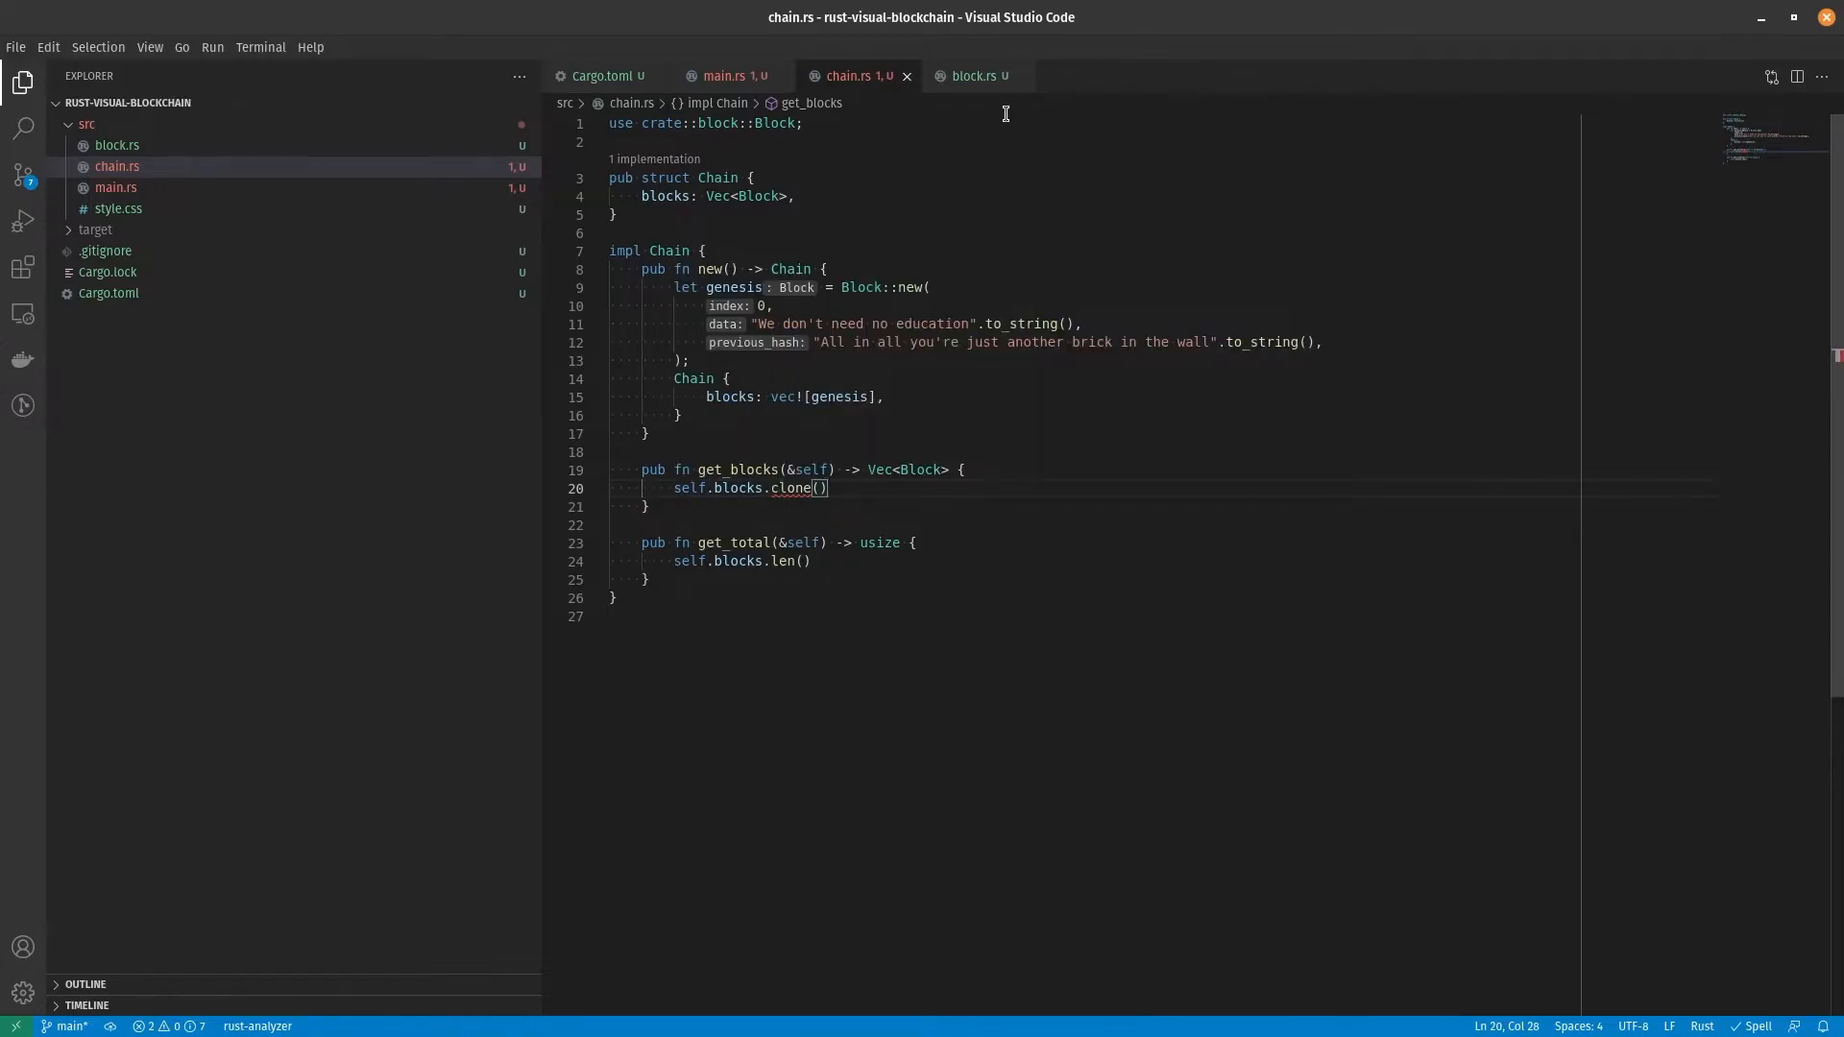
{"action": "left_click", "coordinate": [964, 75]}
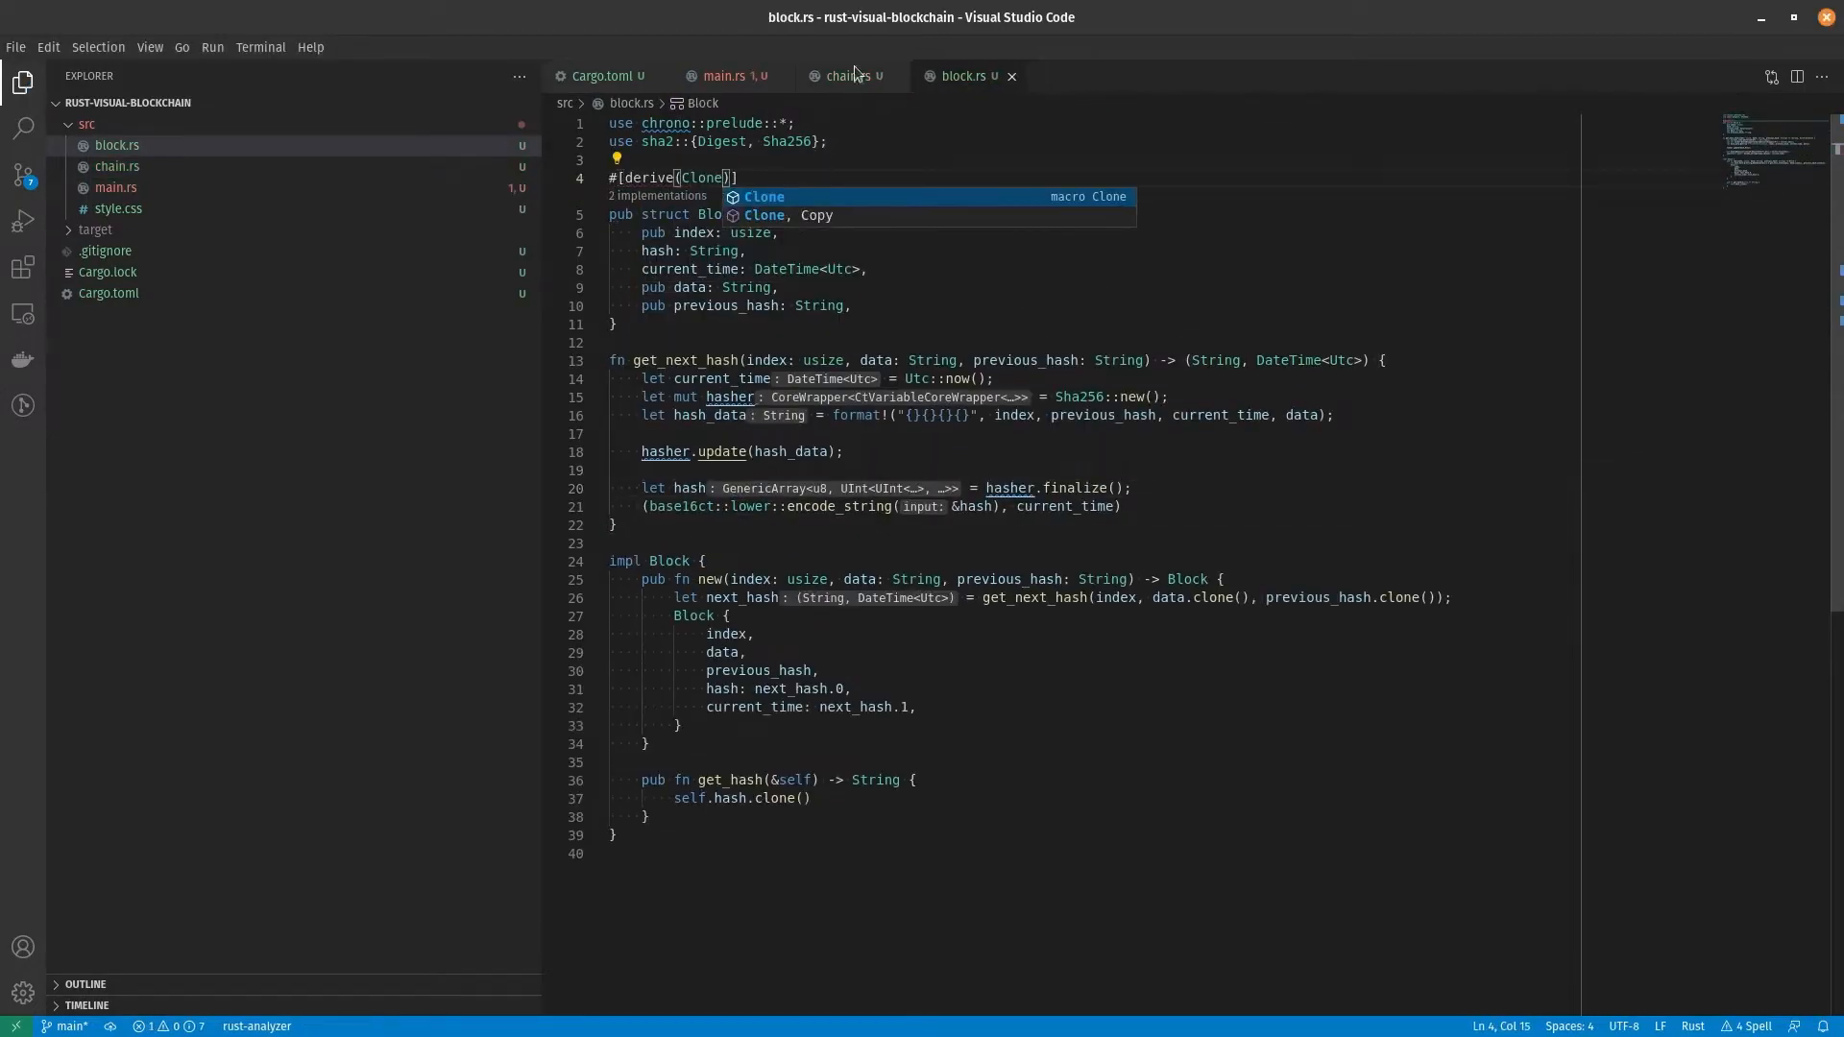
{"action": "left_click", "coordinate": [733, 75]}
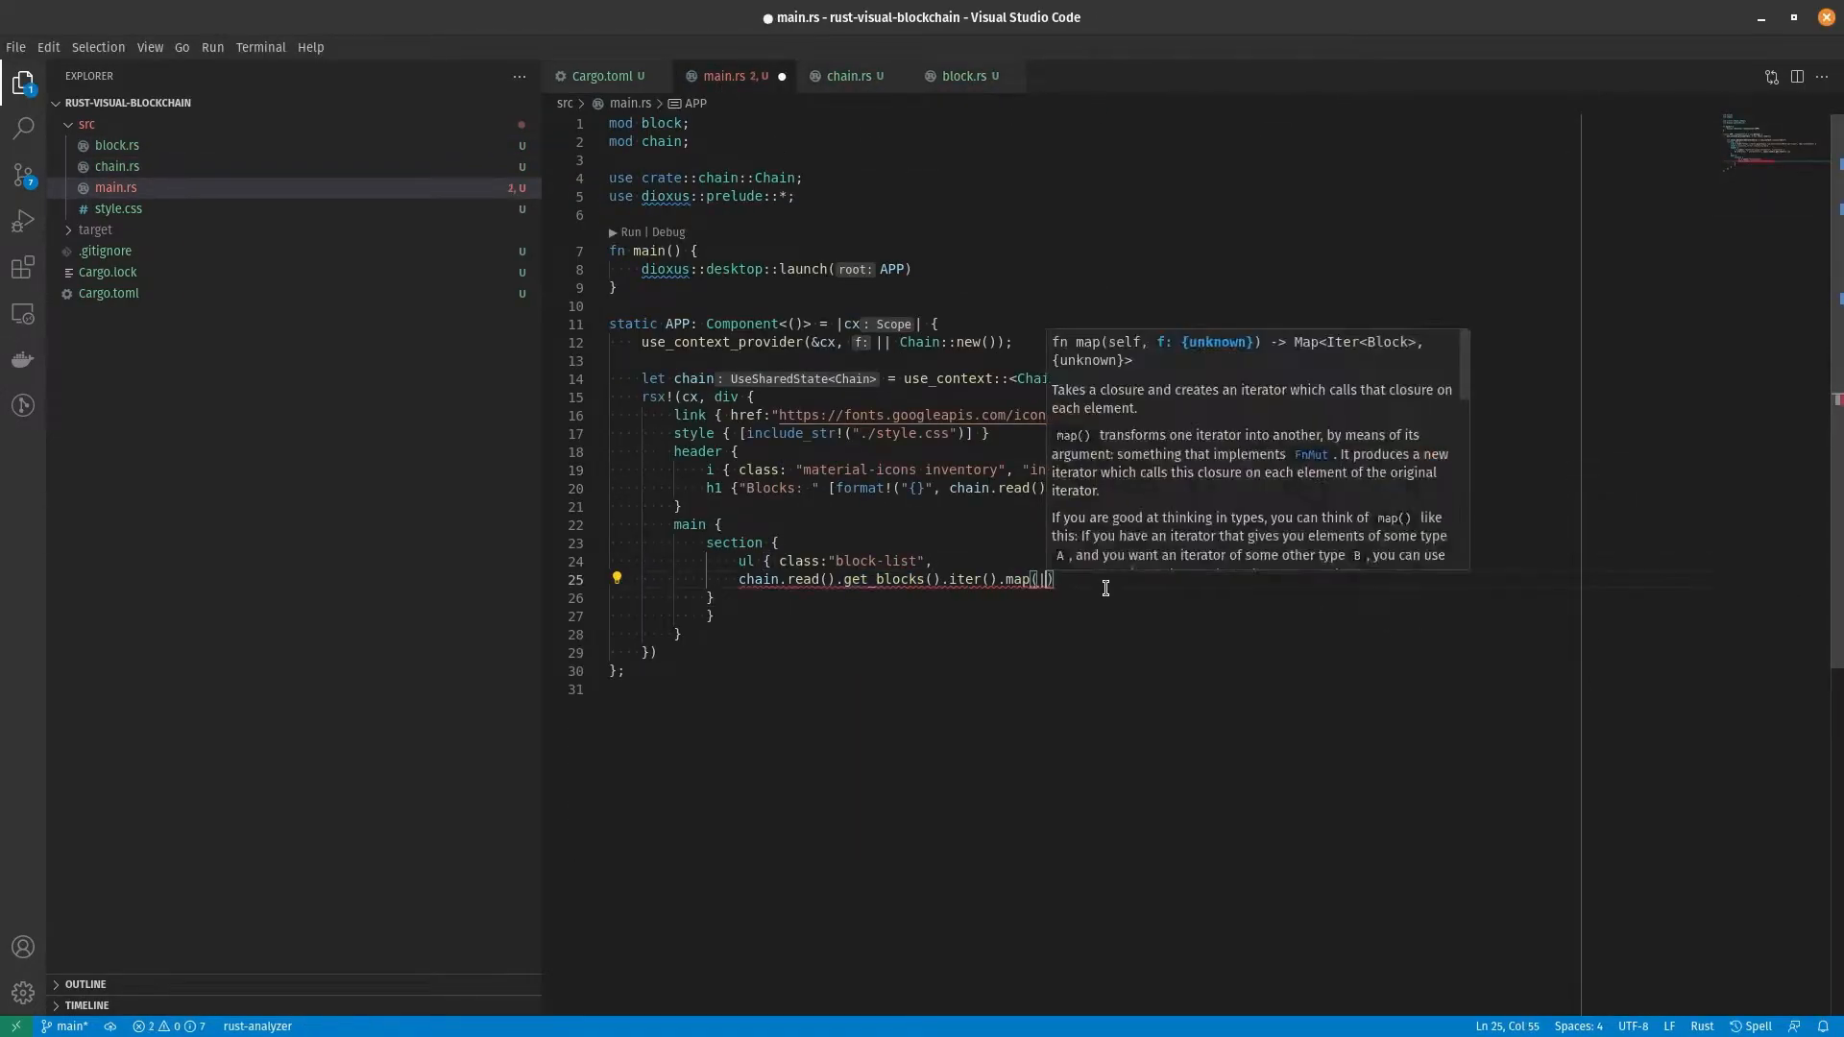
{"action": "type", "text": "|Block| {"}
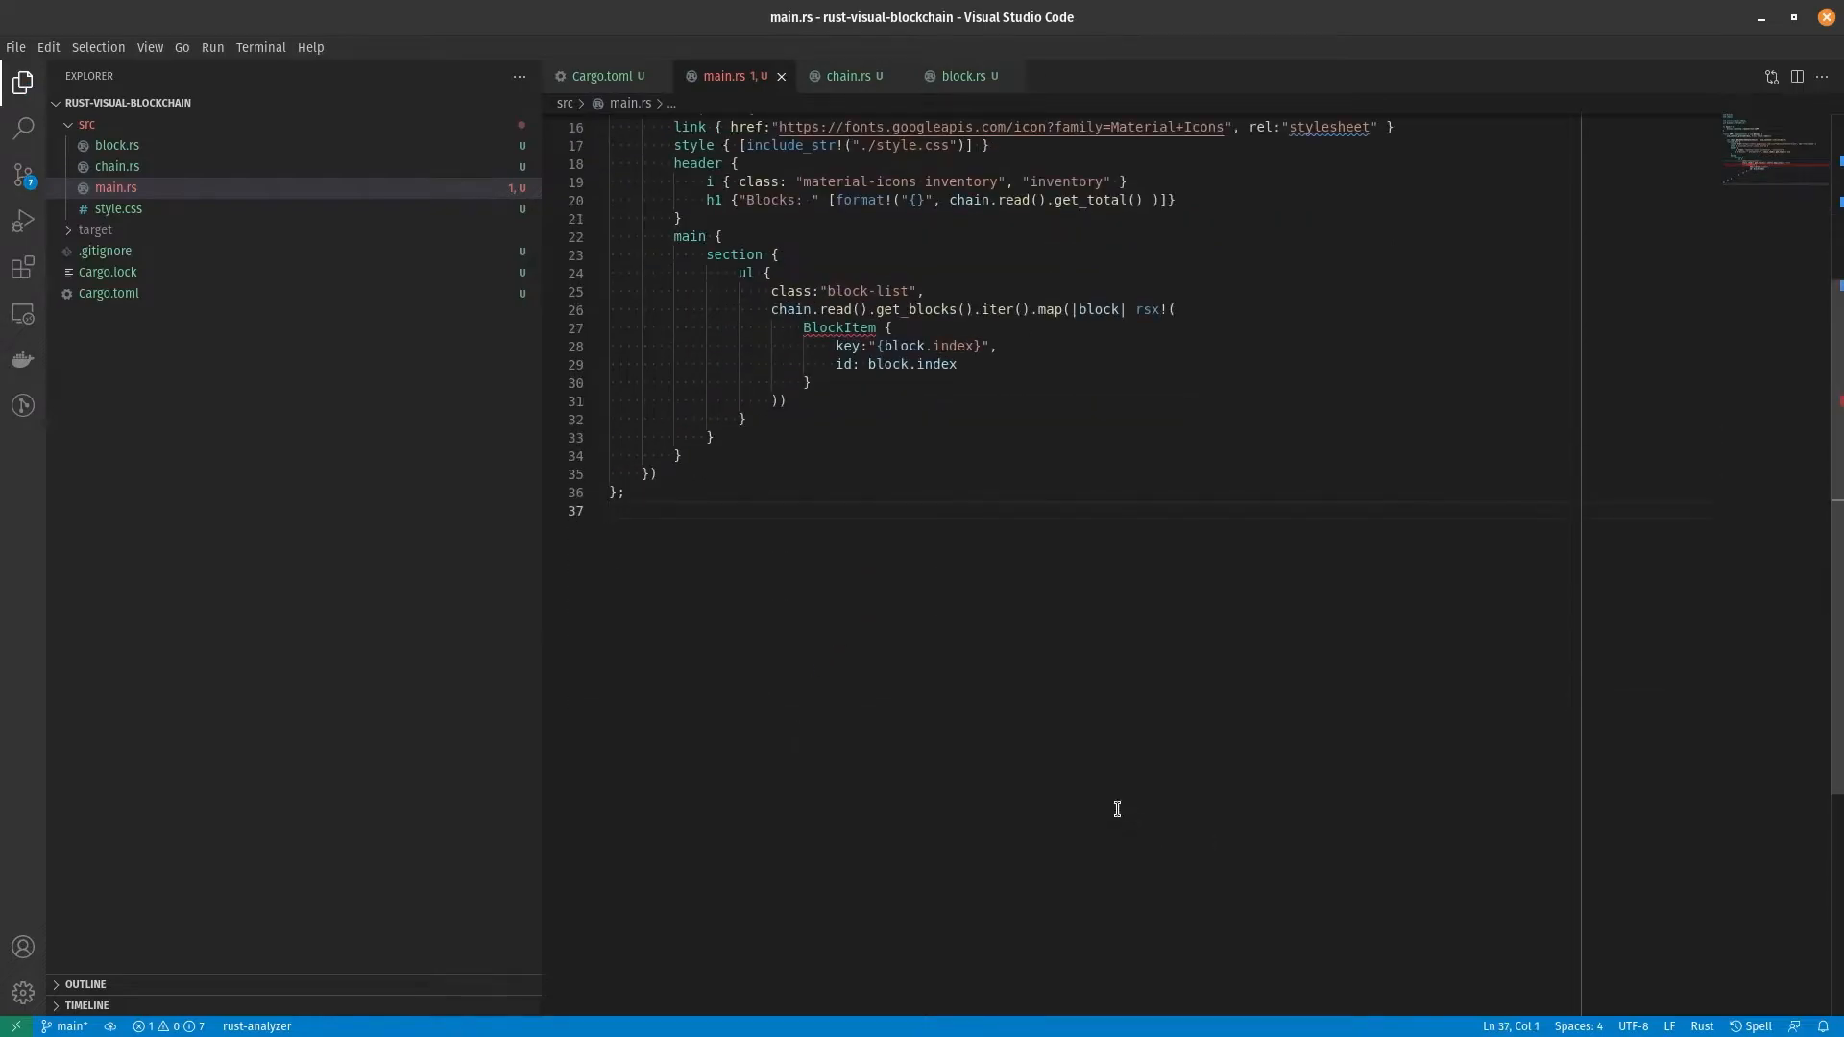
{"action": "type", "text": "pub fn BlockItem(cx:Scope<BlockItemProps>)->Element {"}
{"action": "type", "text": "pub struct BlockItemProps"}
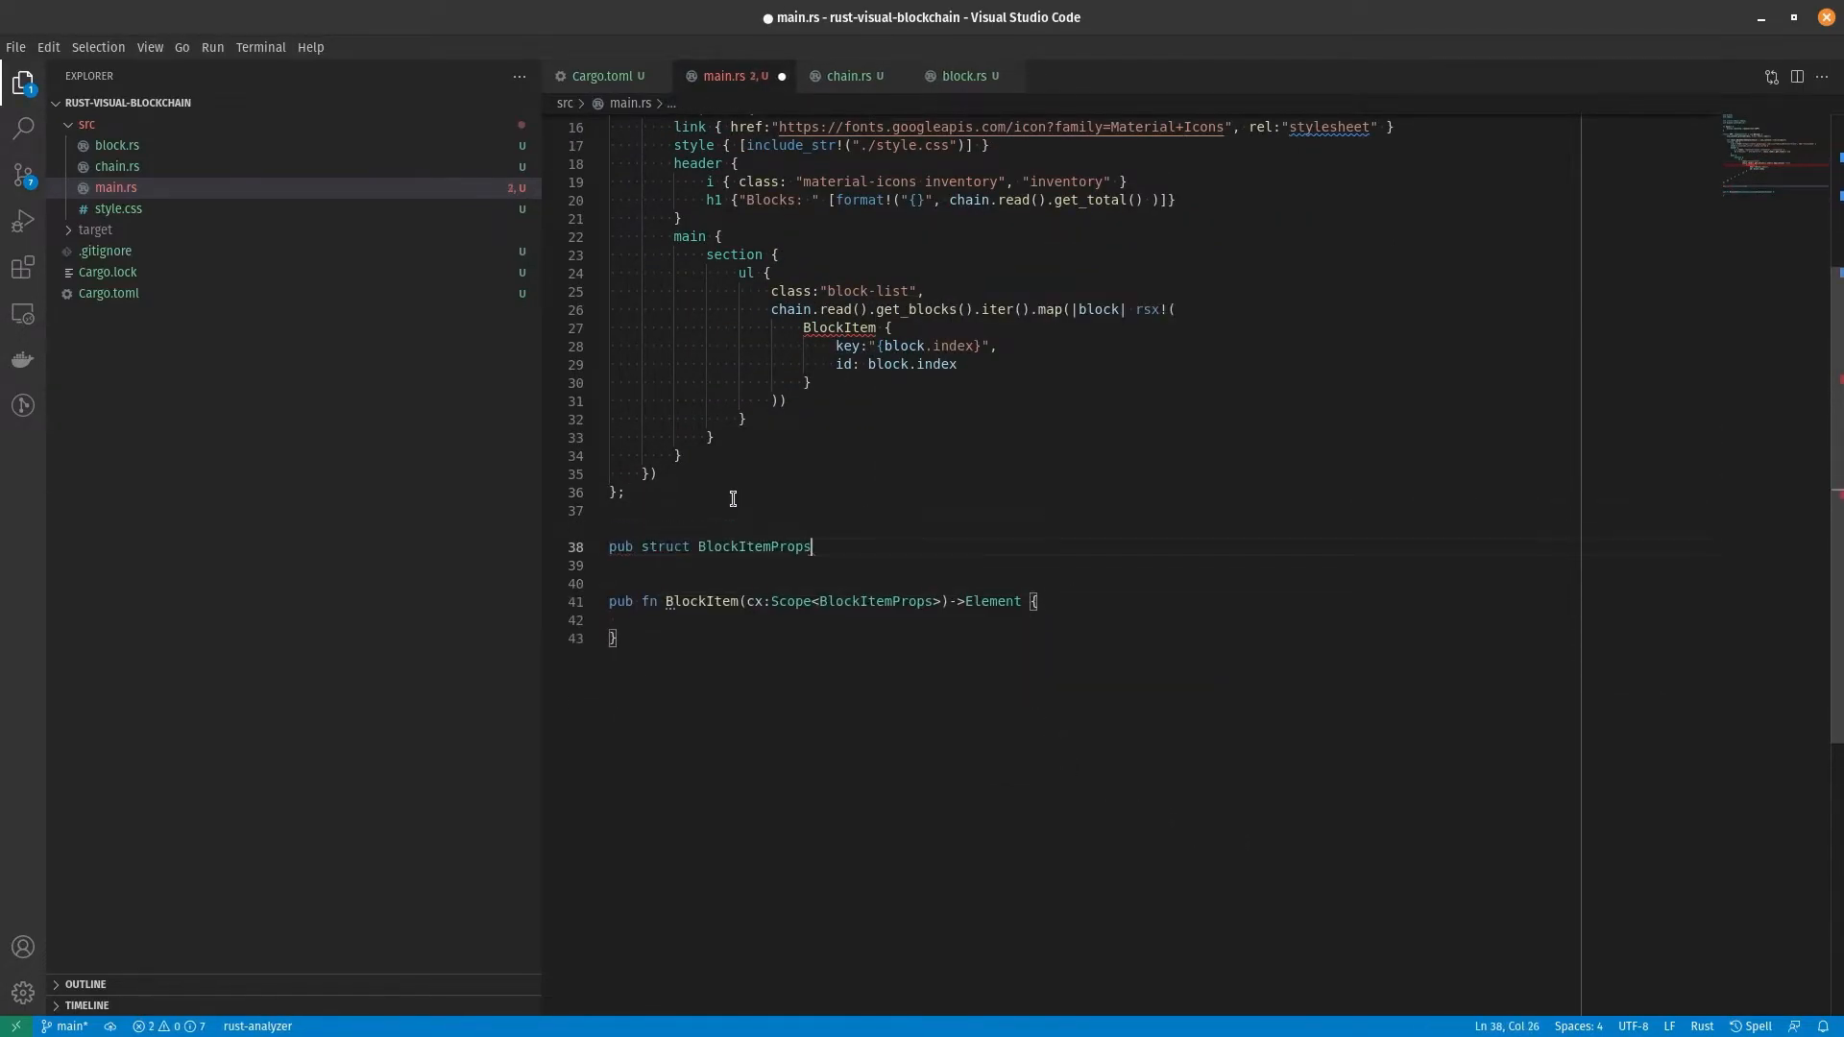
{"action": "type", "text": "cx.render(rsx! {"}
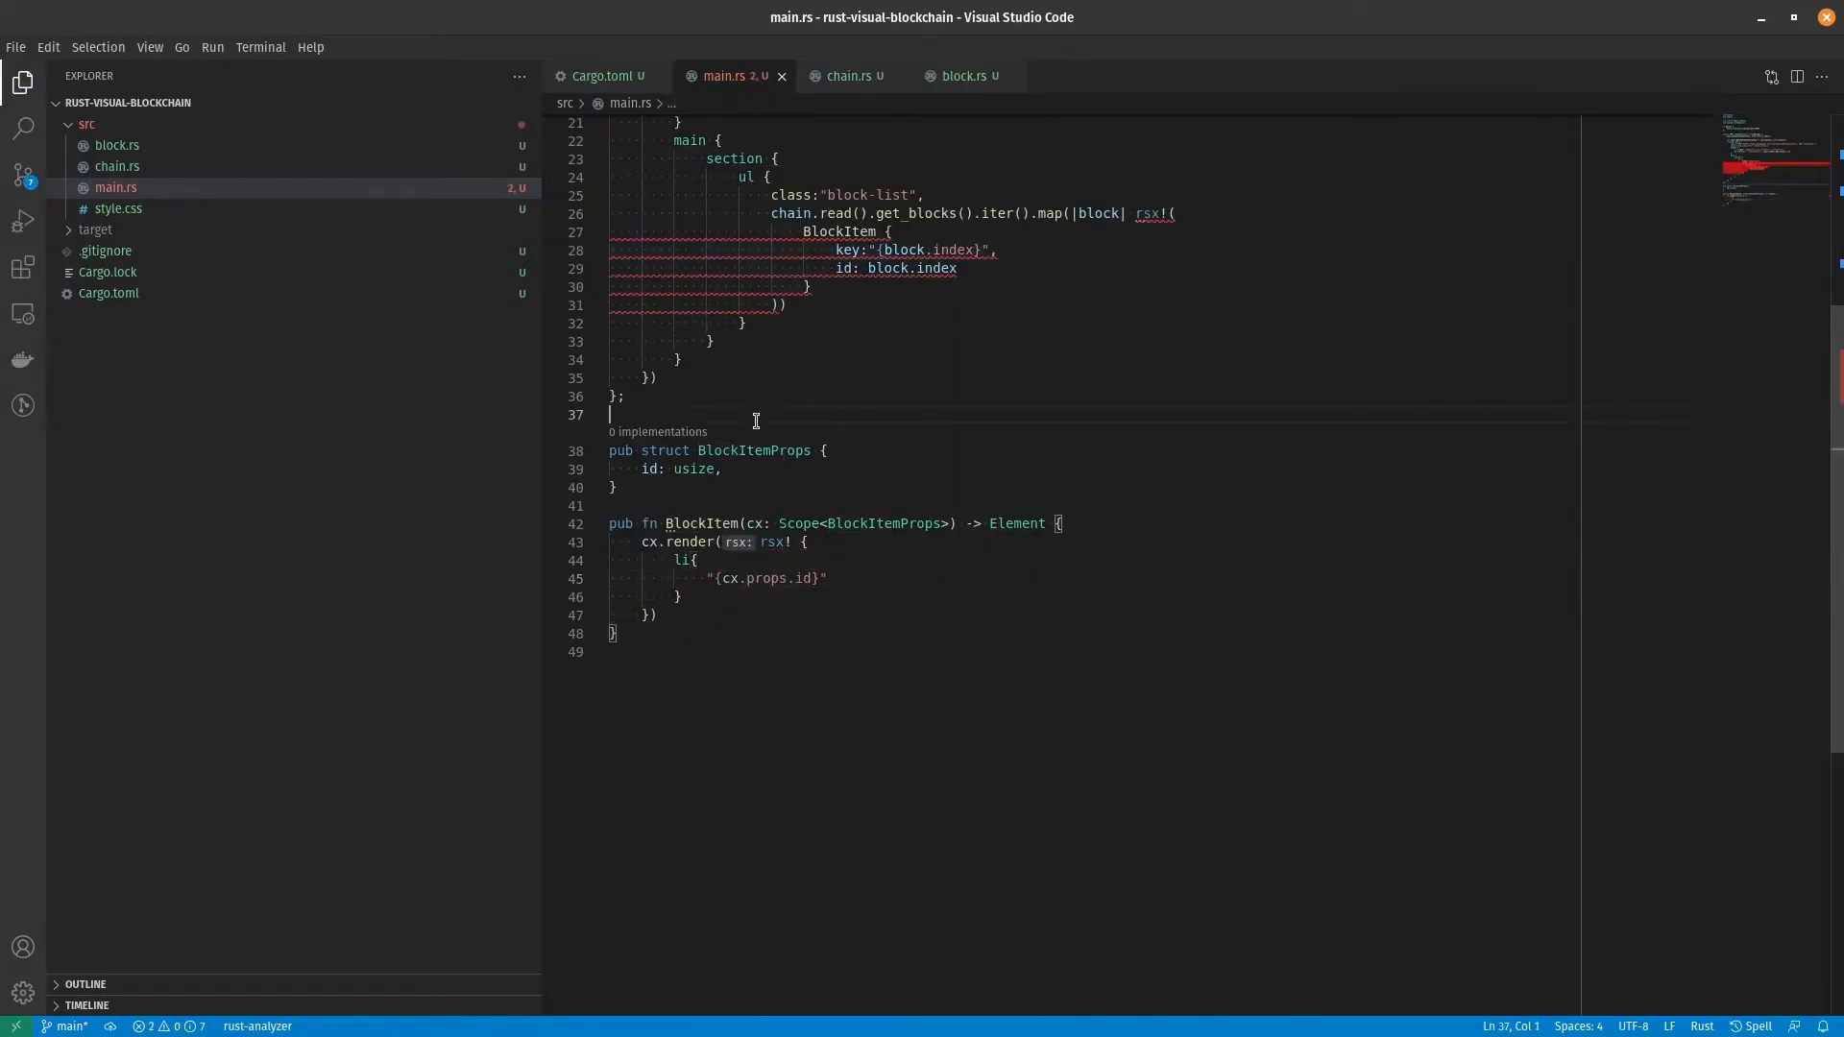
Step: Derive PartialEq and Props on BlockItemProps and add a get_block(index) method in chain.rs
{"action": "type", "text": "#[derive(PartialEq, Props)]"}
{"action": "type", "text": "let block = chain.read()."}
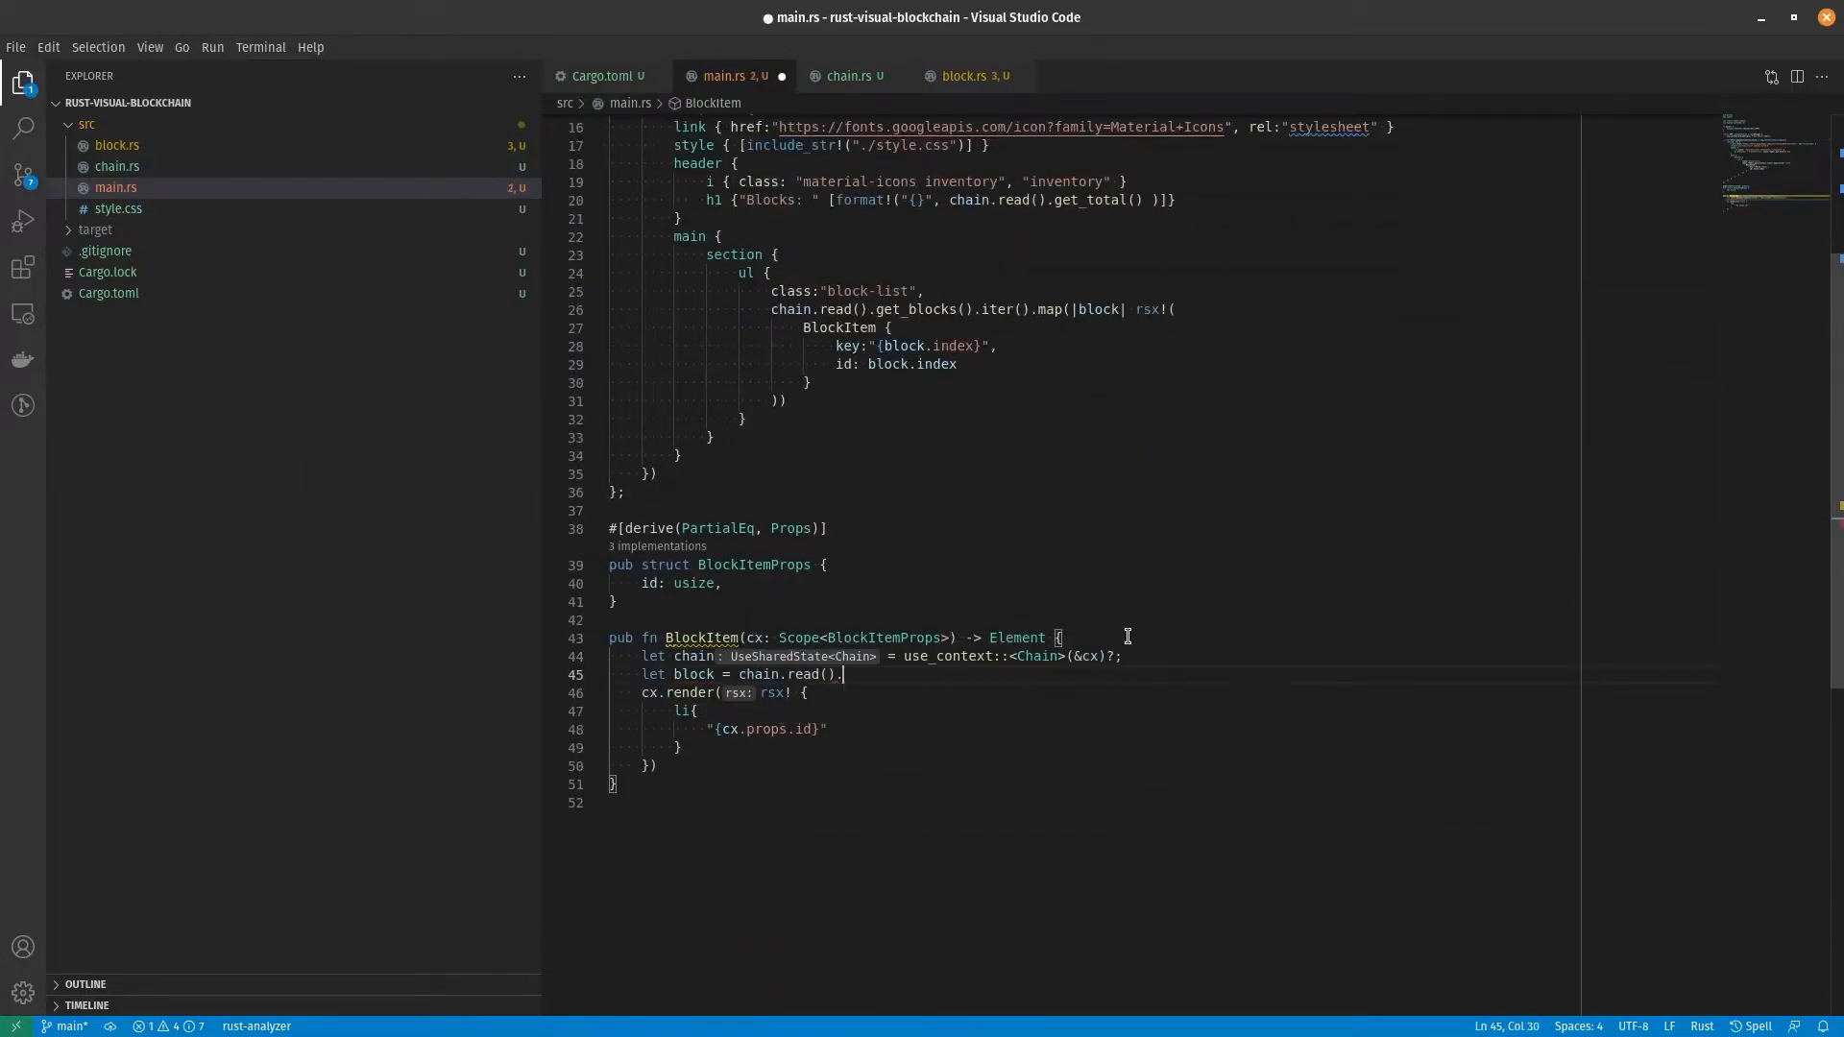
{"action": "left_click", "coordinate": [847, 75]}
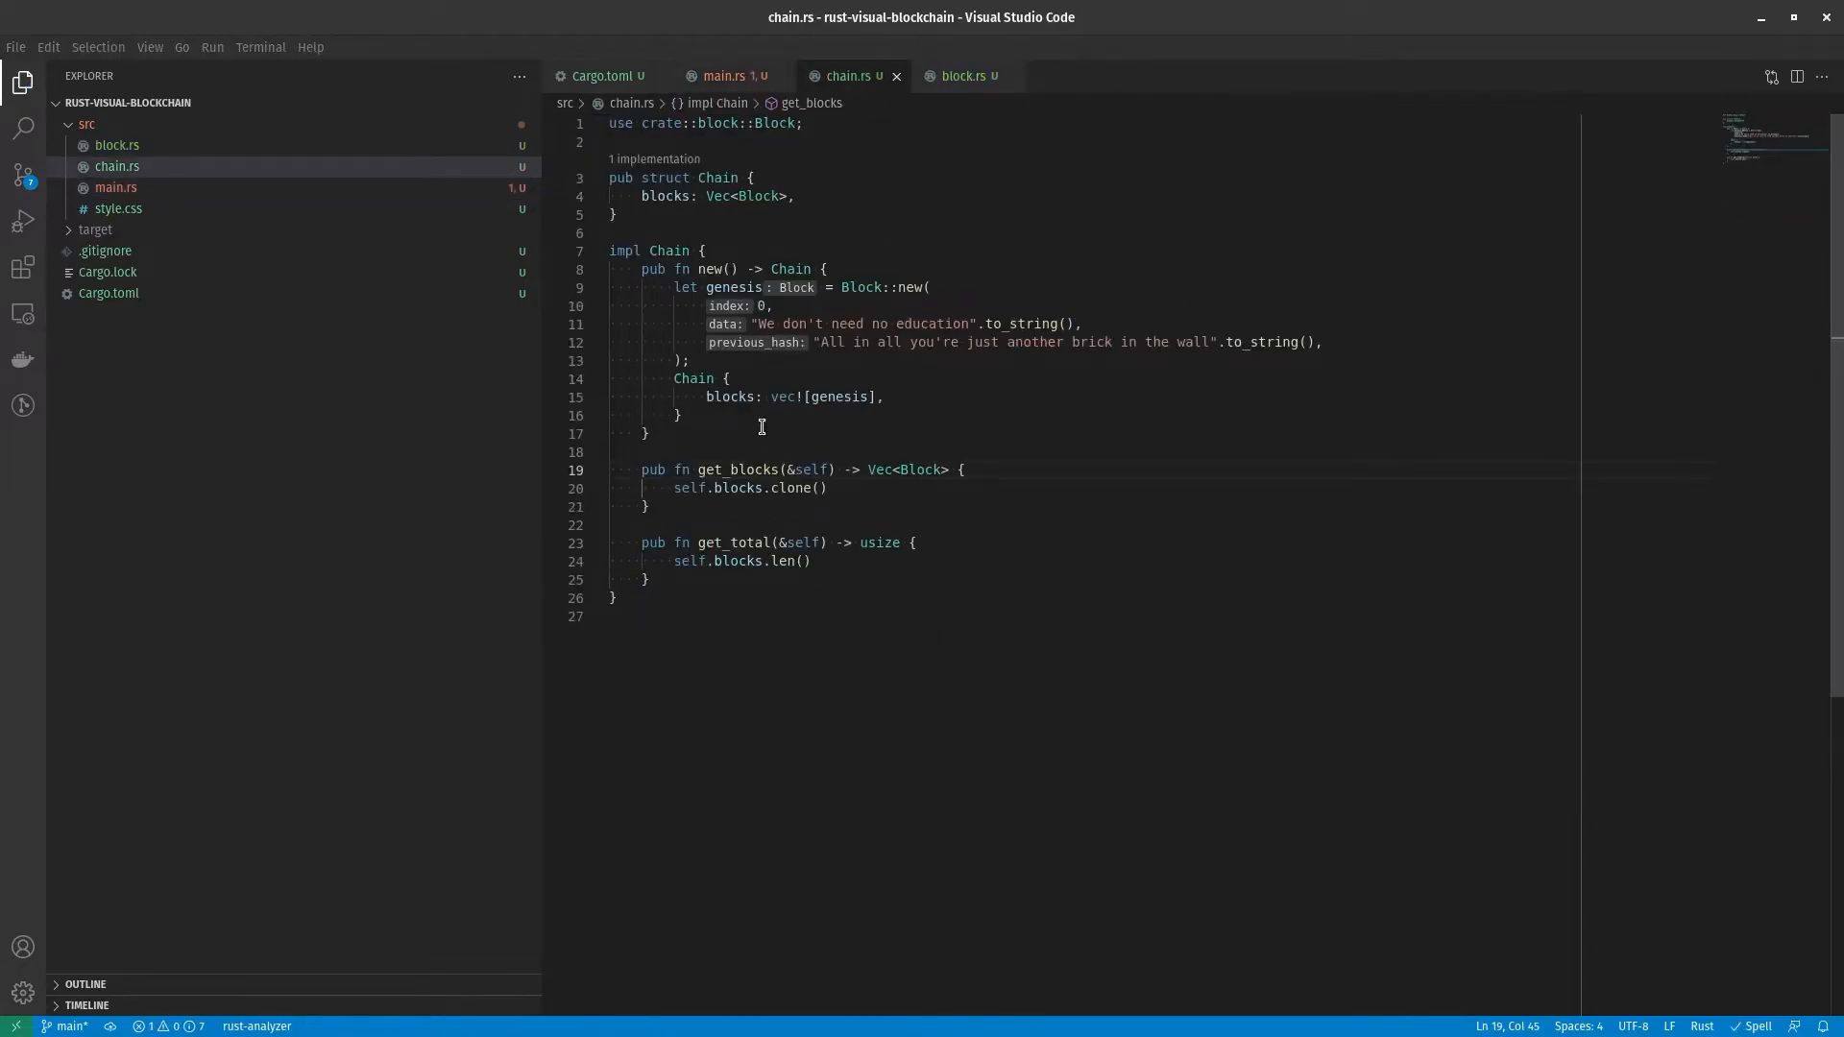
{"action": "type", "text": "pub fn get_block(&self, index: usize)-> 0"}
{"action": "type", "text": "autofocus:\"true"}
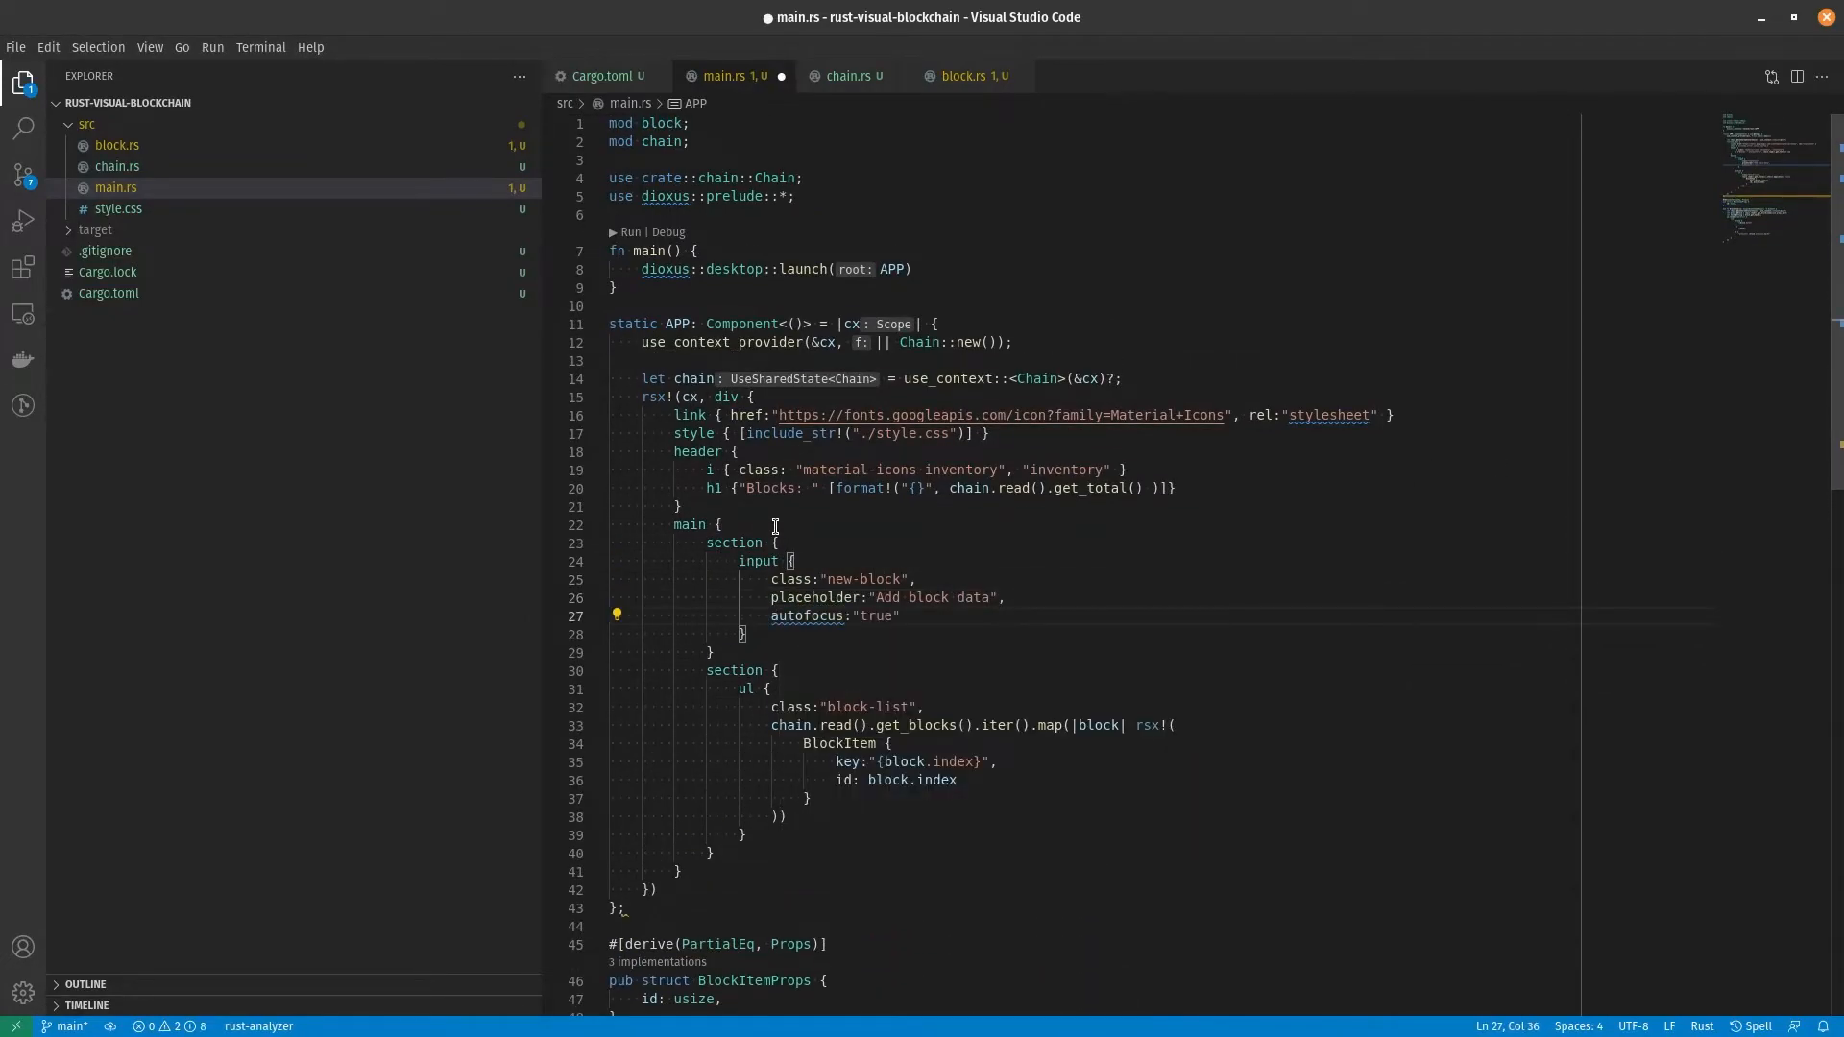
Step: Add an onkeydown handler so Enter appends a Test block, then run the app
{"action": "type", "text": "onkeydown : move |evt| {"}
{"action": "type", "text": "chain.write().add_block(\"Test\".to_string());"}
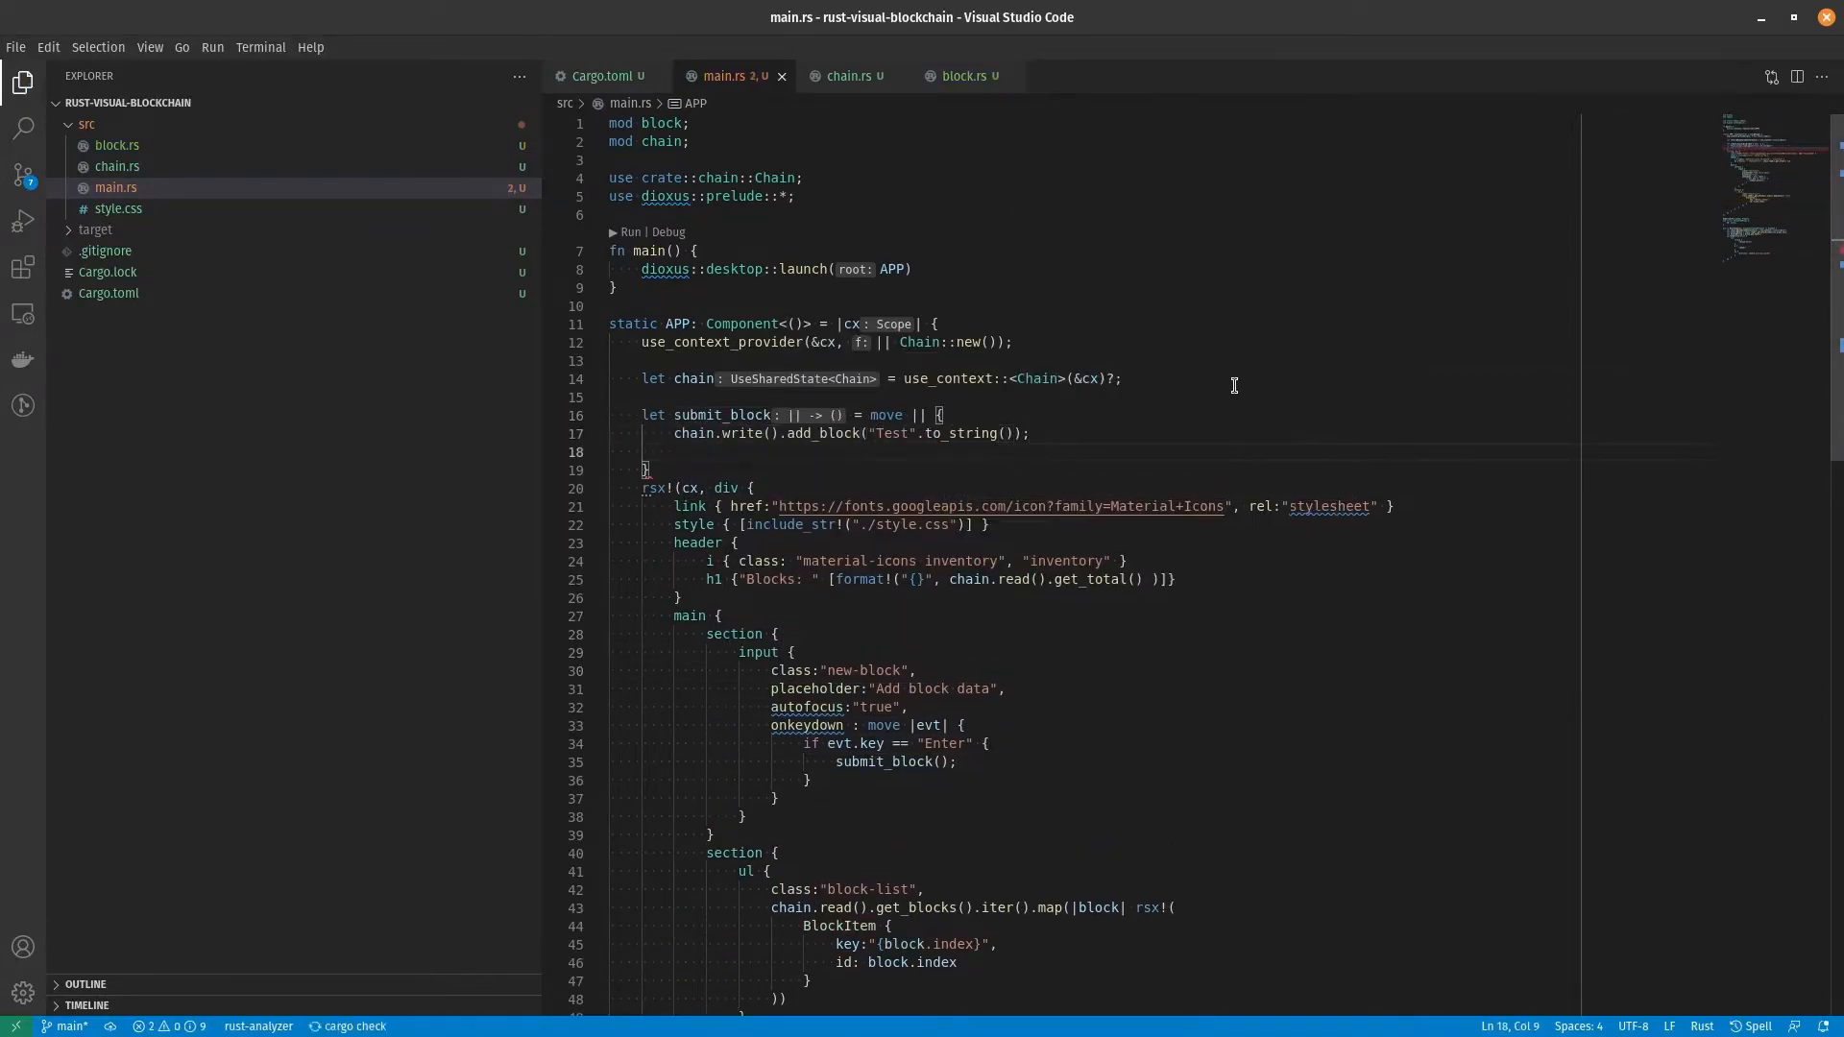
{"action": "left_click", "coordinate": [853, 75]}
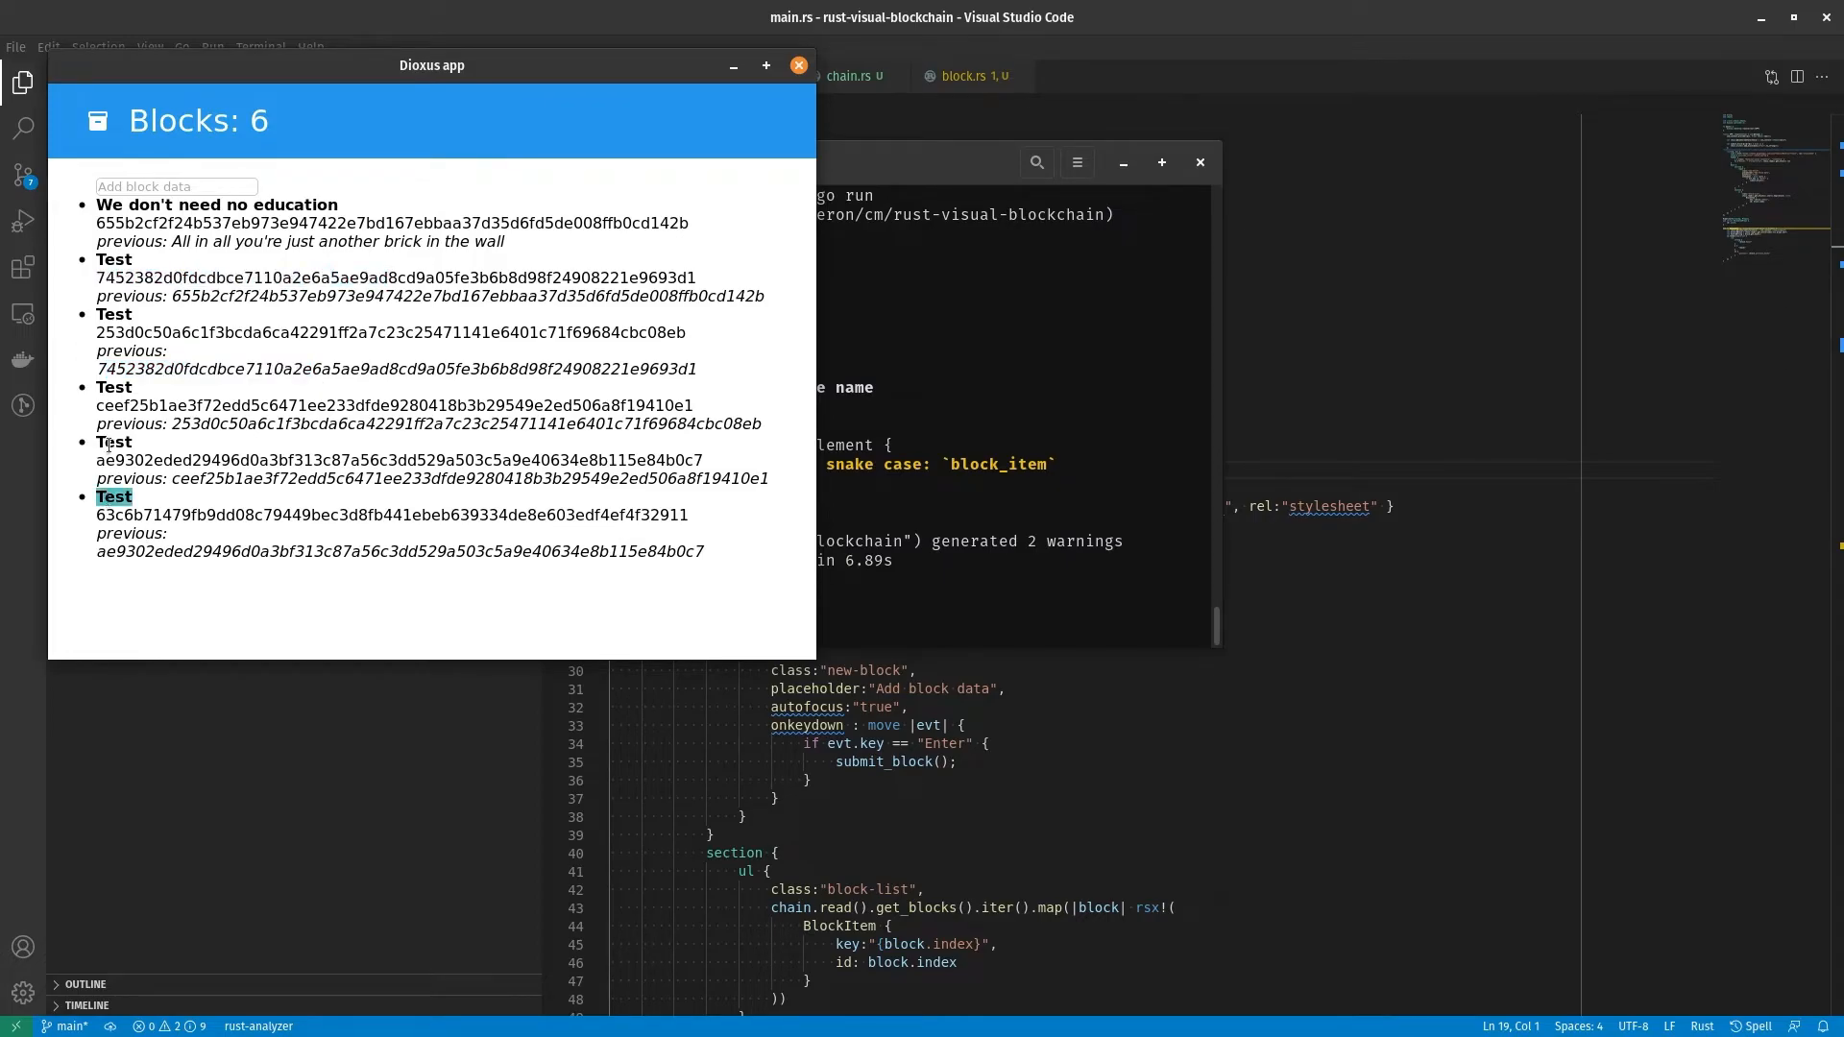
Step: Select a Test label in the app, bring VS Code forward, and type 'let dra'
{"action": "double_click", "coordinate": [114, 386]}
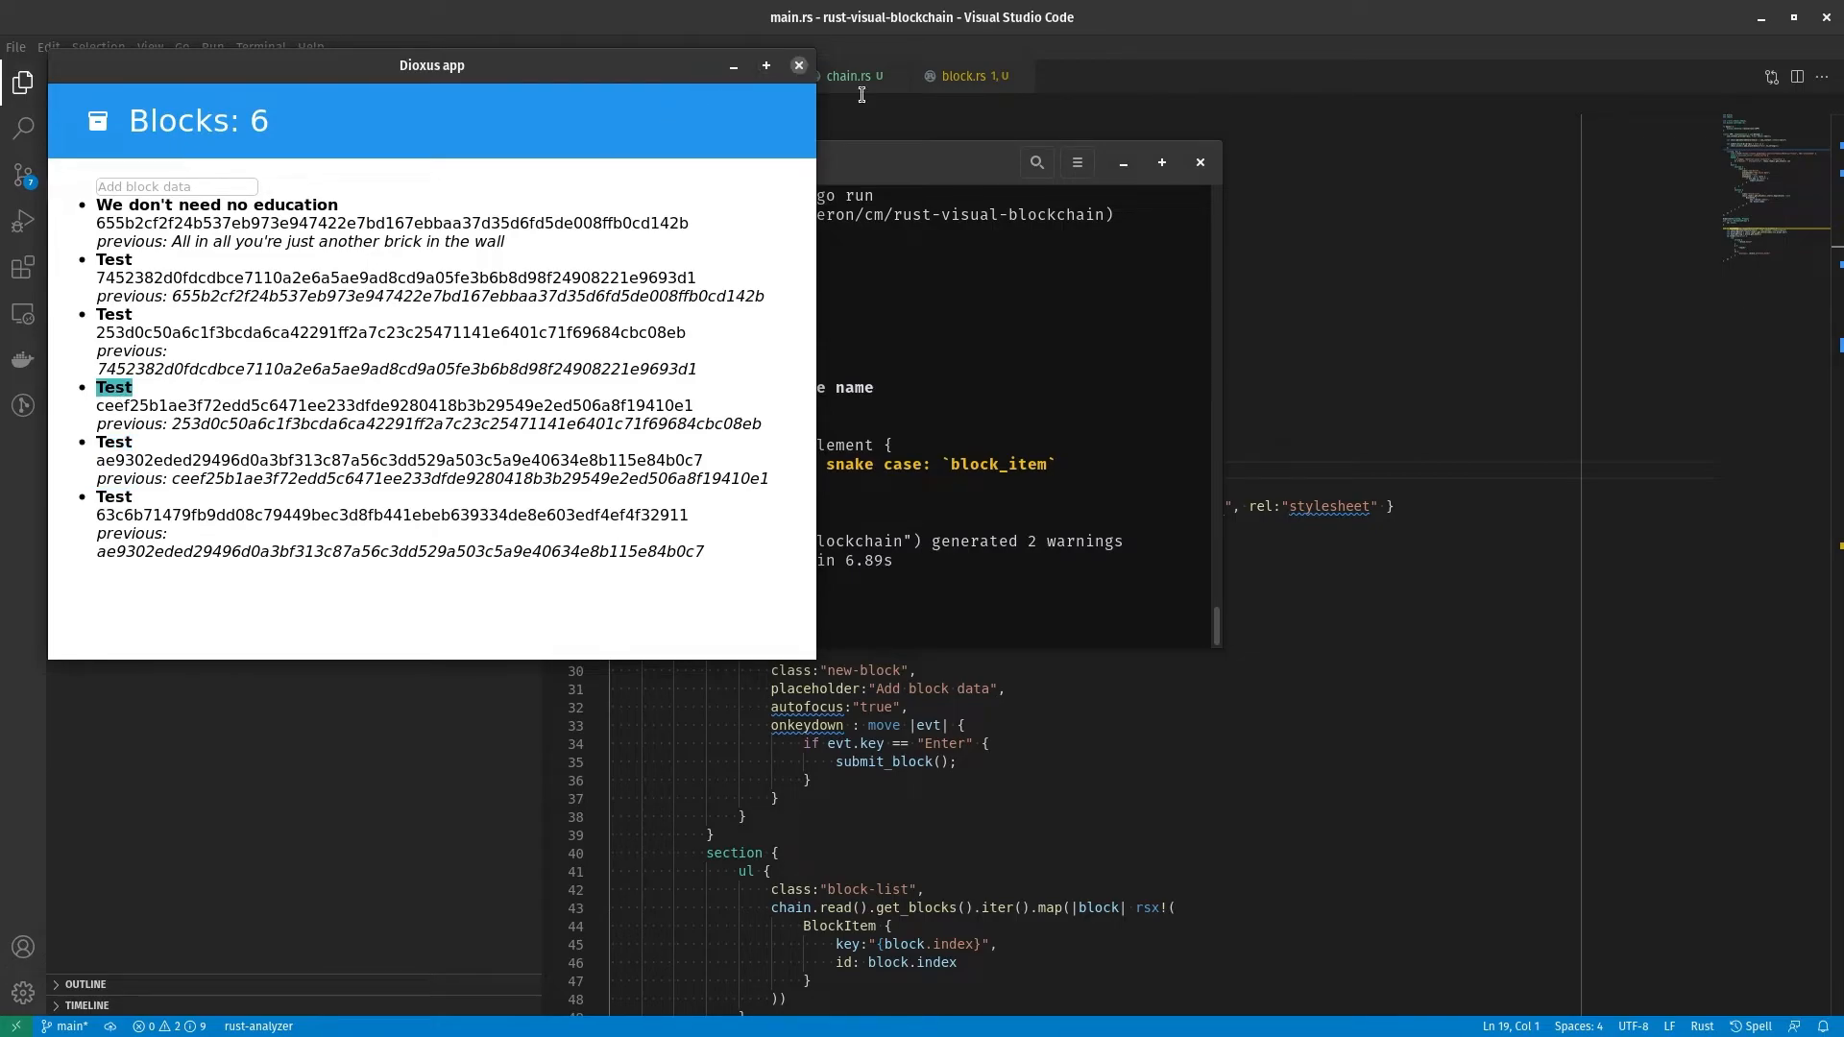
{"action": "left_click", "coordinate": [799, 65]}
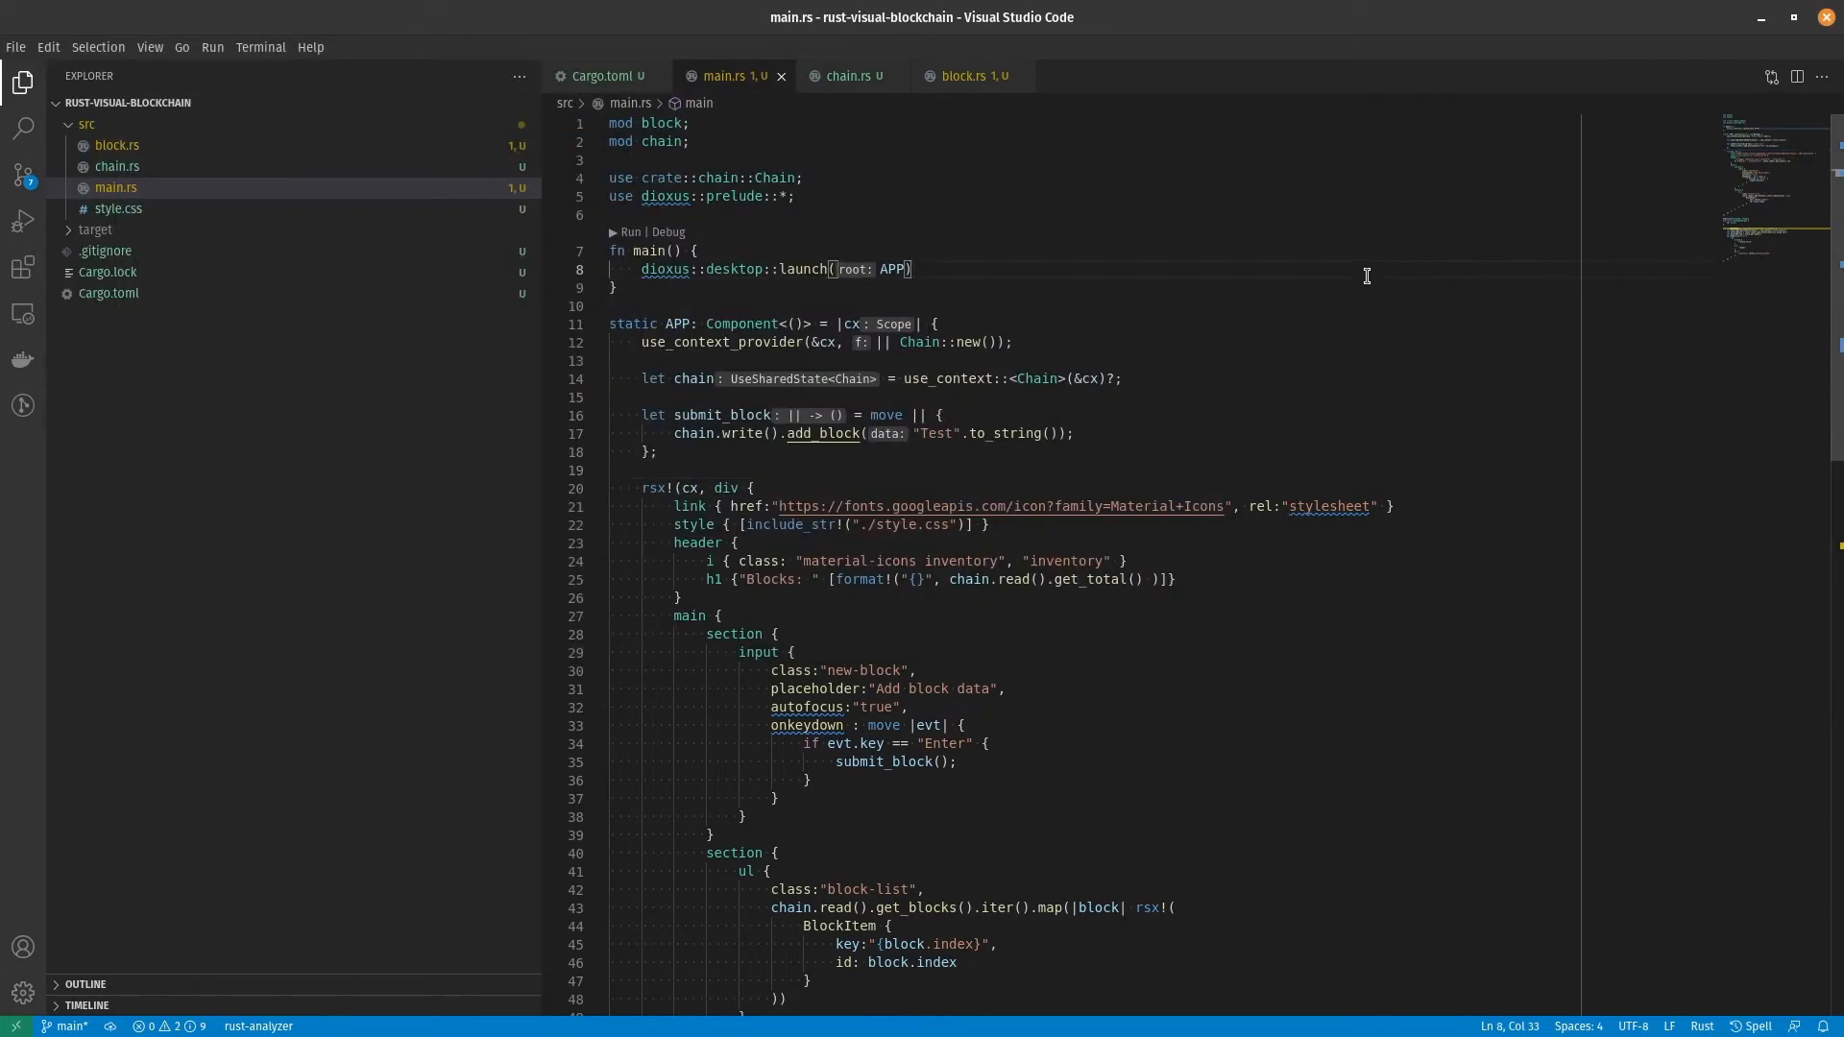
{"action": "type", "text": "let dra"}
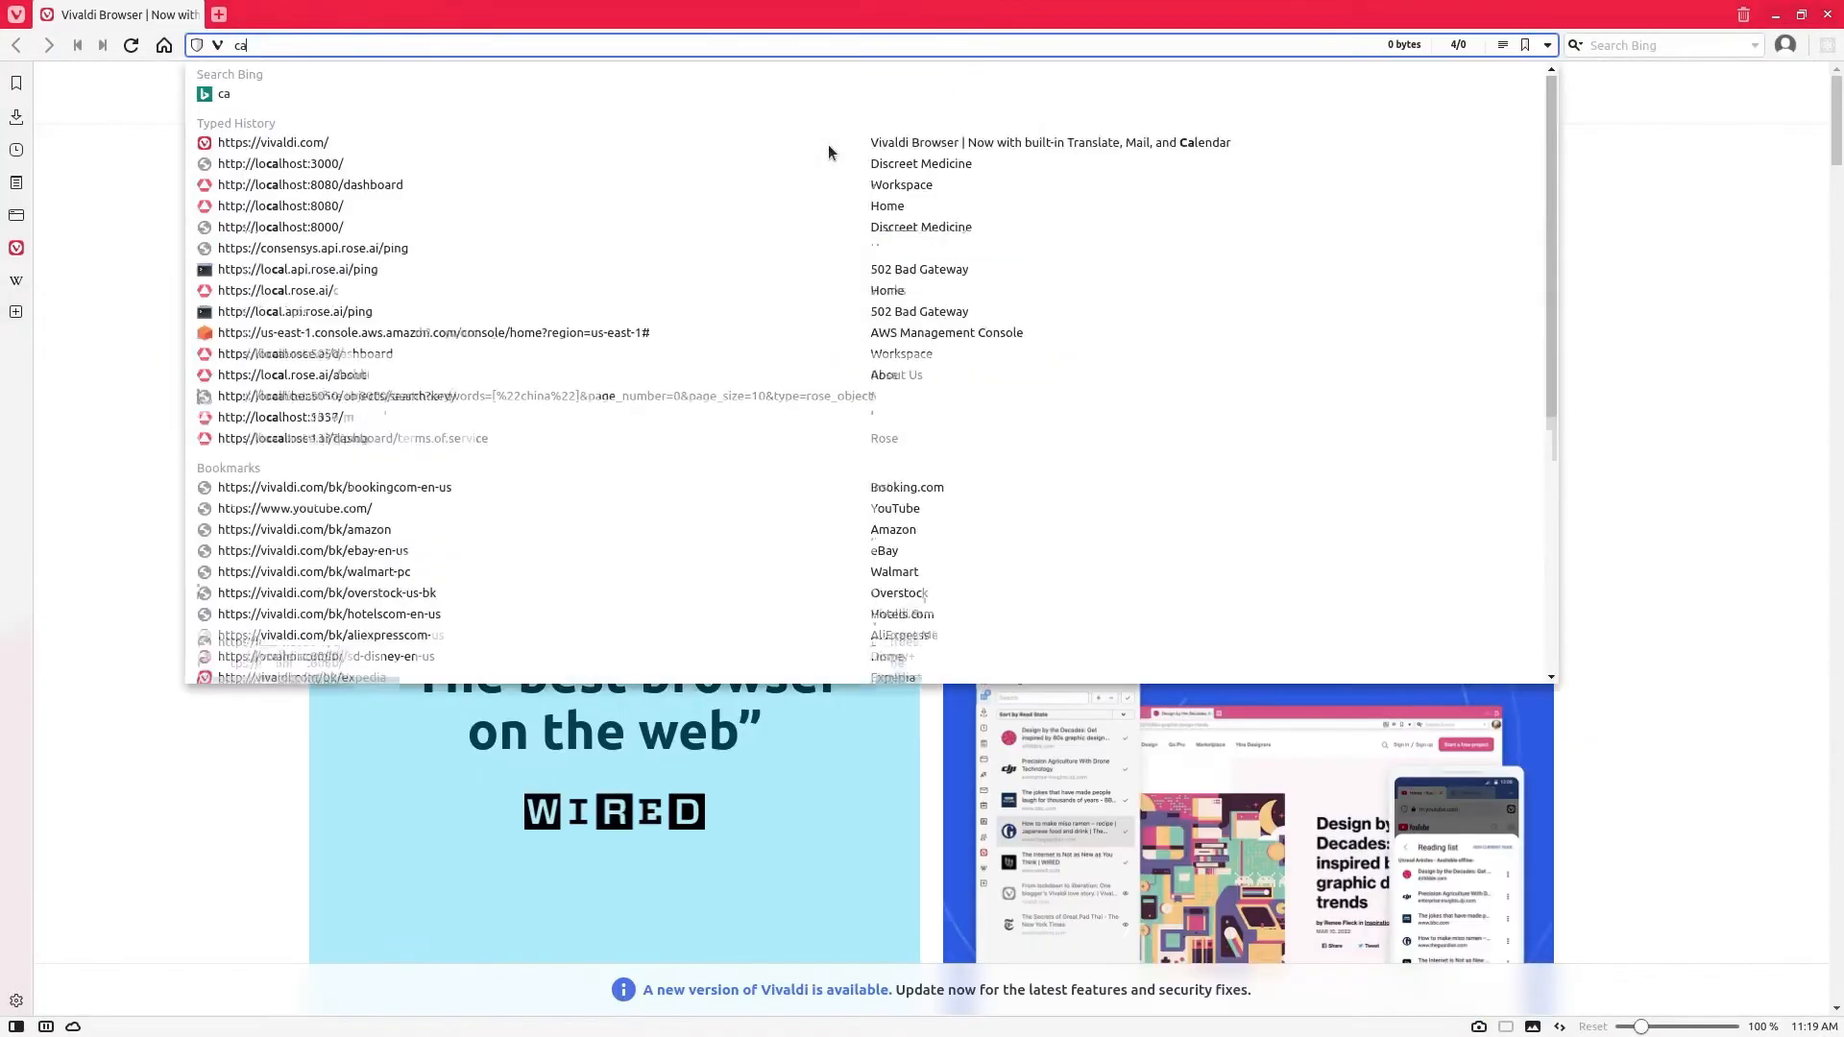
Step: Look up 'cargo dioxus' to view dioxuslabs.com, then return to Cargo.toml in VS Code
{"action": "type", "text": "cargo dioxus"}
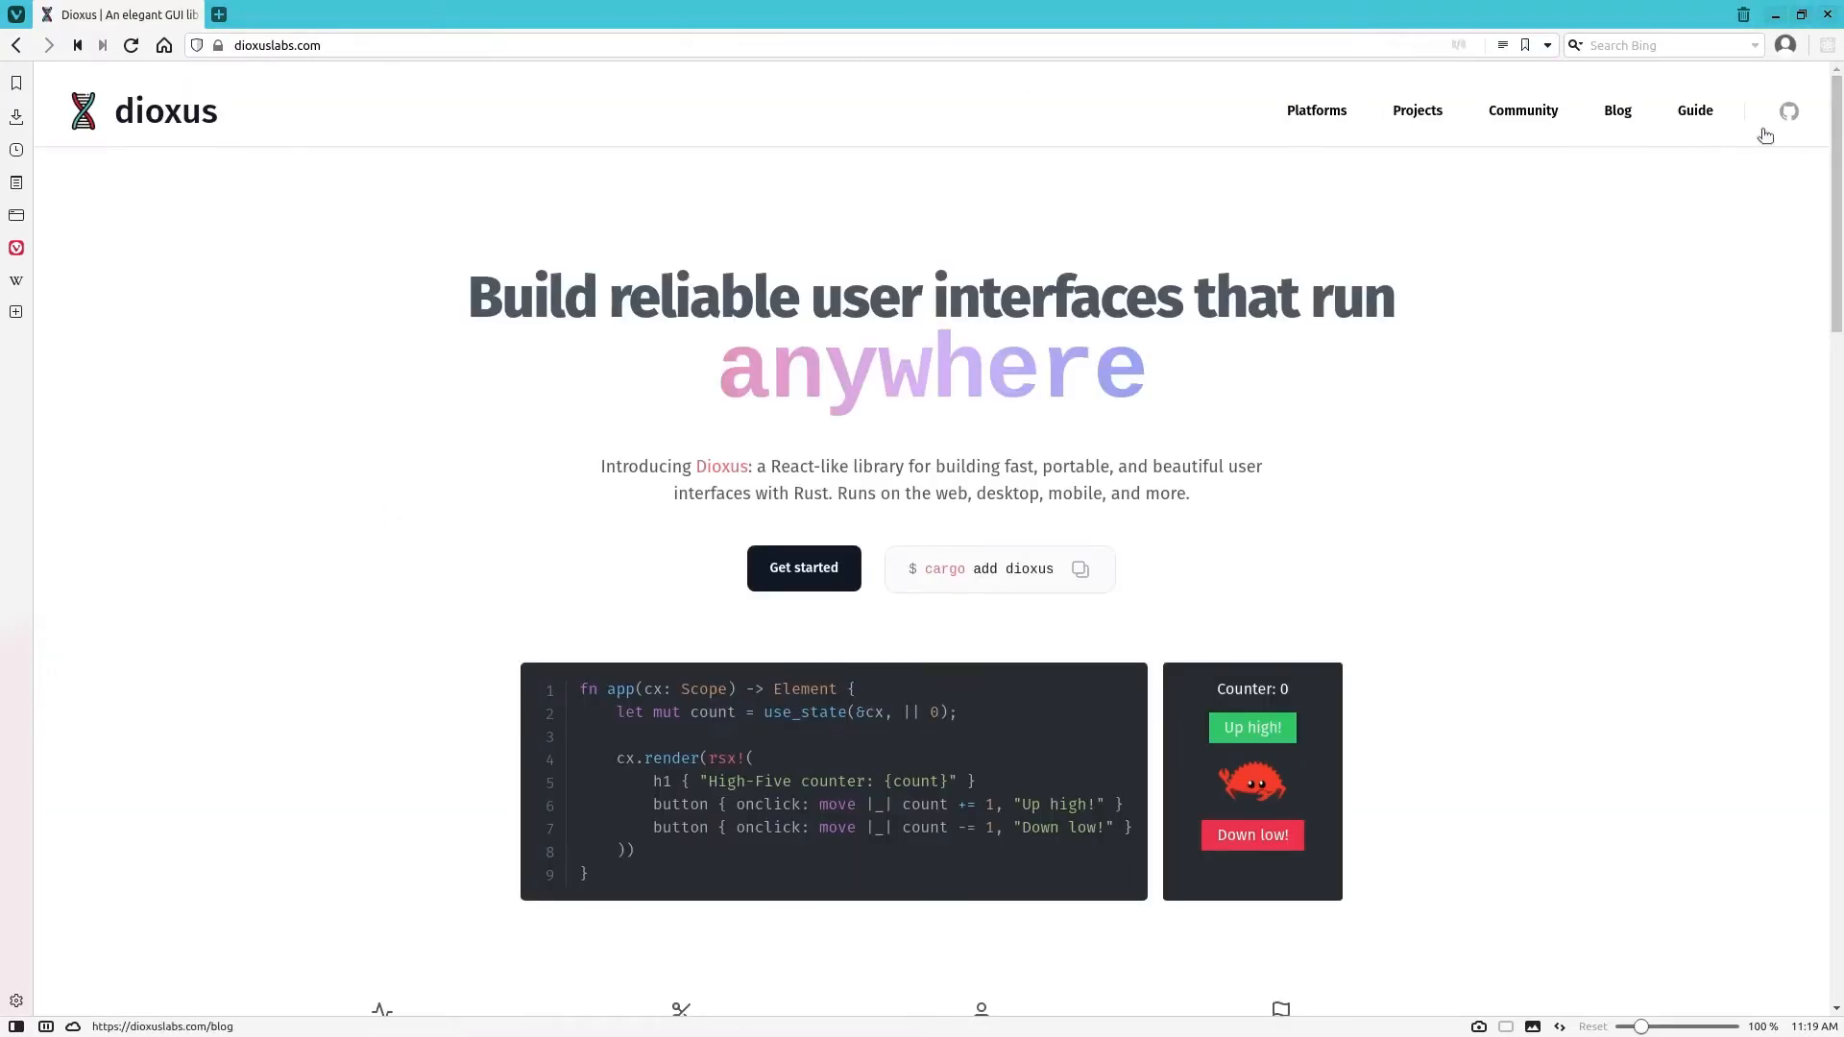
{"action": "left_click", "coordinate": [1788, 110]}
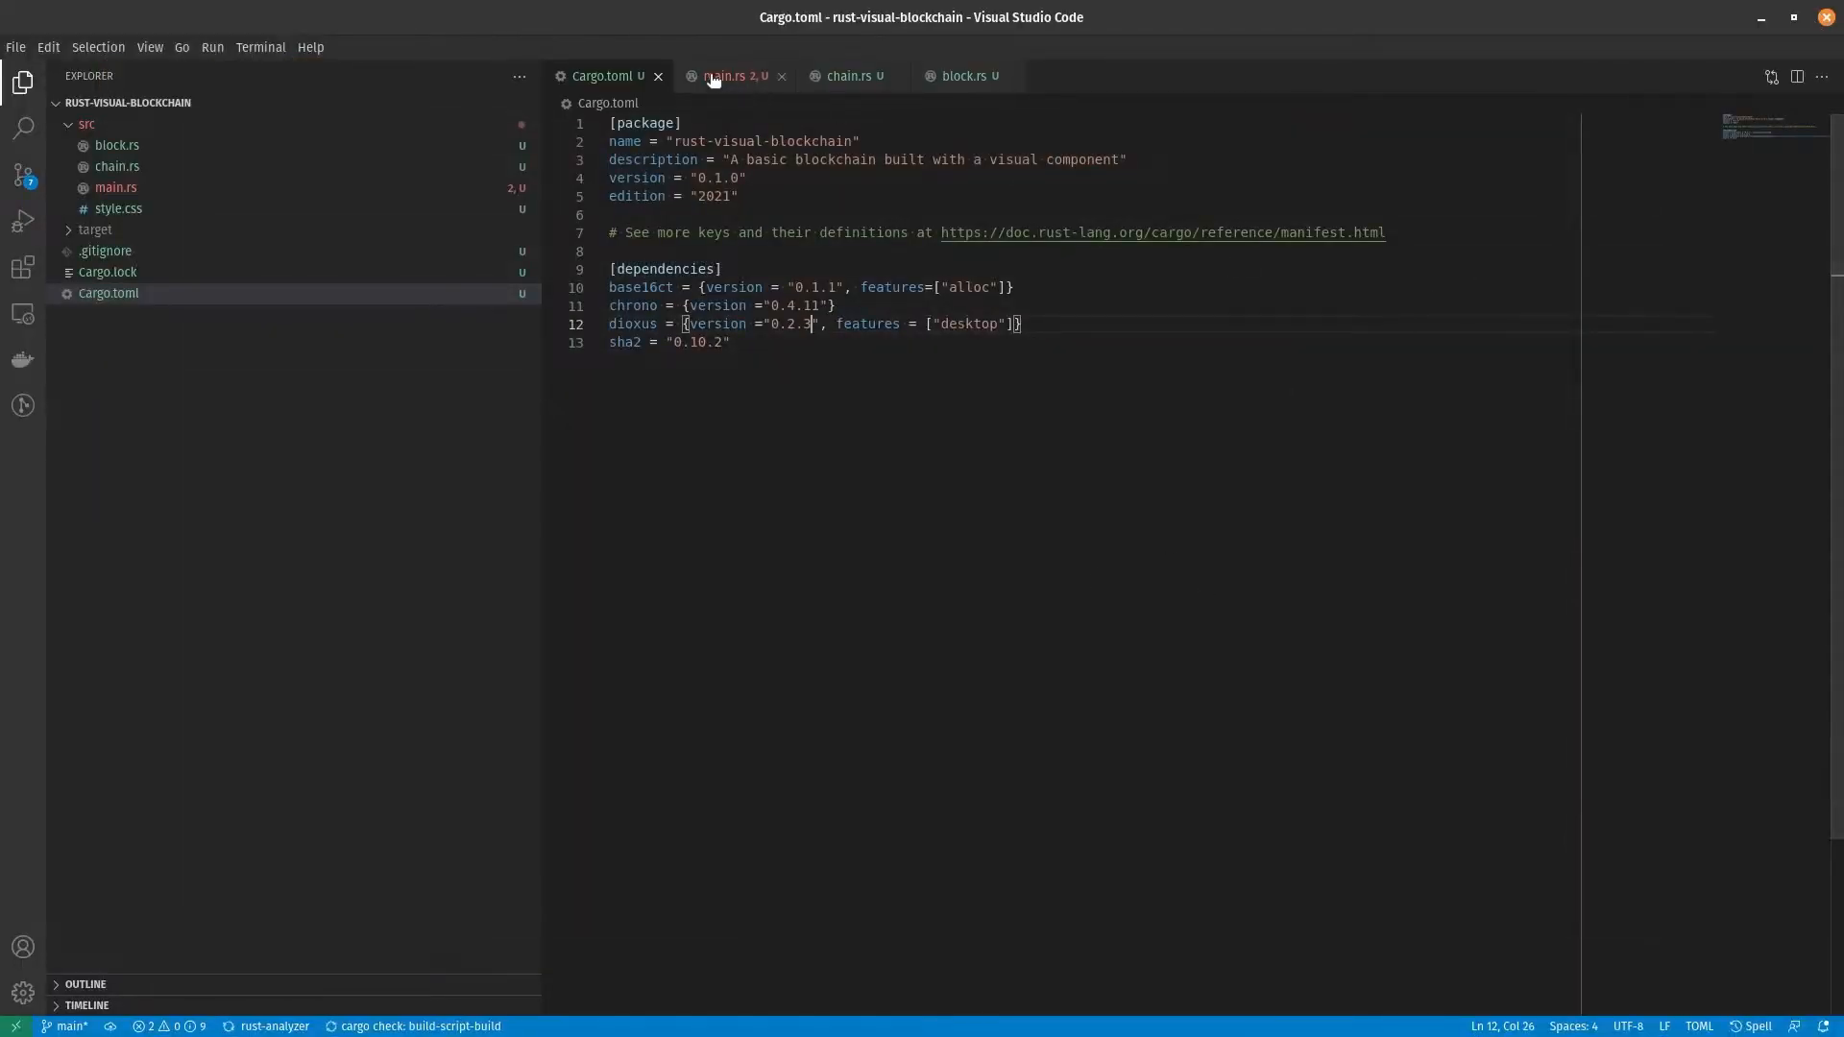
Step: Add a draft use_state string bound to the input's value and updated on each keystroke
{"action": "left_click", "coordinate": [729, 75]}
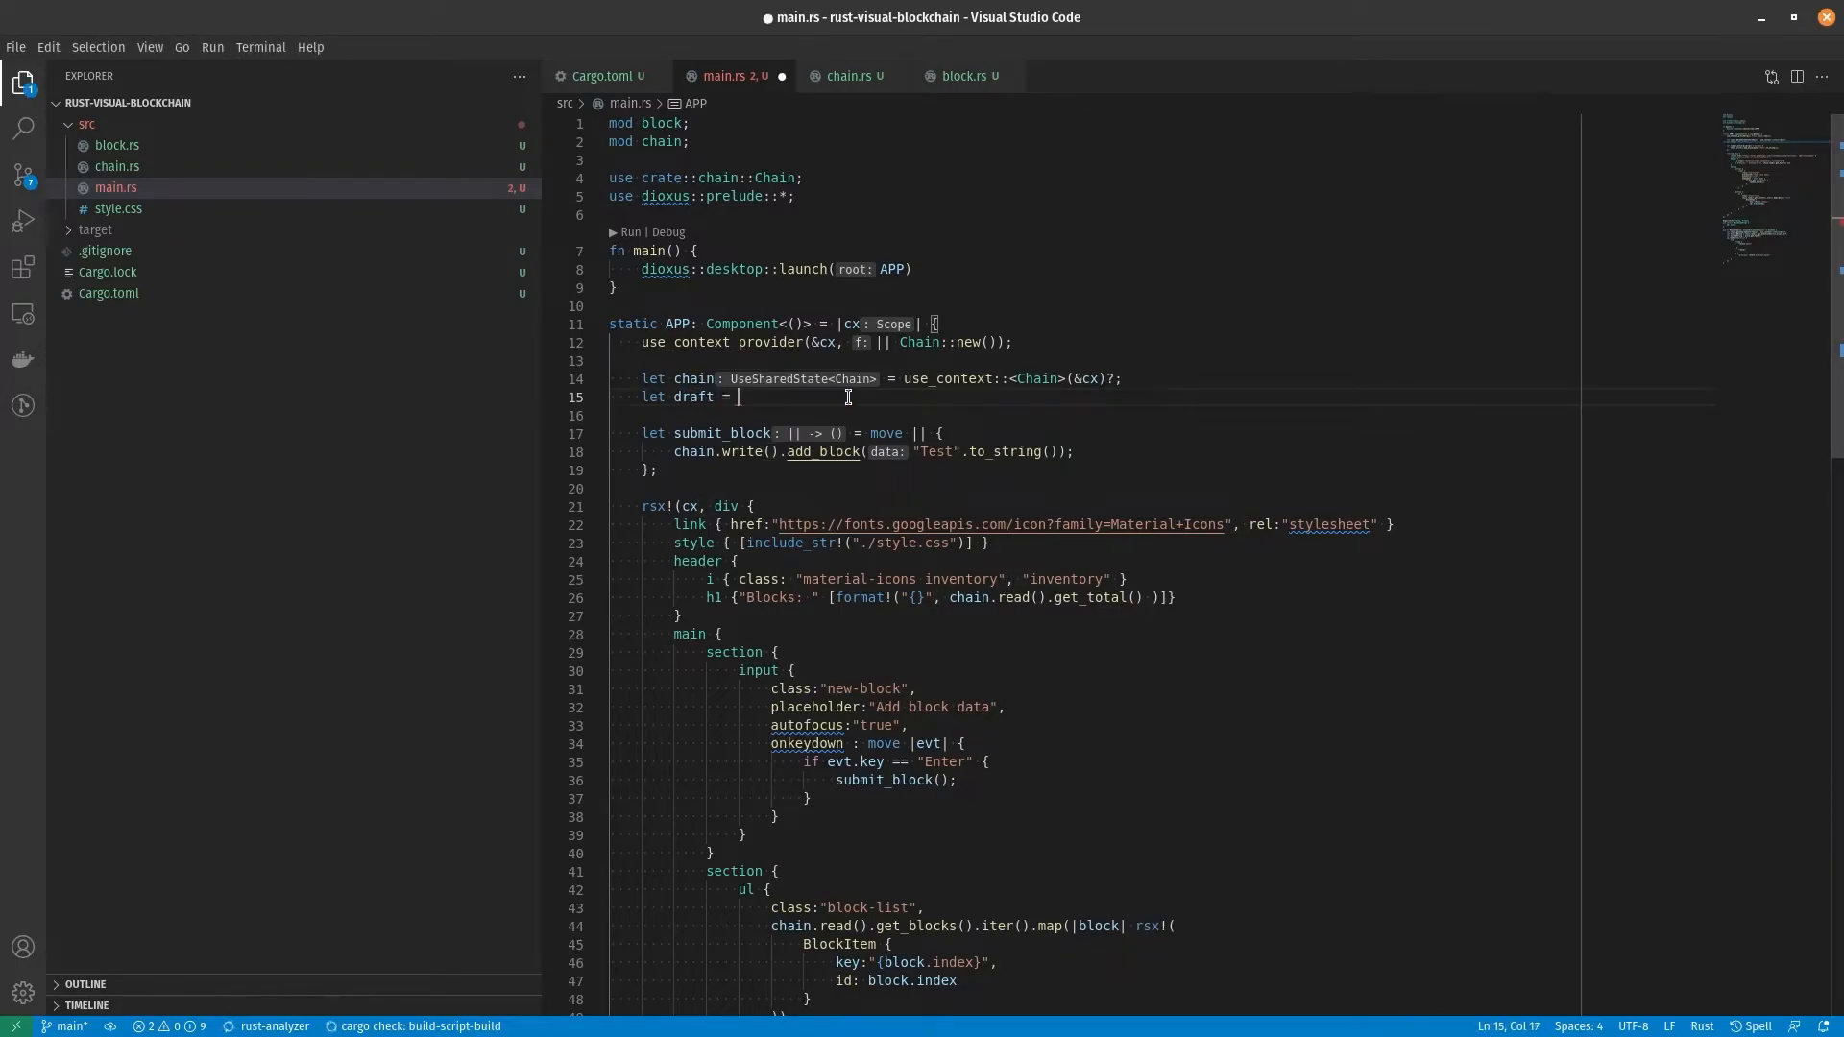
{"action": "type", "text": "use_state(&cx)"}
{"action": "type", "text": "oninput: move |"}
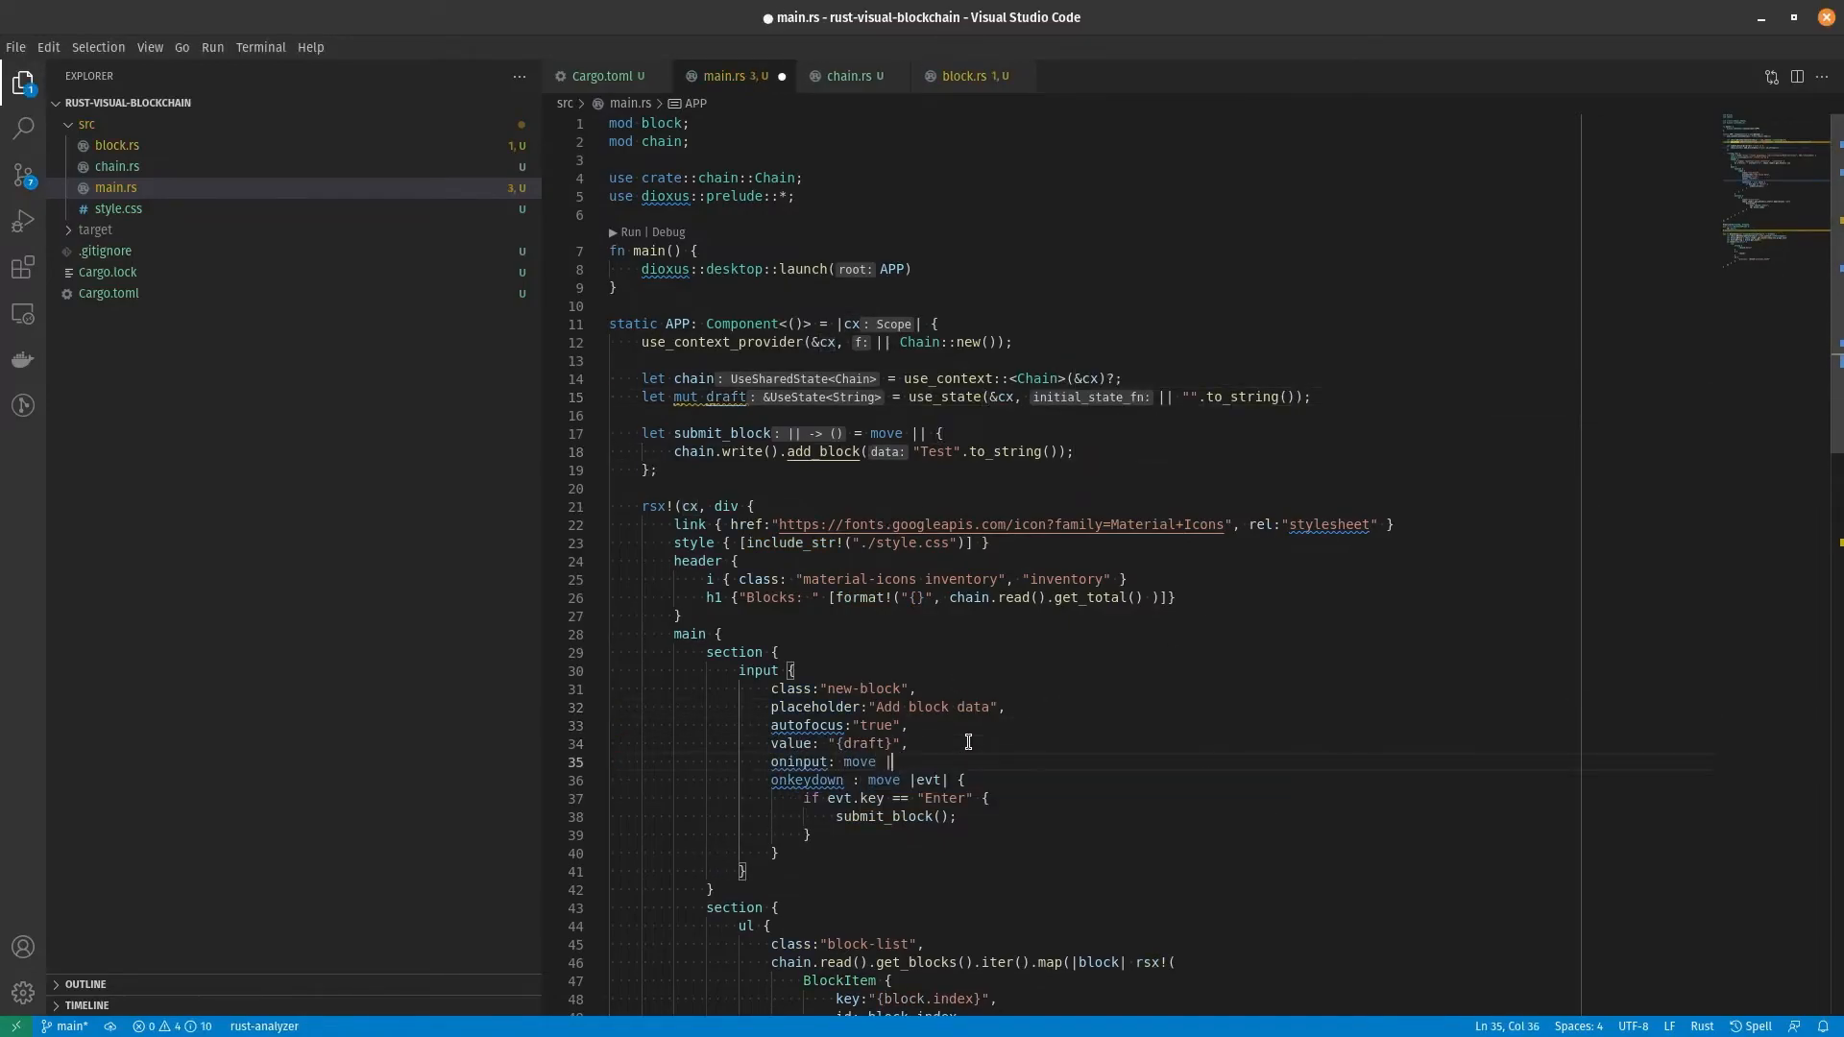
{"action": "type", "text": "draft.set(evt.value.clone()),"}
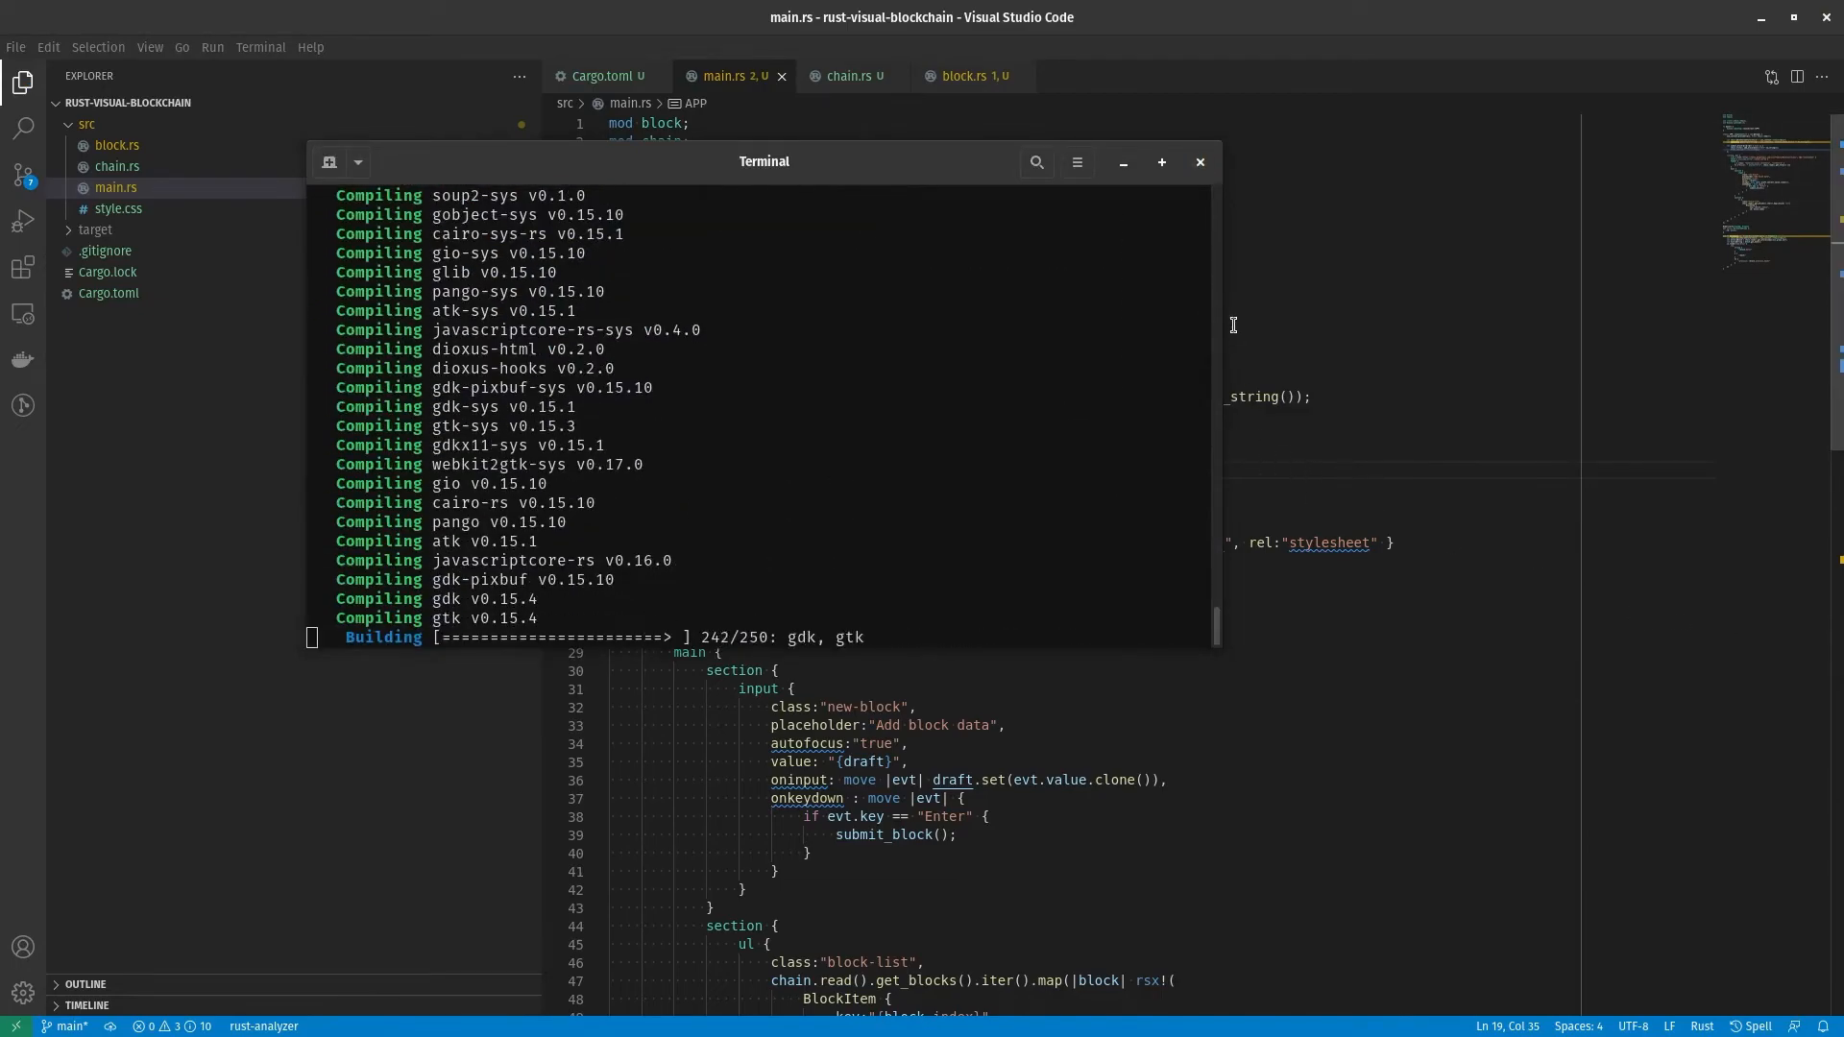
Step: Replace the hardcoded "Test" block data in submit_block with the draft value
{"action": "left_click", "coordinate": [1198, 161]}
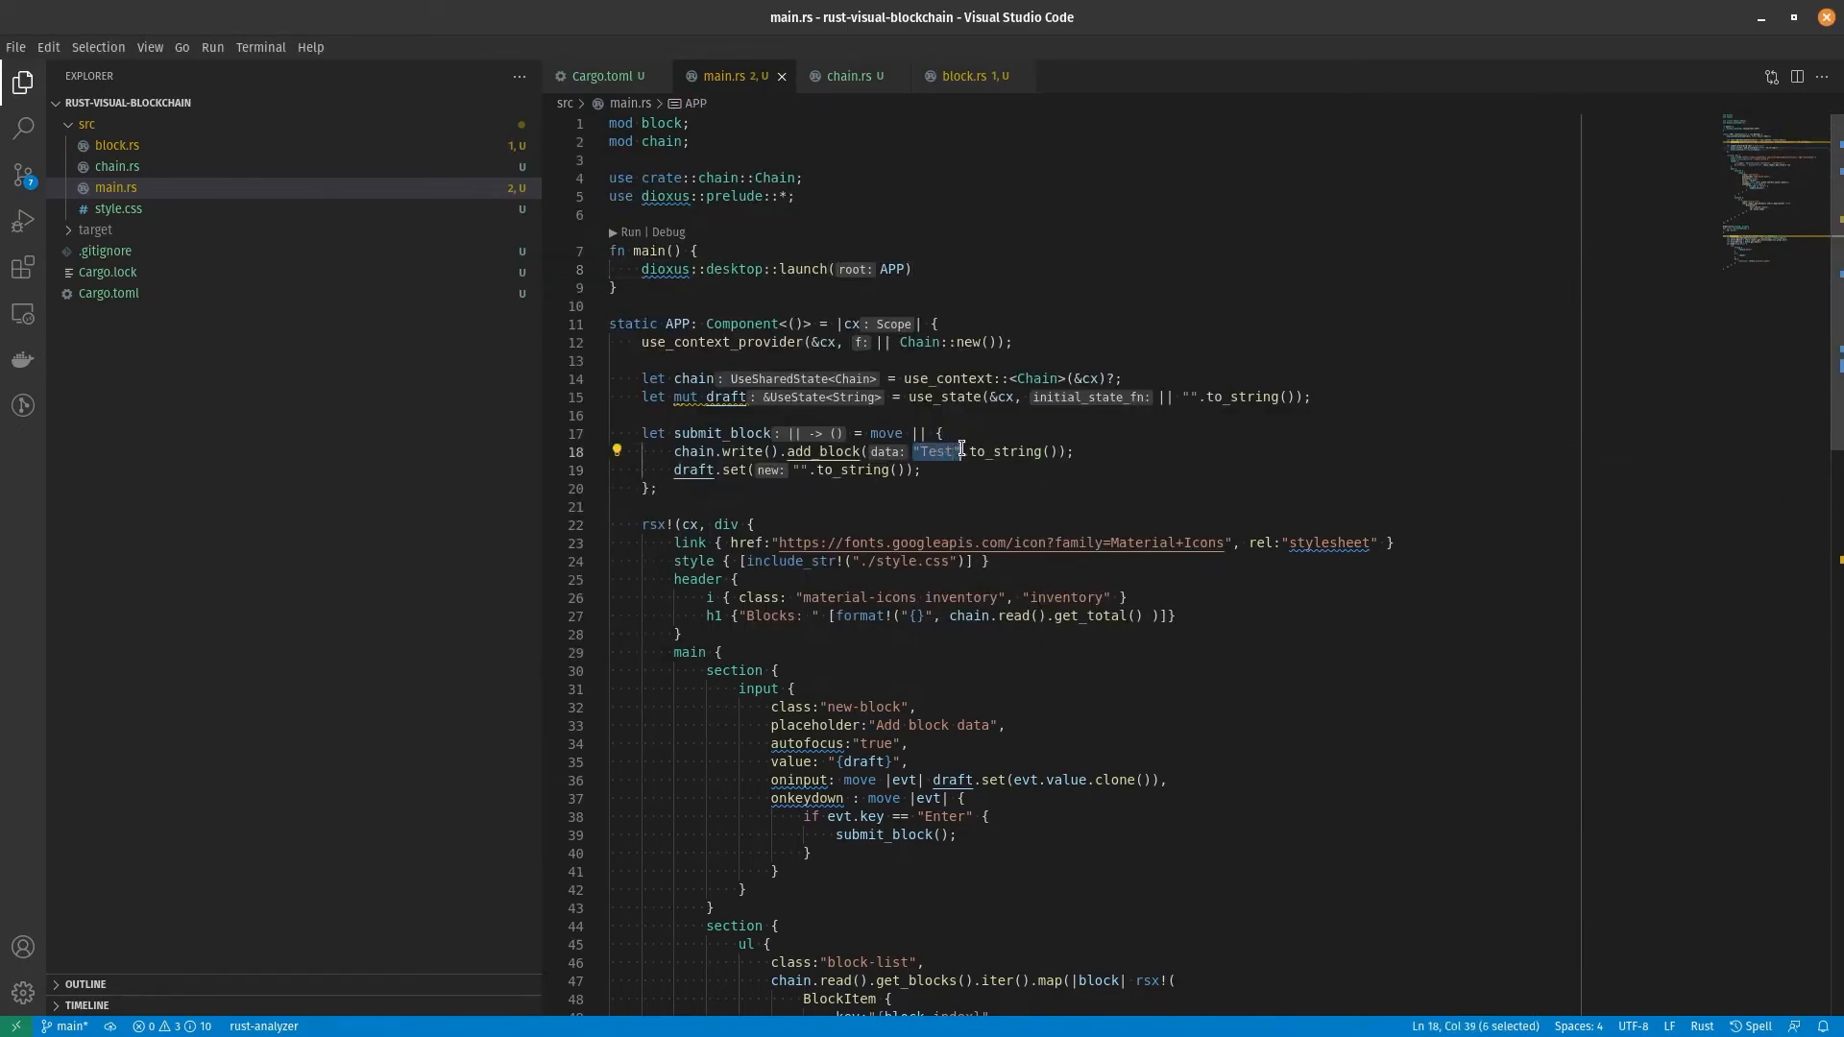
{"action": "type", "text": "draft"}
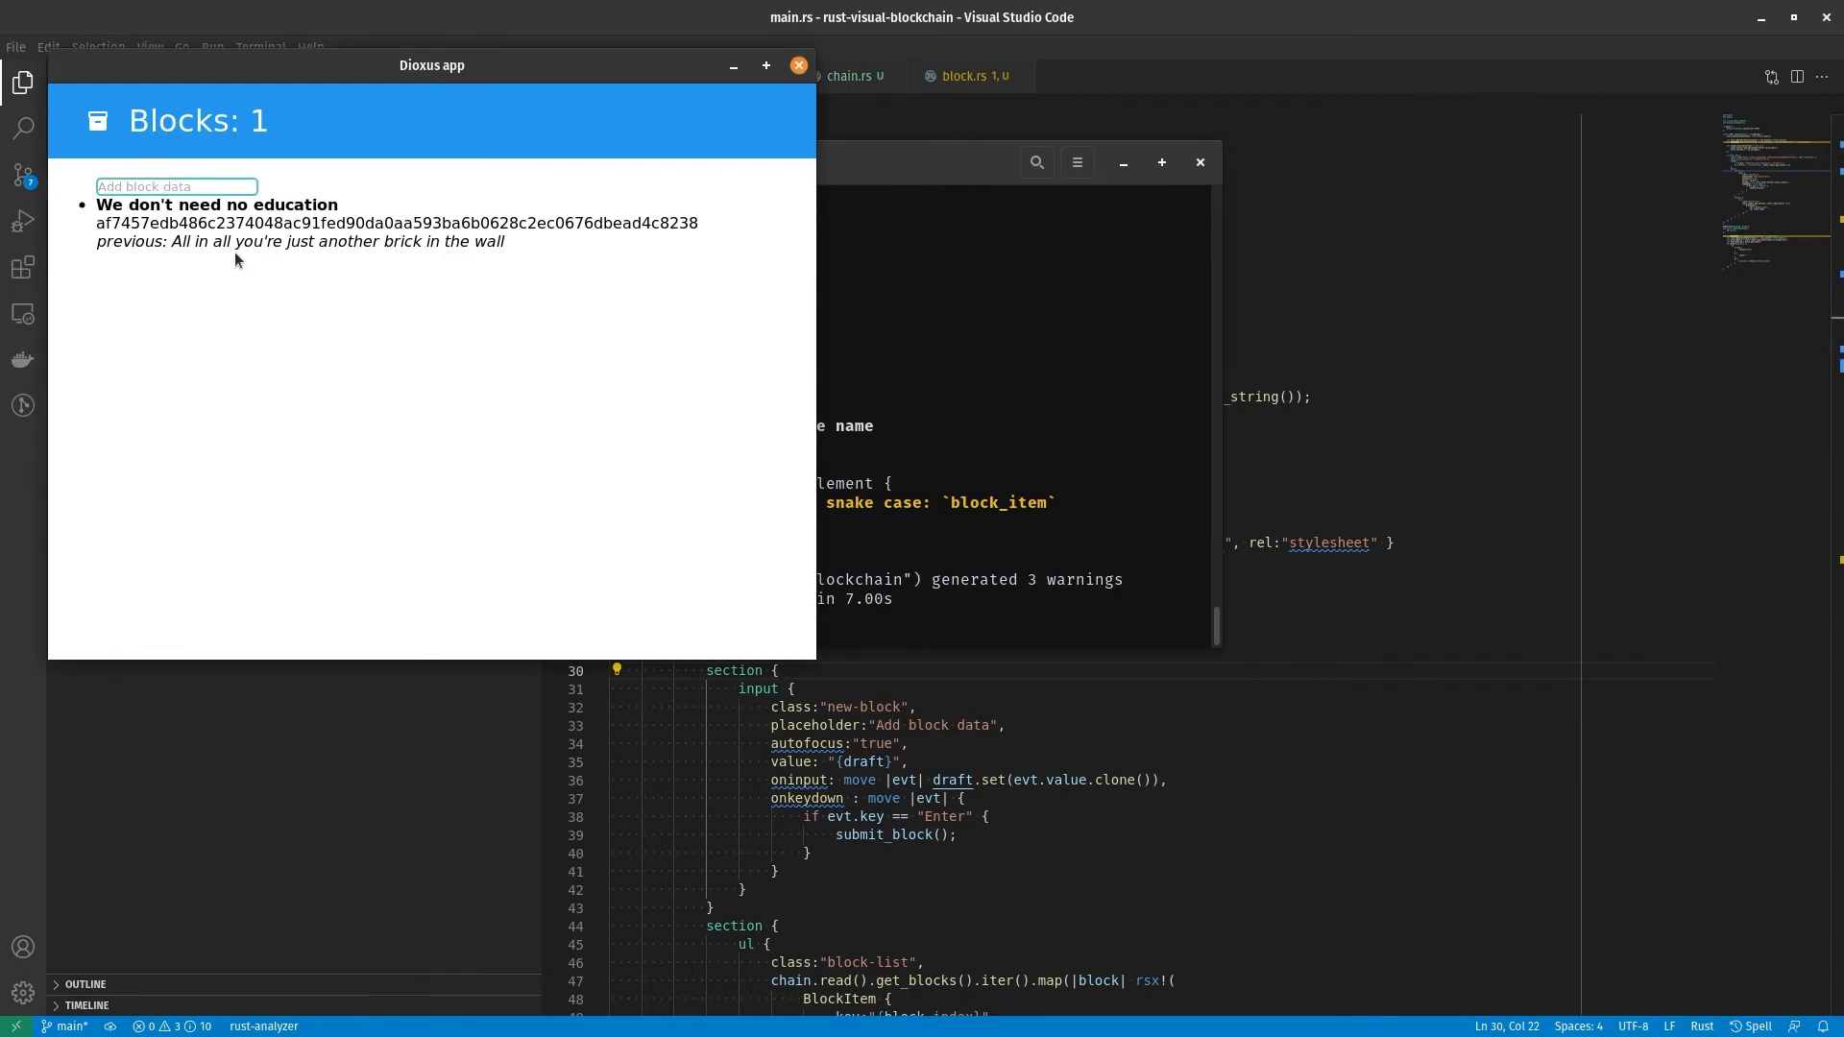
Step: Add blocks 'hey', 'teachers' and 'leave them kids alone!', then close the app window
{"action": "key", "text": "Enter"}
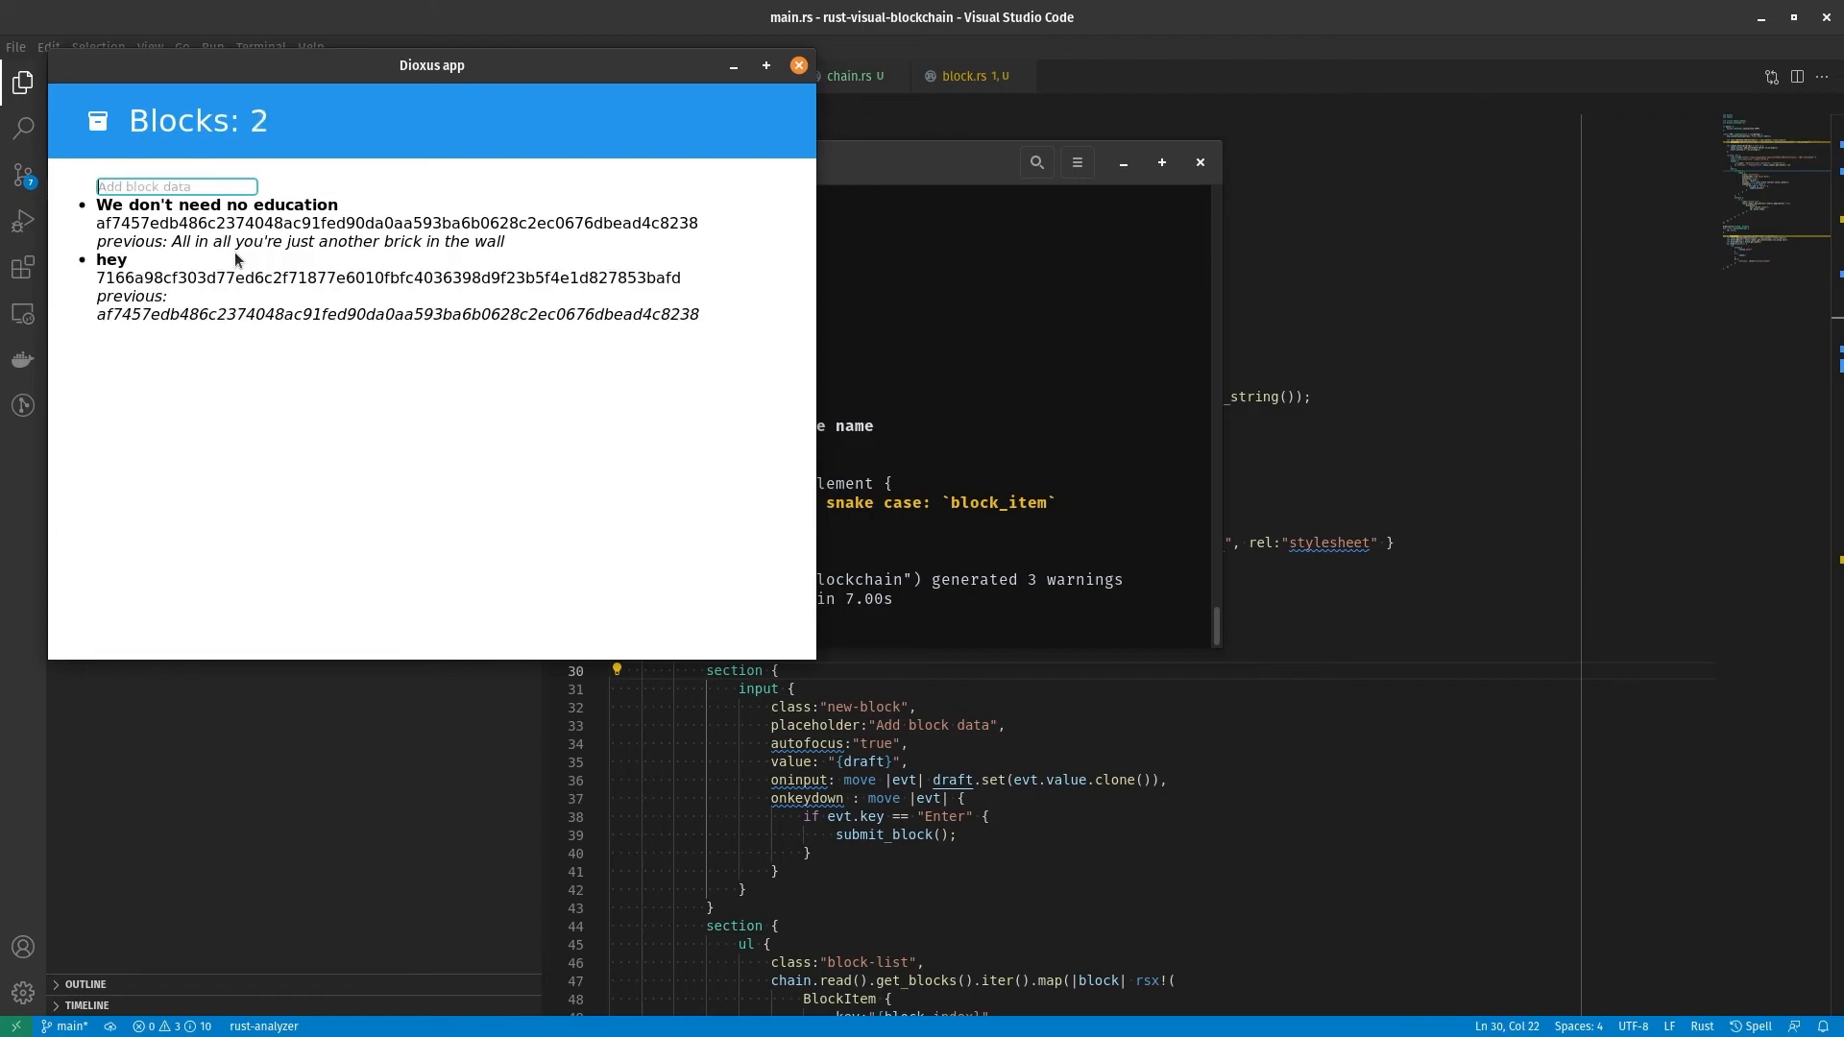
{"action": "type", "text": "teac"}
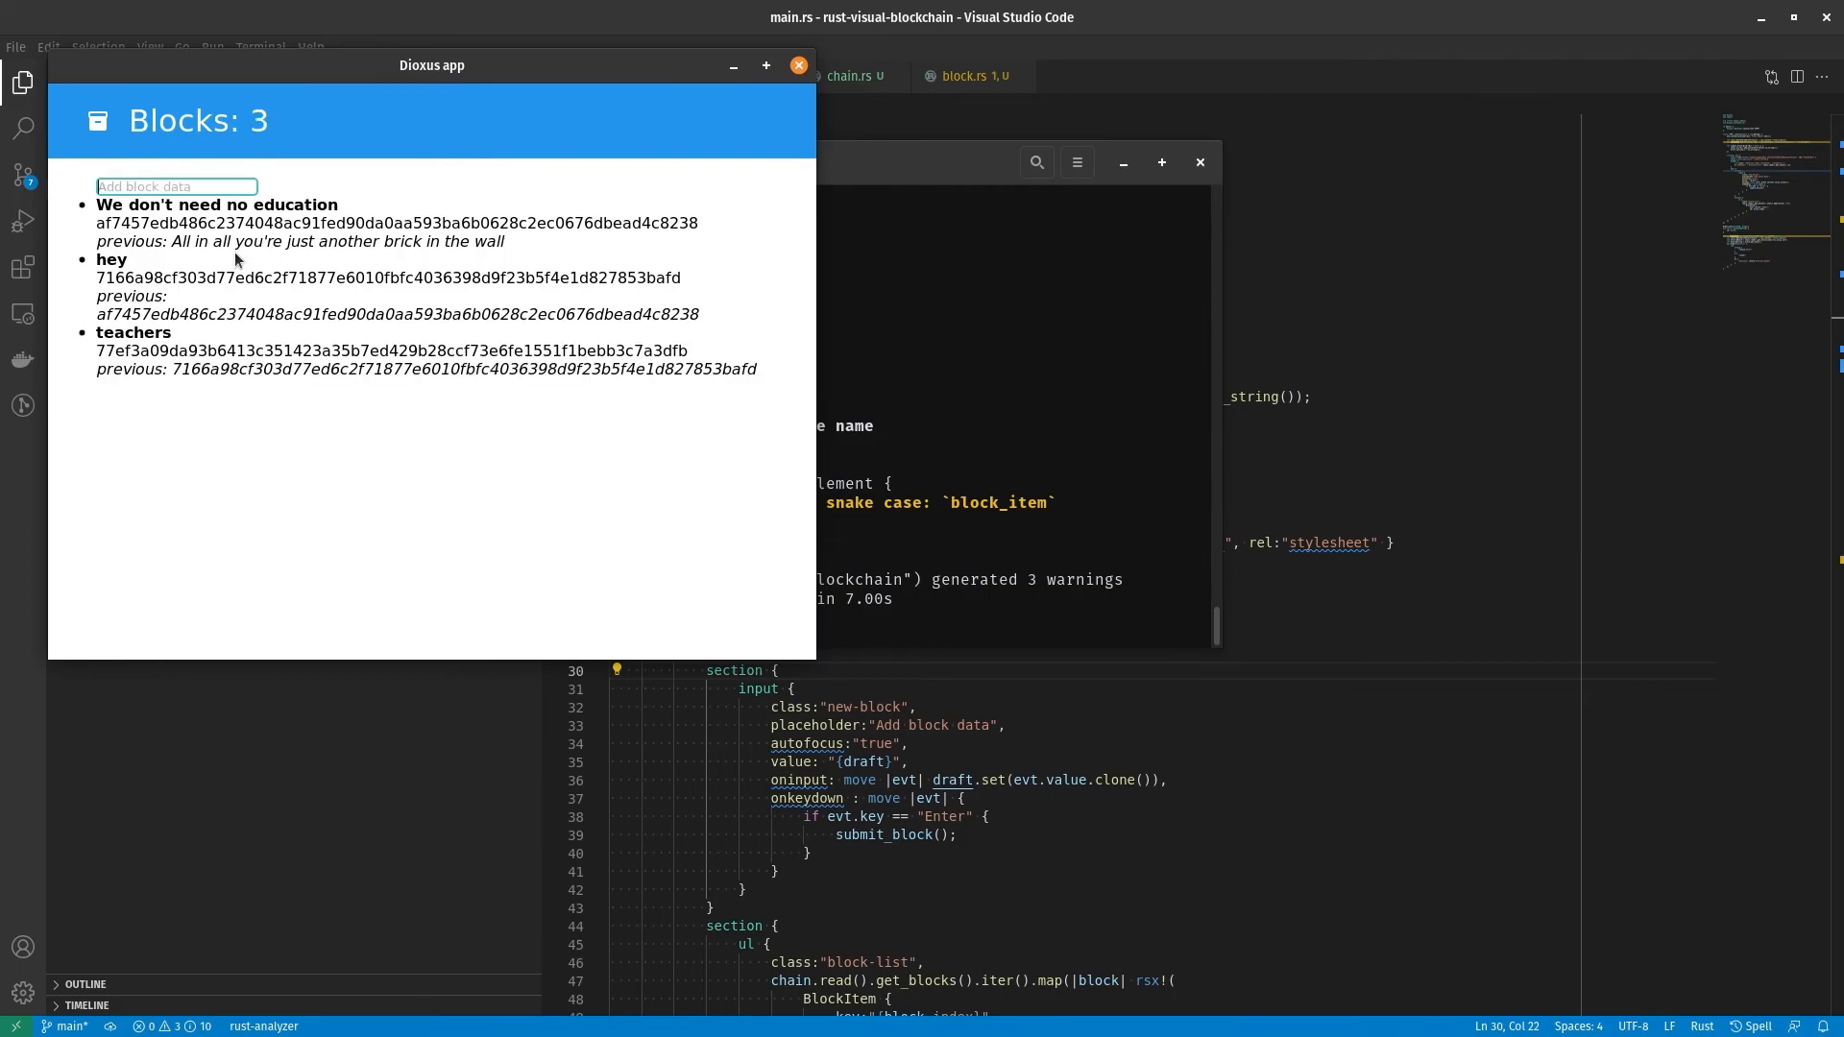
{"action": "type", "text": "lea"}
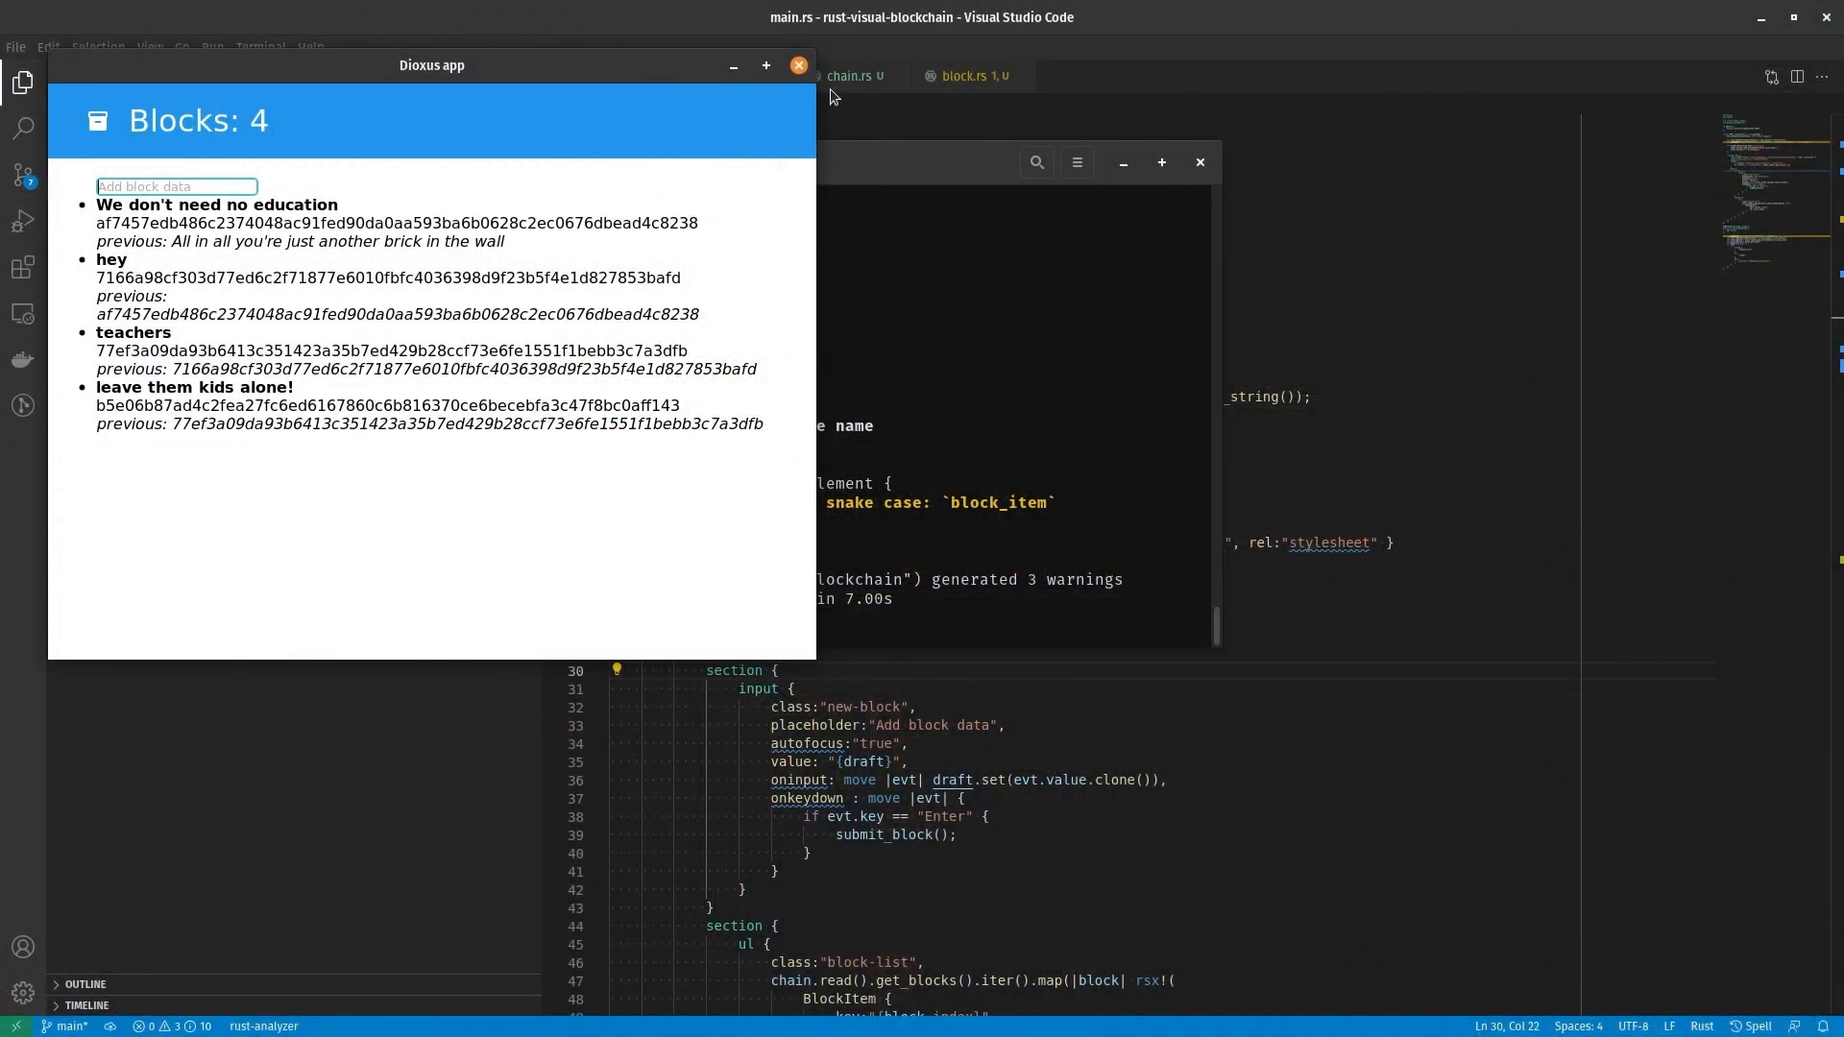
{"action": "left_click", "coordinate": [797, 64]}
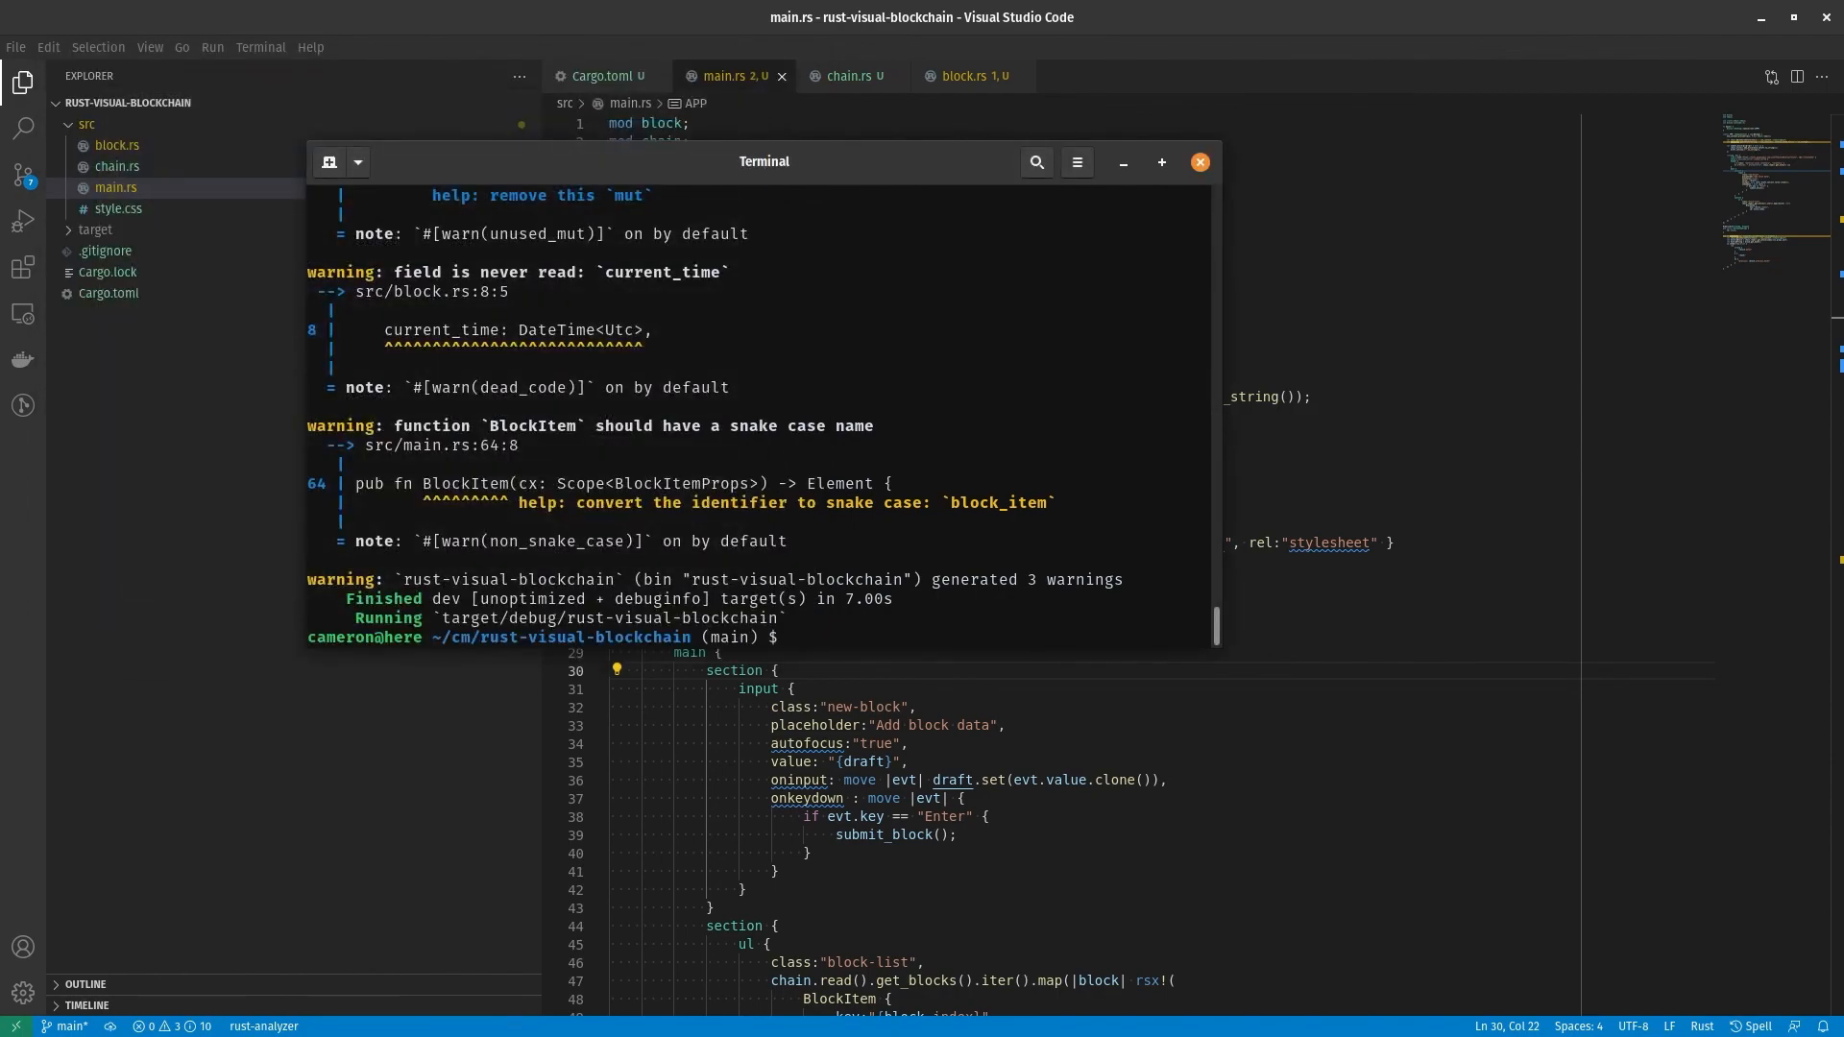